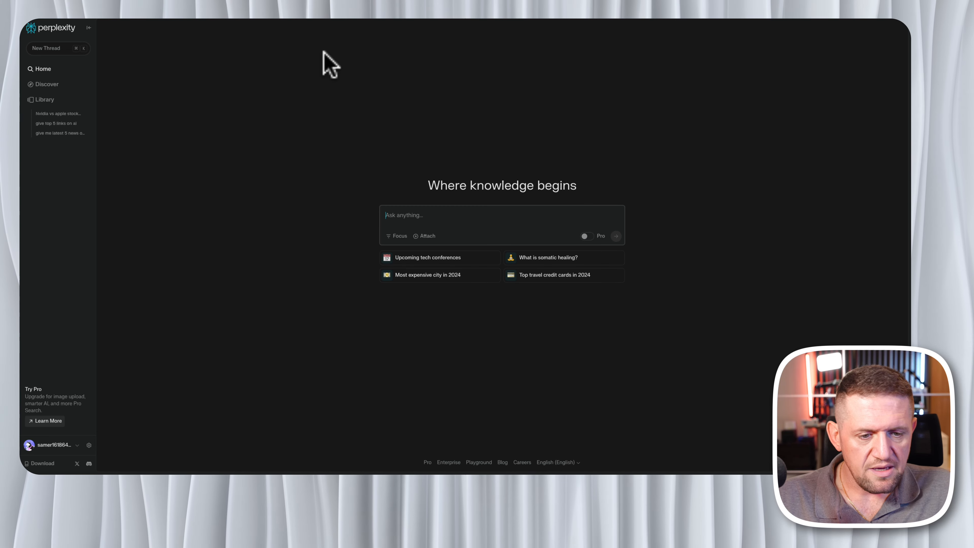
mouse_move(417, 163)
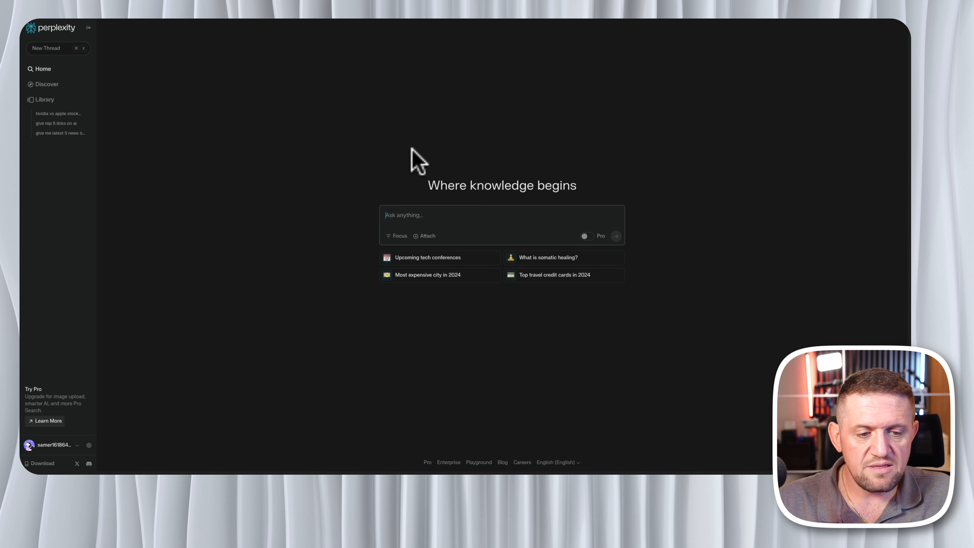
mouse_move(409, 225)
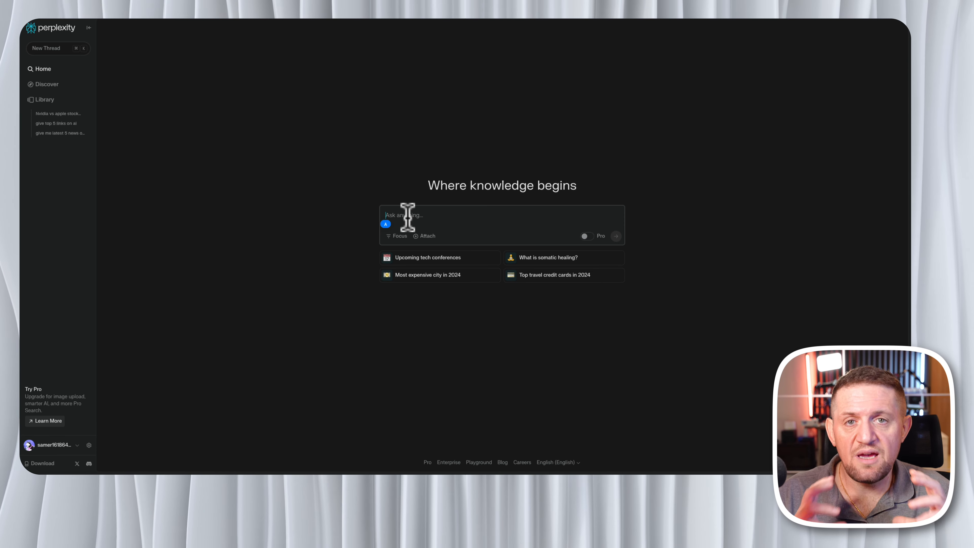
mouse_move(477, 305)
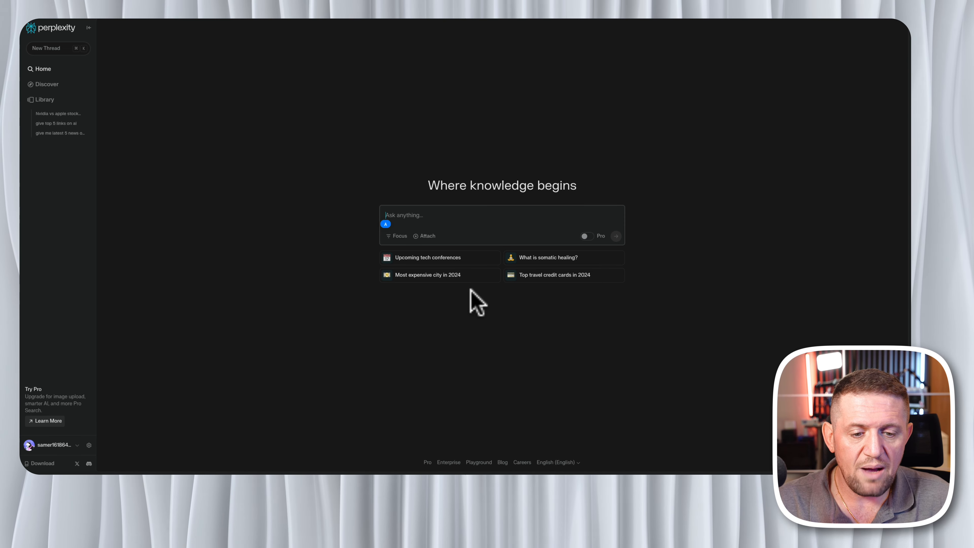
mouse_move(463, 277)
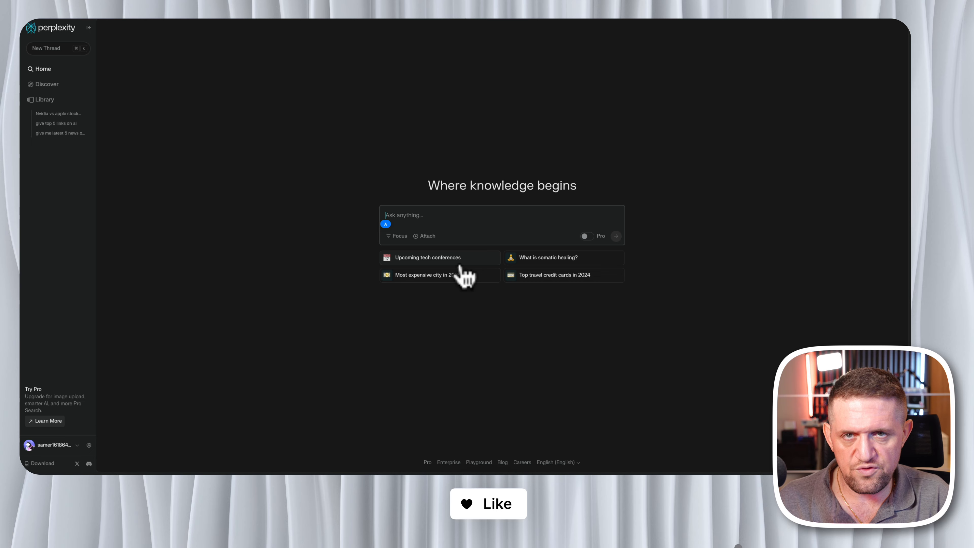
Ask for Nvidia and Apple stock insights, recent metrics and indicators, and submit the query
text(give me insights on invidia and apple stocks and most recent metrics and indicators on them and recommendations for investment)
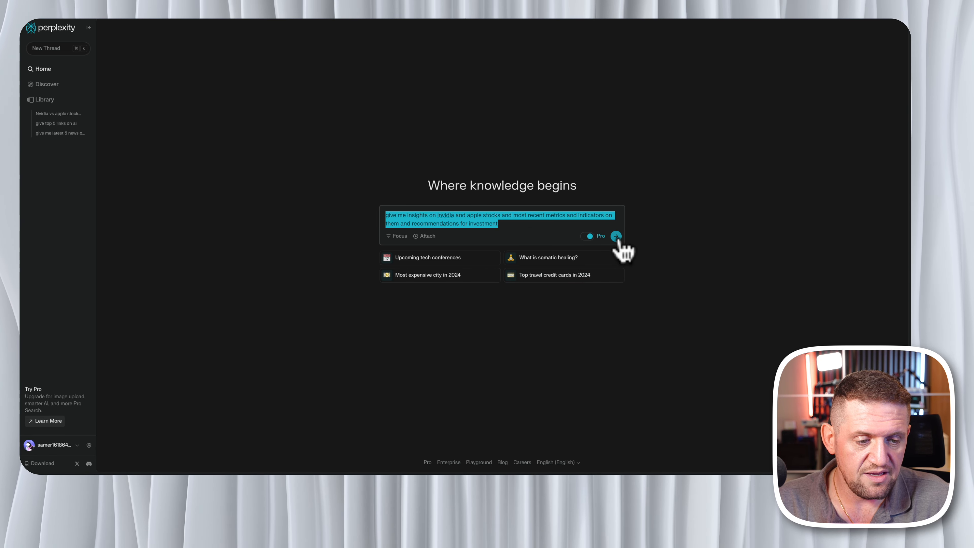
click(615, 235)
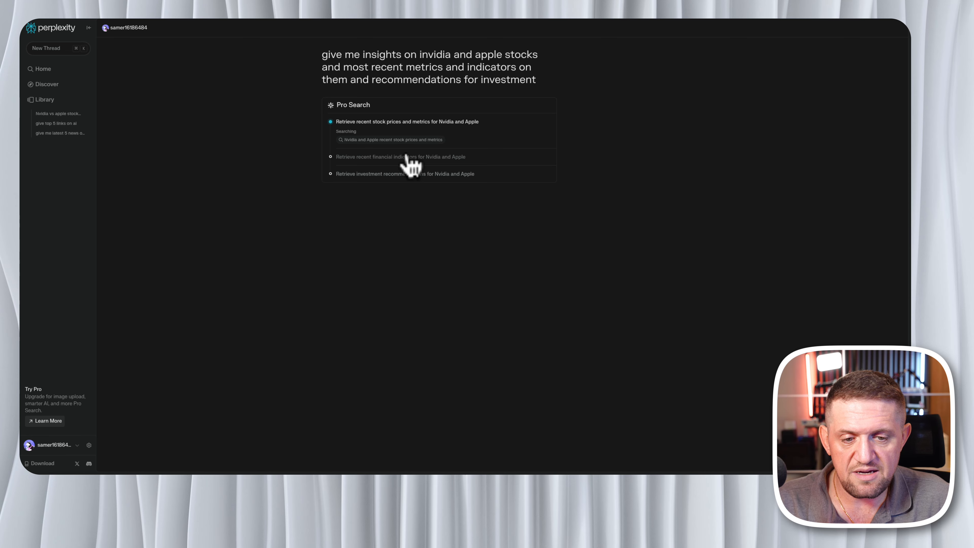
mouse_move(437, 190)
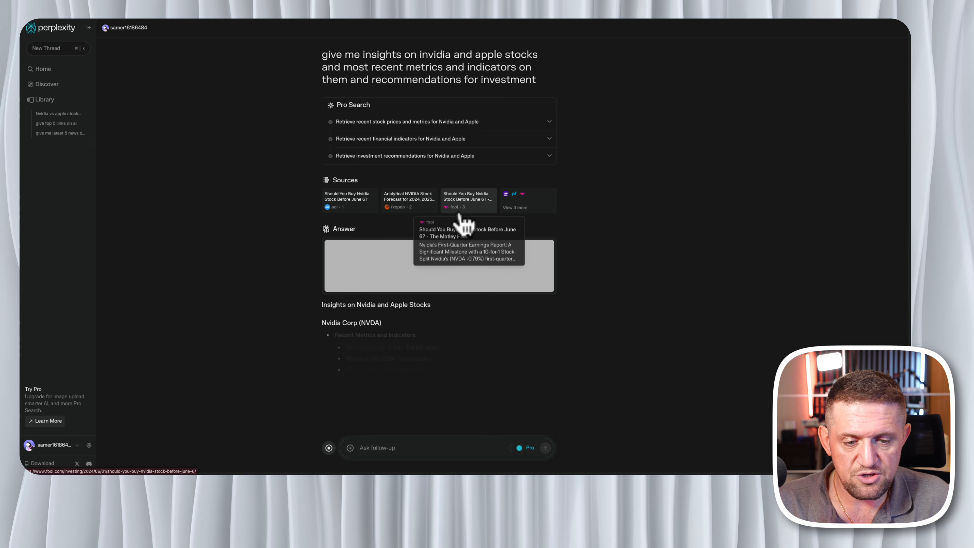
scroll(down, 3)
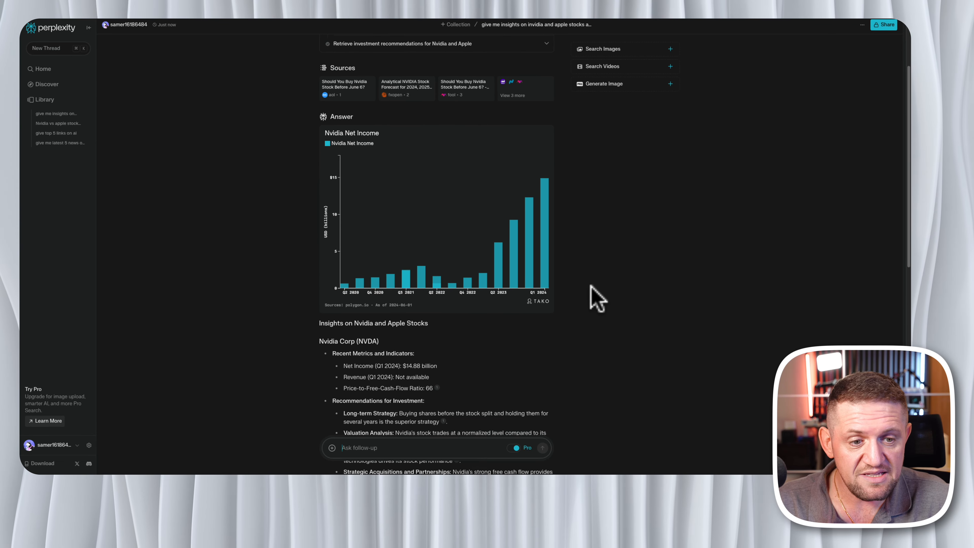
scroll(down, 3)
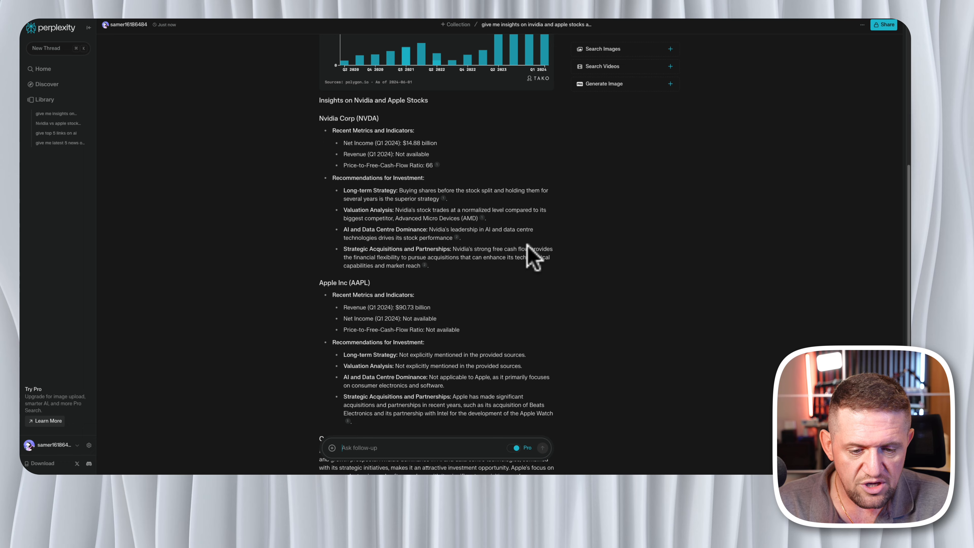
scroll(down, 3)
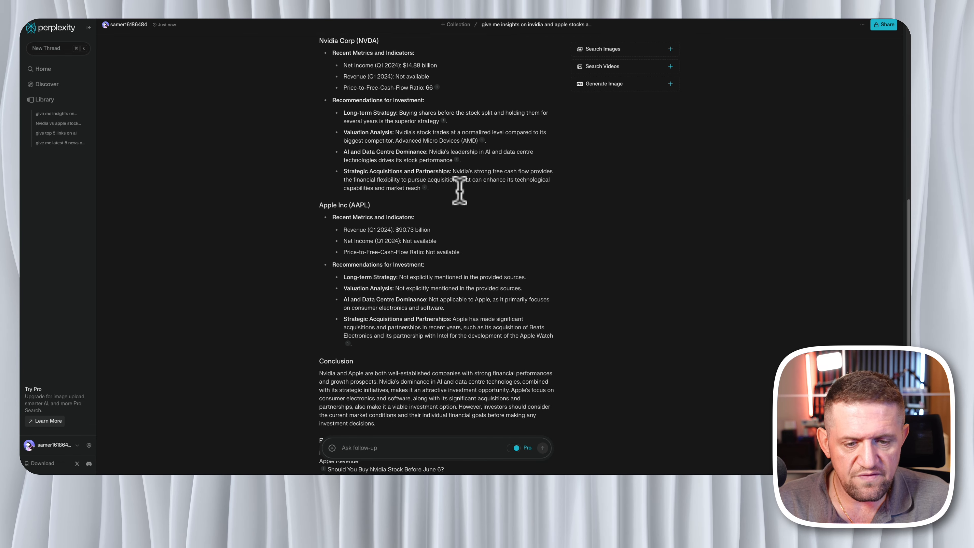
scroll(down, 3)
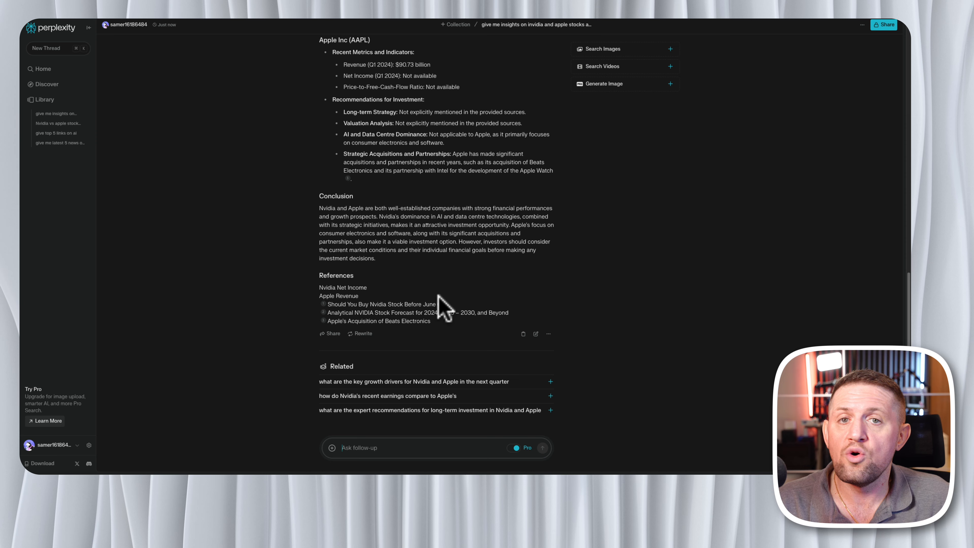
scroll(up, 3)
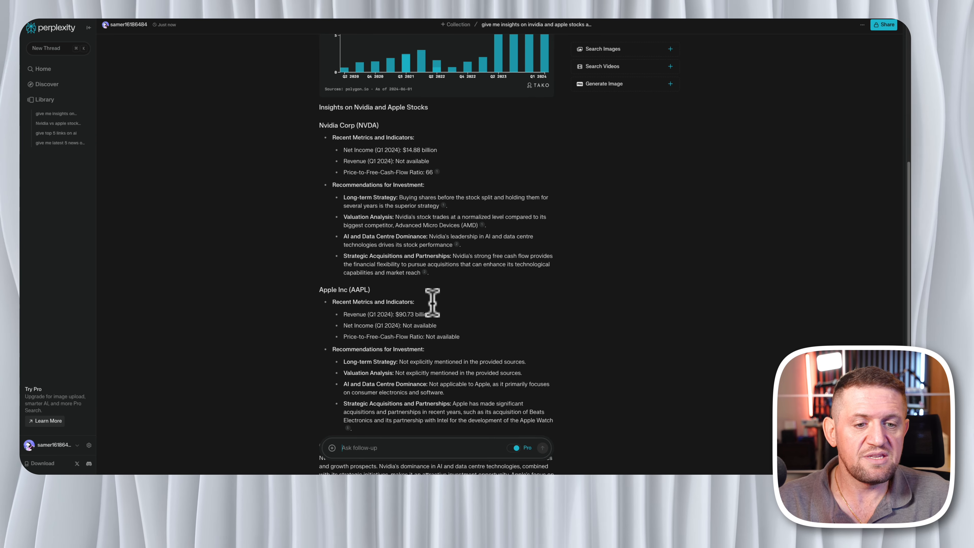
scroll(up, 3)
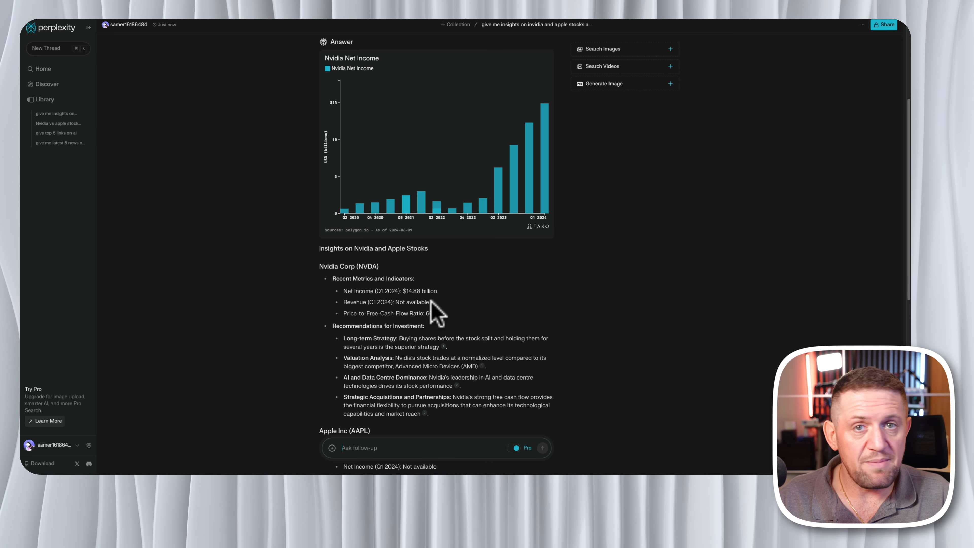
mouse_move(245, 363)
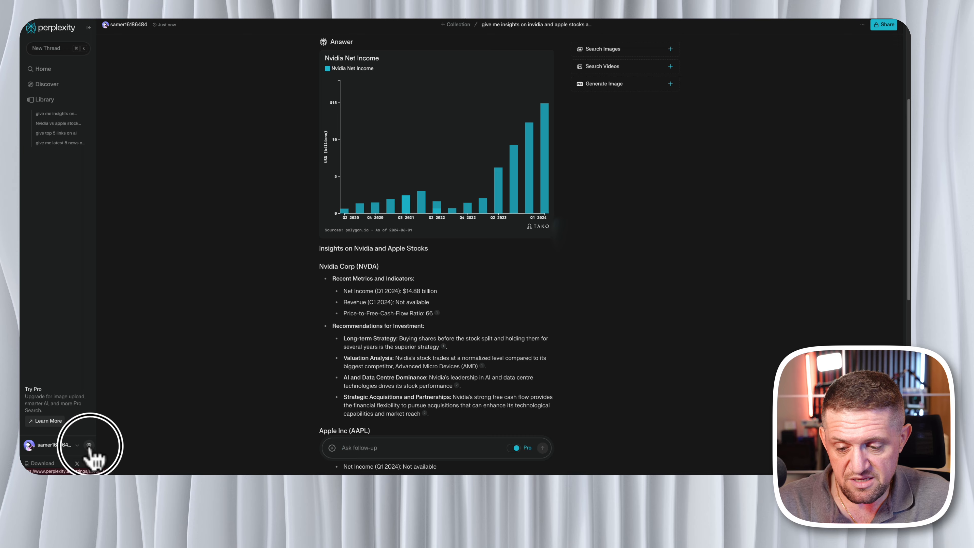
Go to account settings and show the API section with credits, usage and keys
click(88, 445)
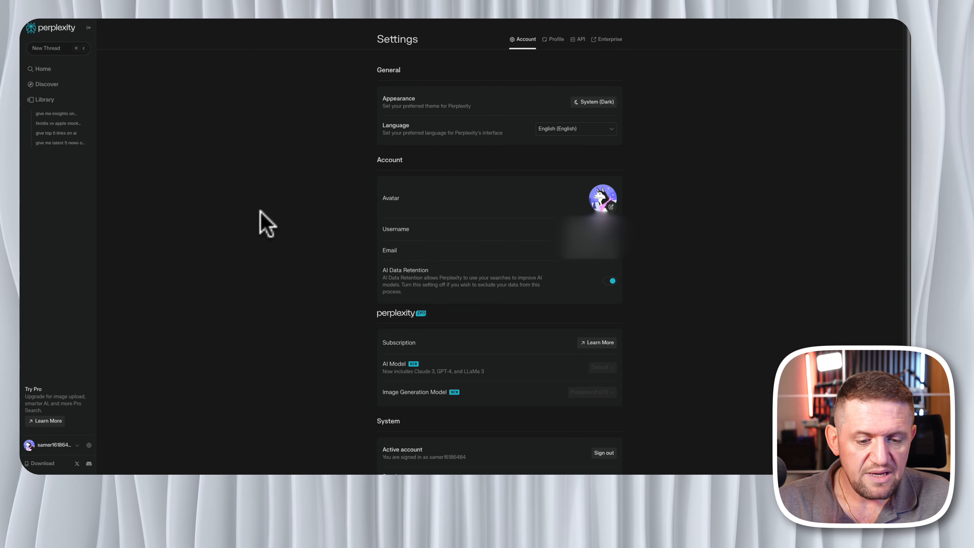
mouse_move(500, 395)
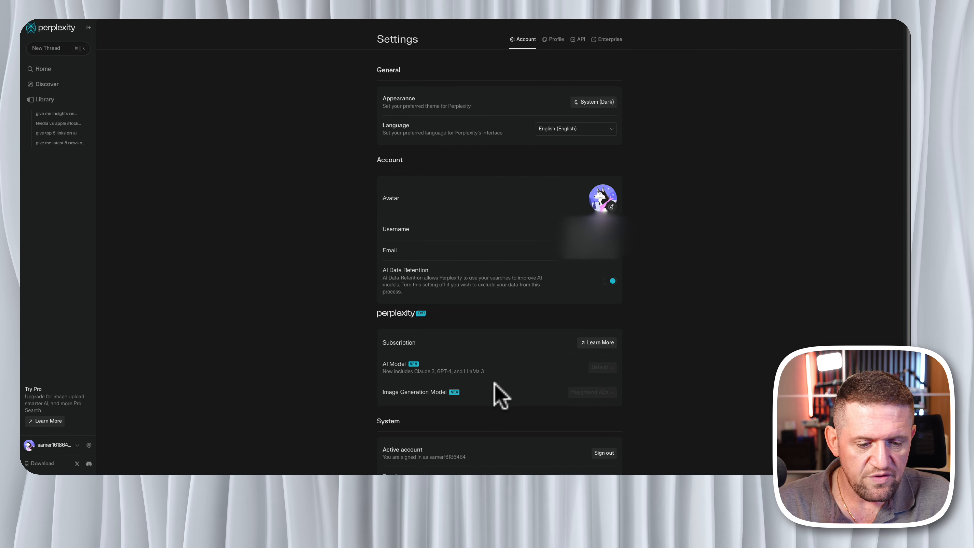
mouse_move(509, 84)
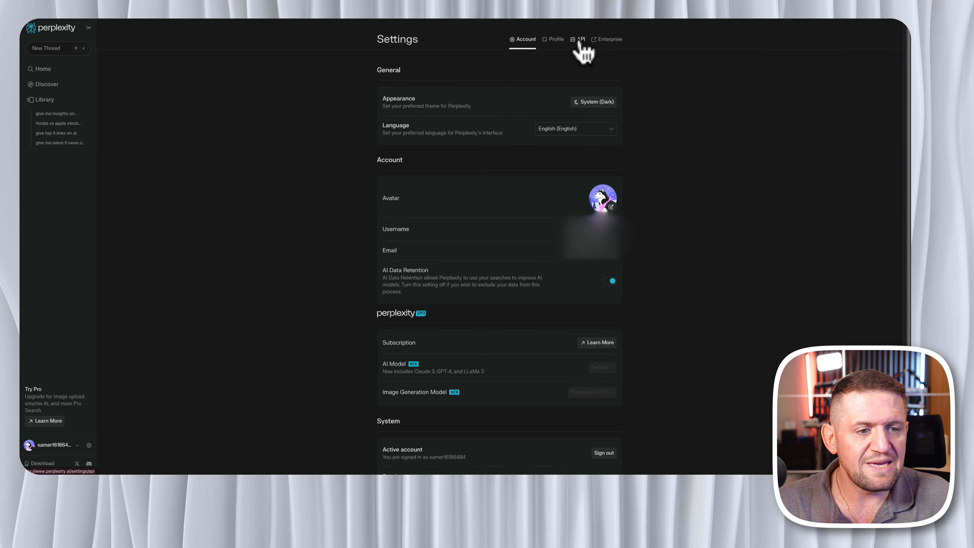
click(580, 39)
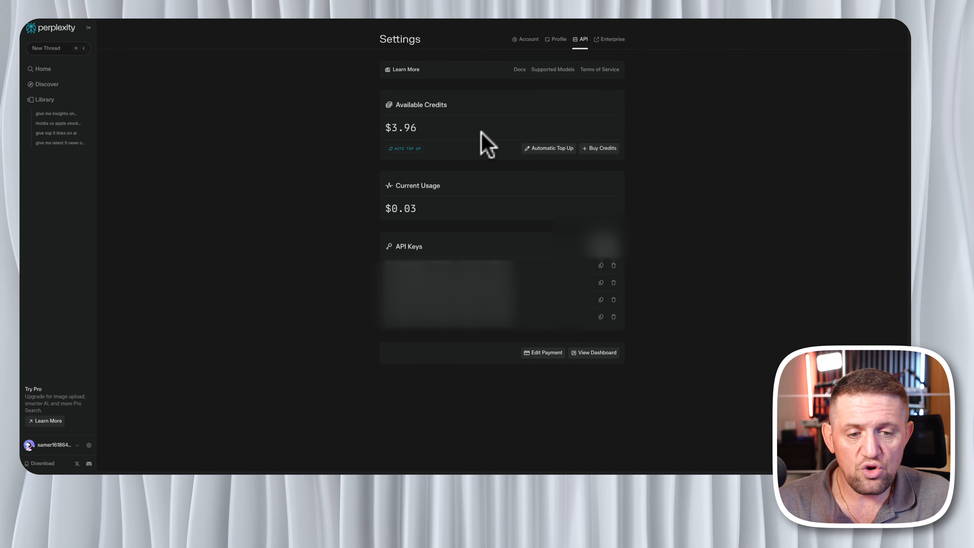
mouse_move(465, 155)
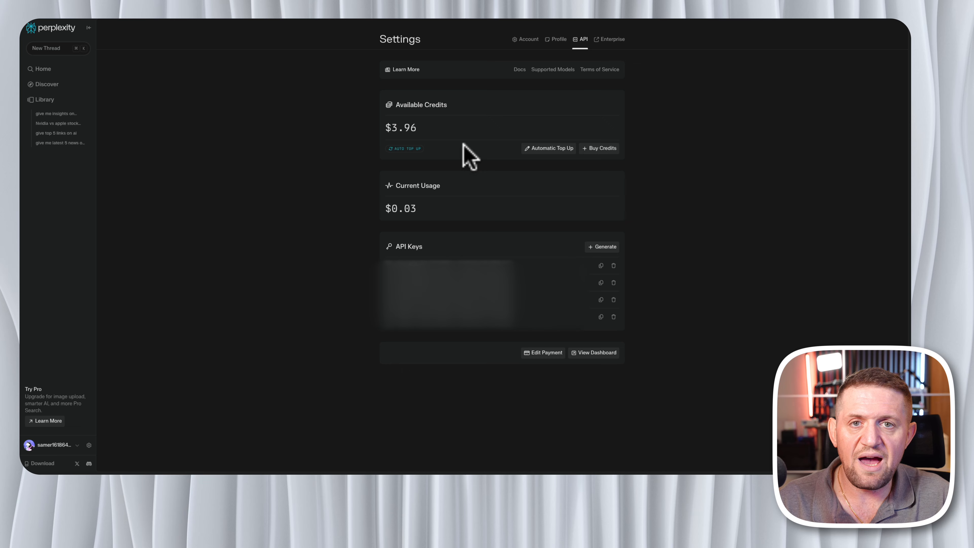
mouse_move(496, 136)
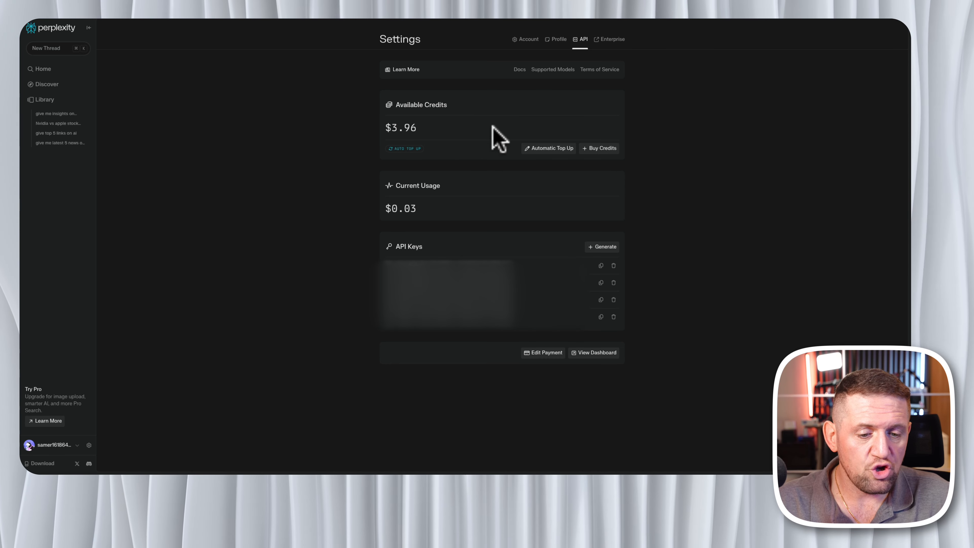
mouse_move(633, 252)
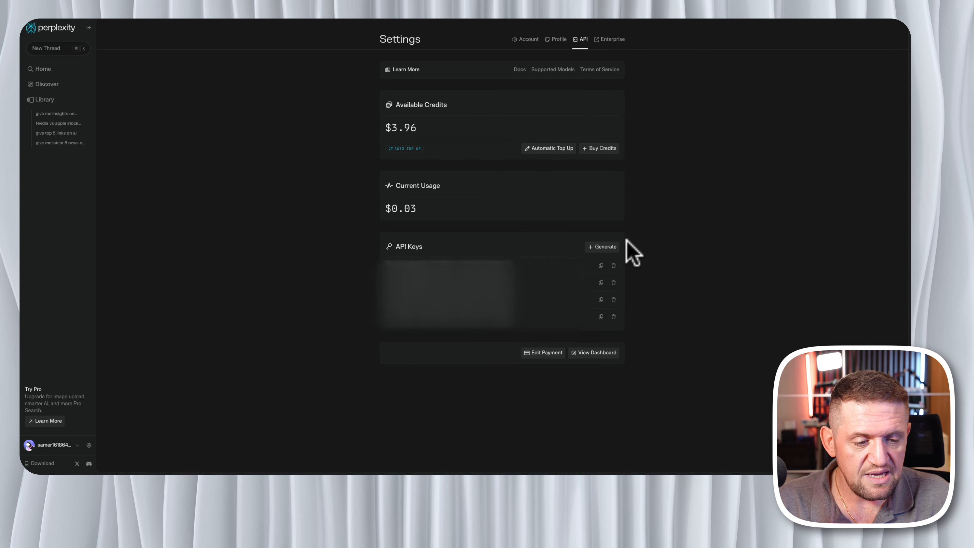
mouse_move(655, 336)
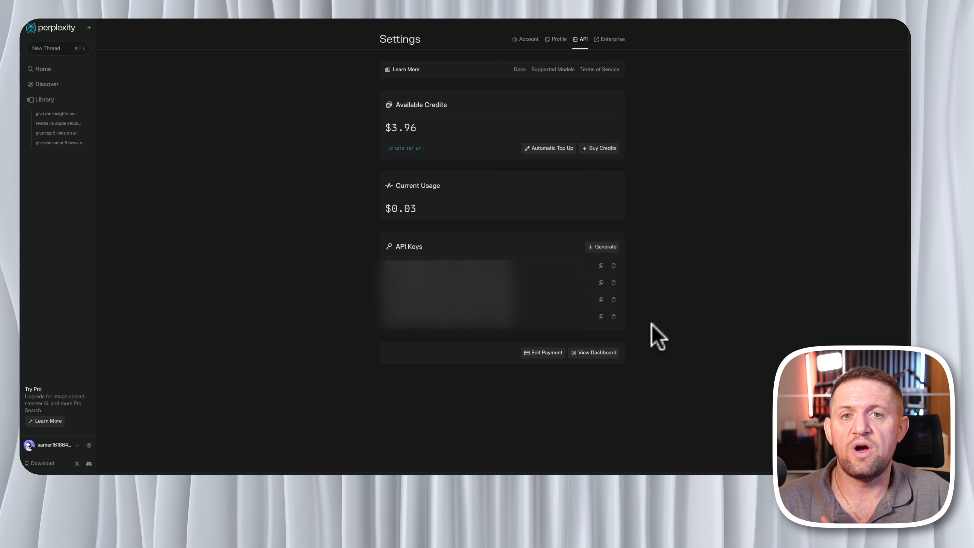
mouse_move(525, 80)
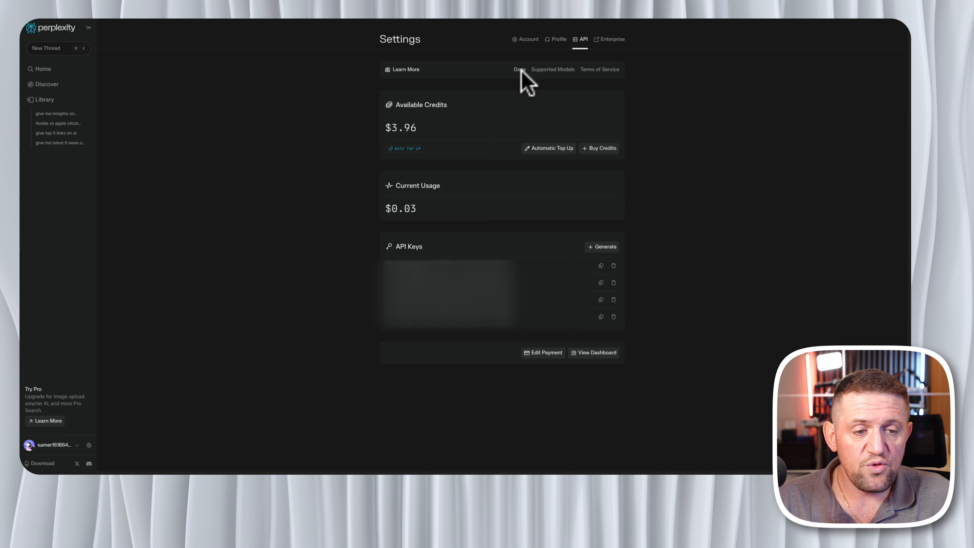
mouse_move(528, 87)
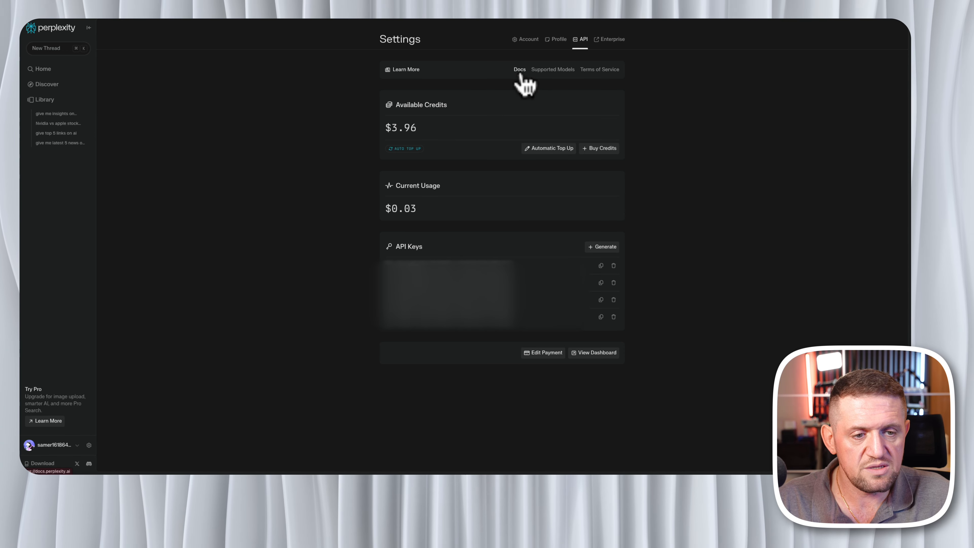
Navigate the API docs to the /chat/completions Chat Completions reference page
click(520, 69)
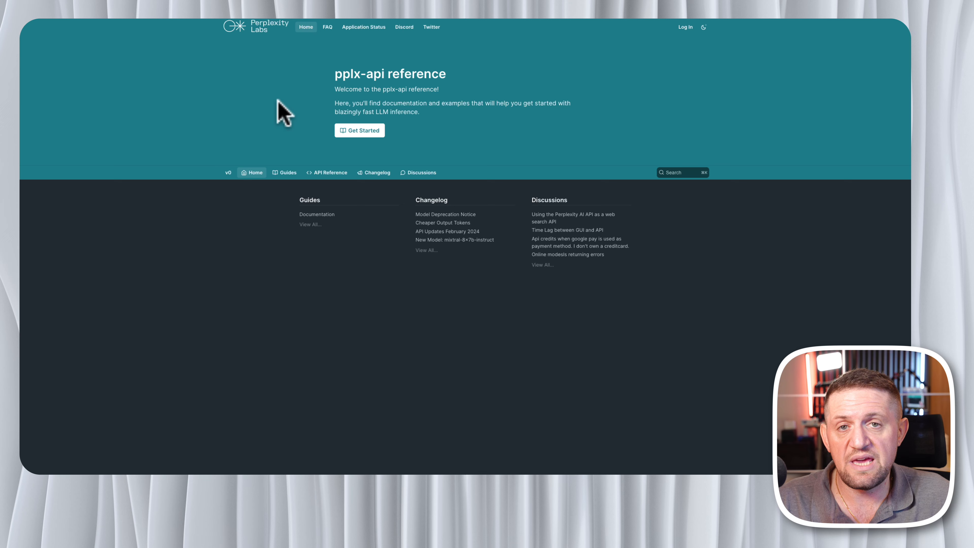
mouse_move(248, 93)
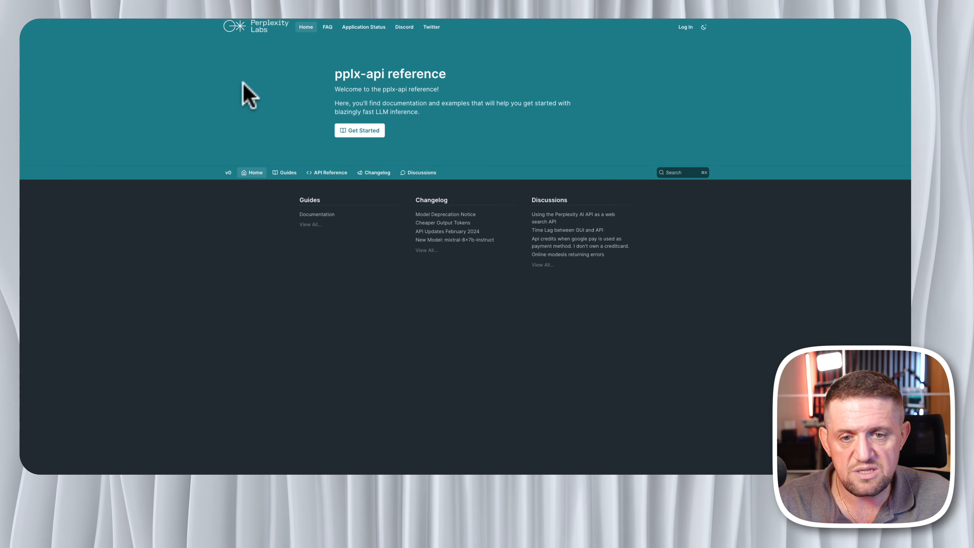
mouse_move(326, 172)
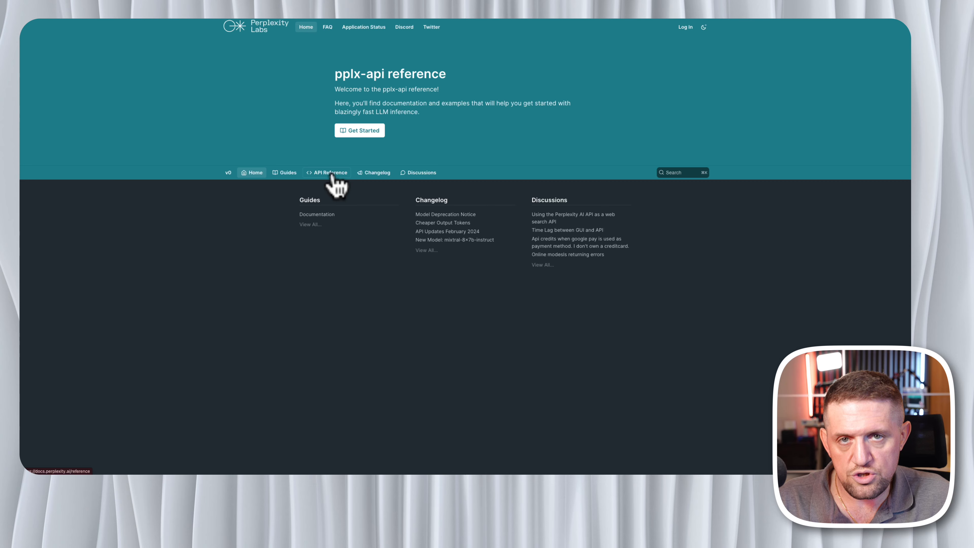
click(327, 172)
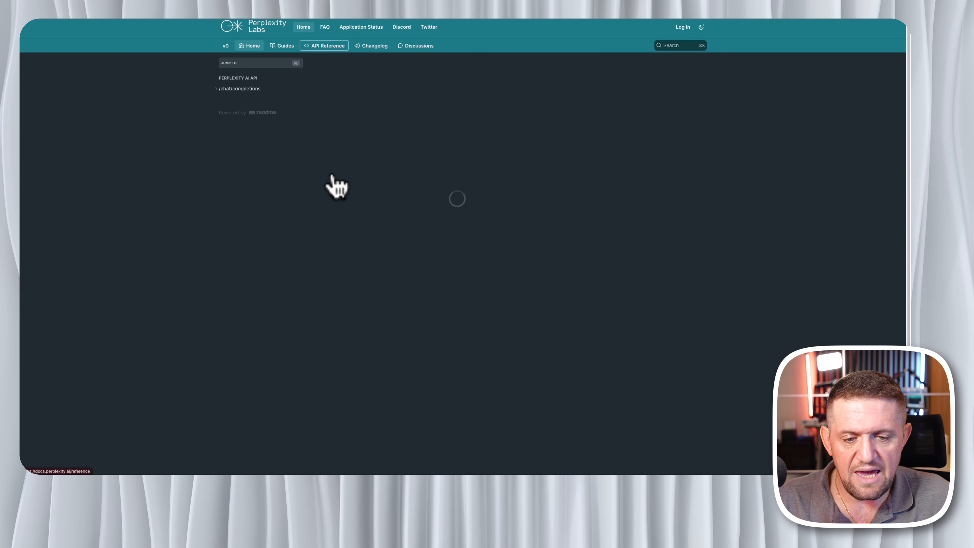
click(238, 88)
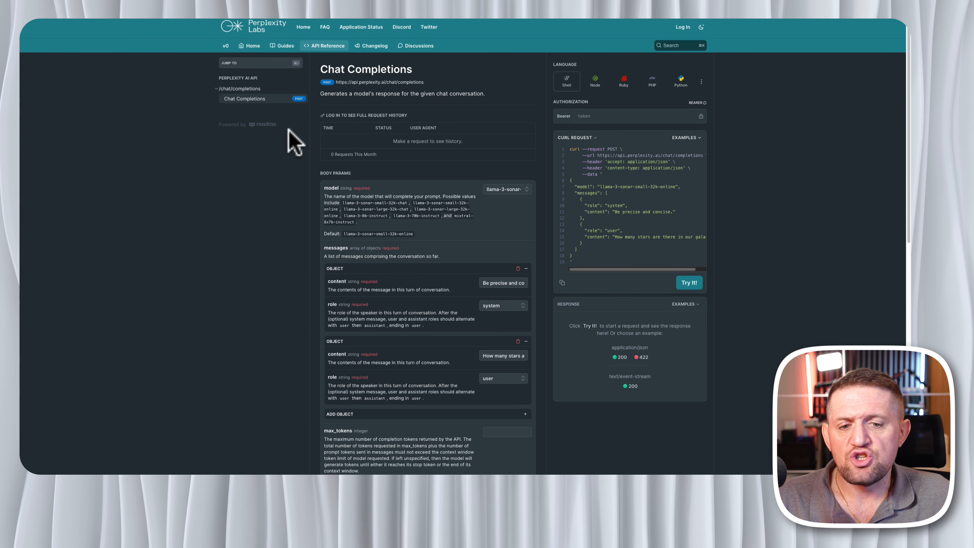
mouse_move(261, 122)
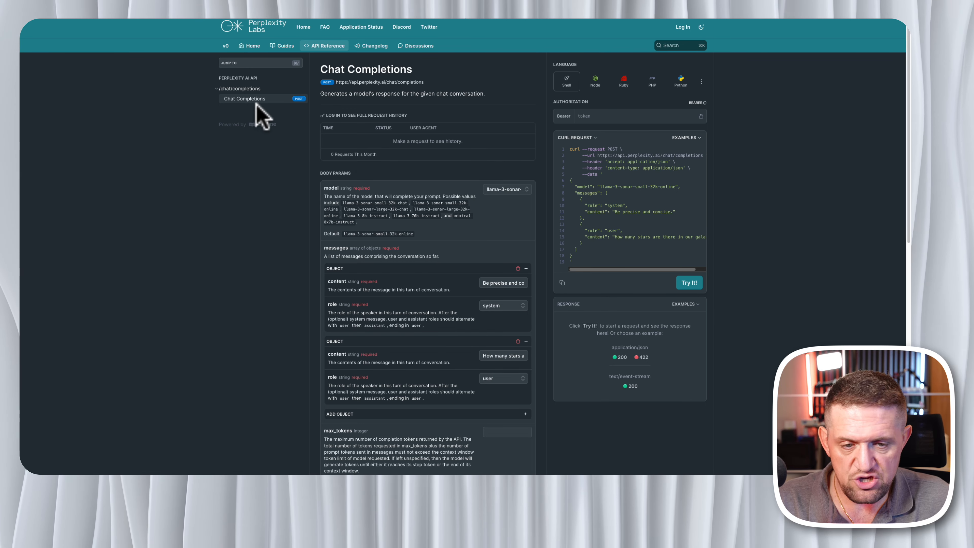
mouse_move(568, 100)
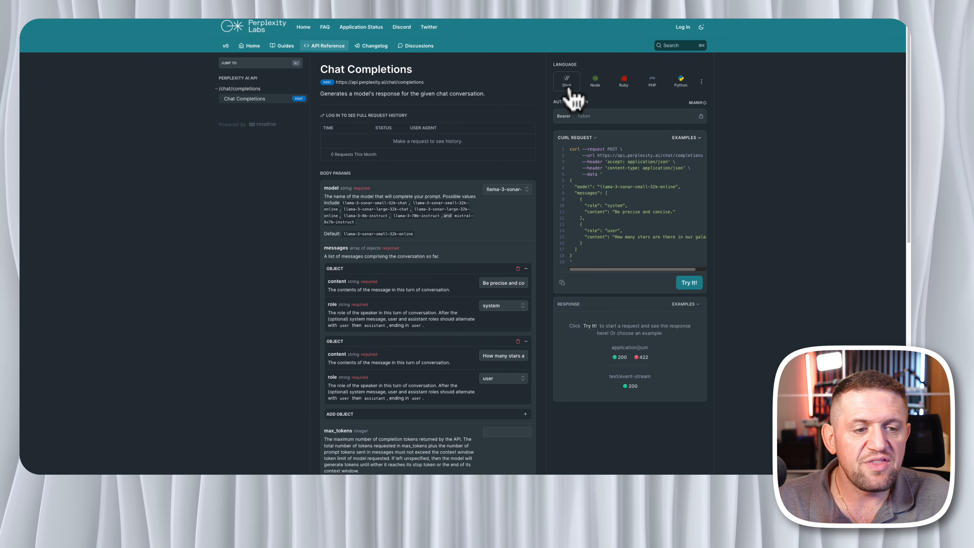
mouse_move(625, 260)
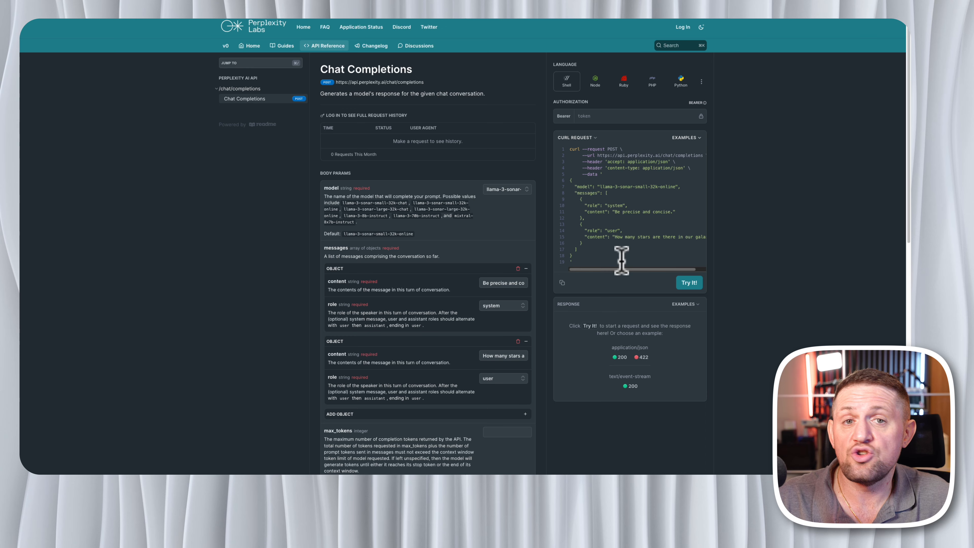
mouse_move(649, 230)
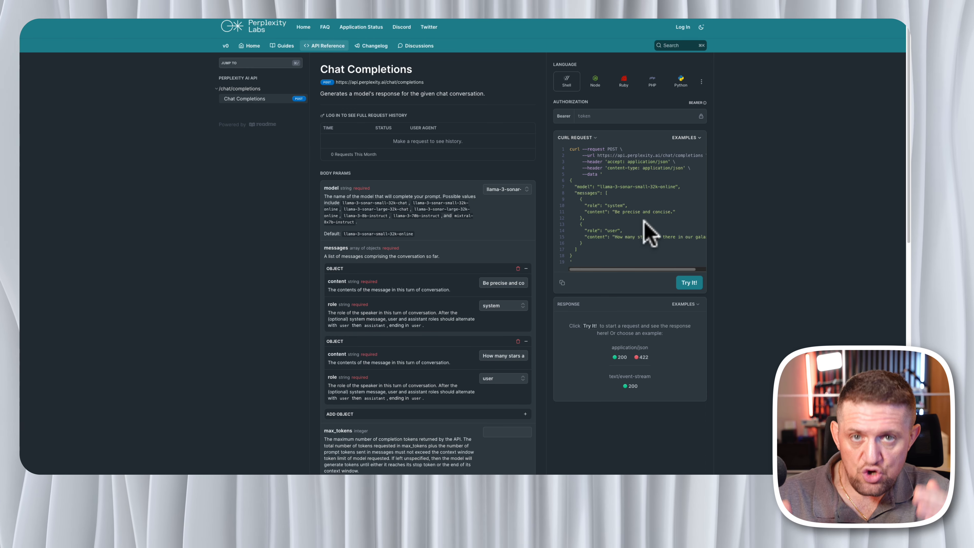
mouse_move(617, 180)
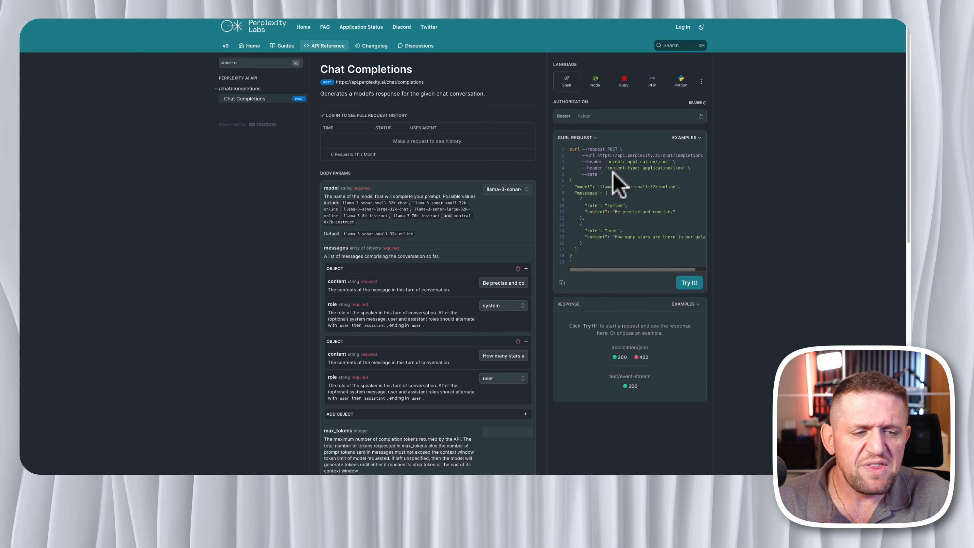
mouse_move(667, 220)
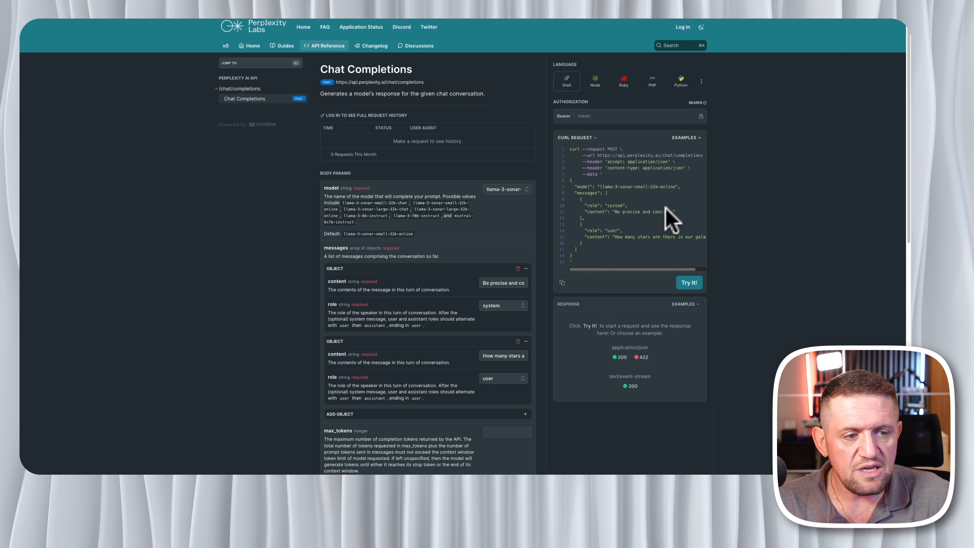
mouse_move(631, 180)
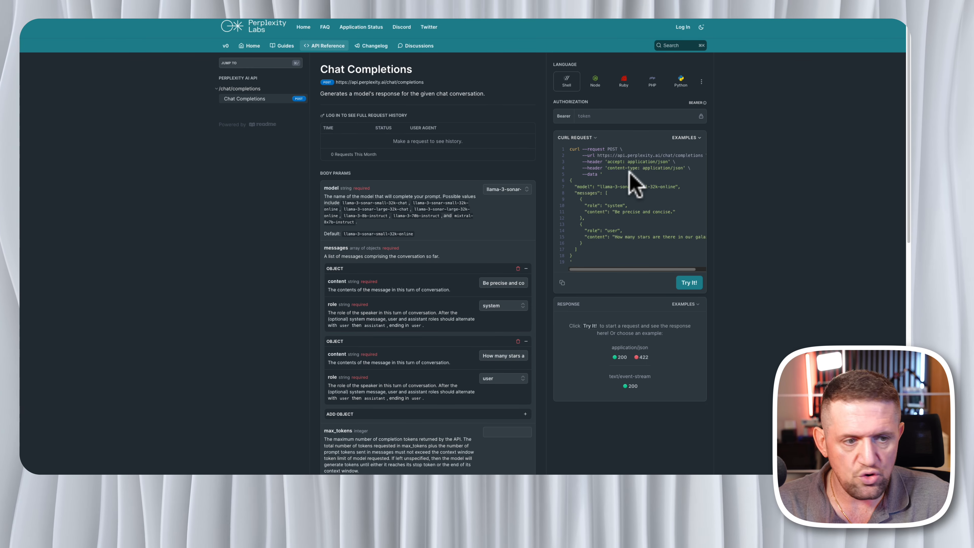
mouse_move(349, 194)
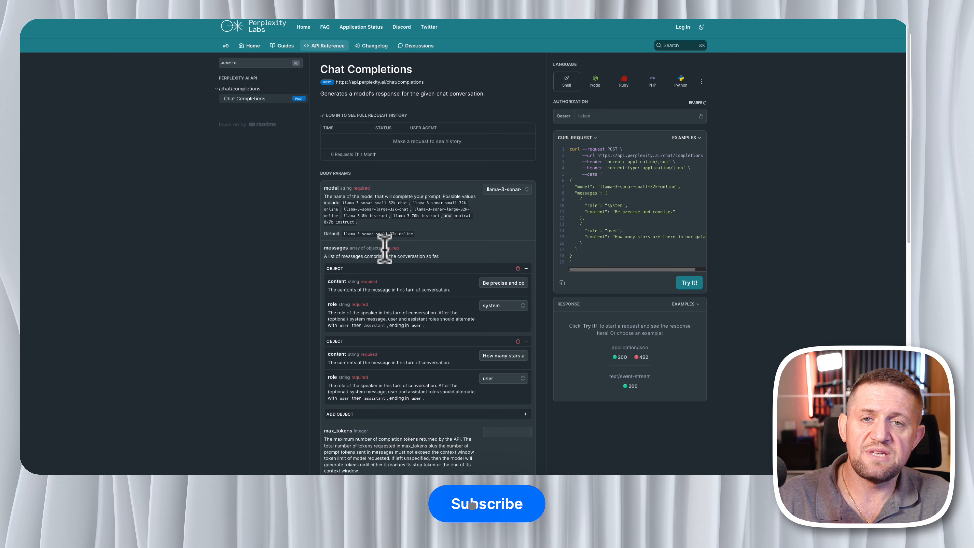
mouse_move(377, 216)
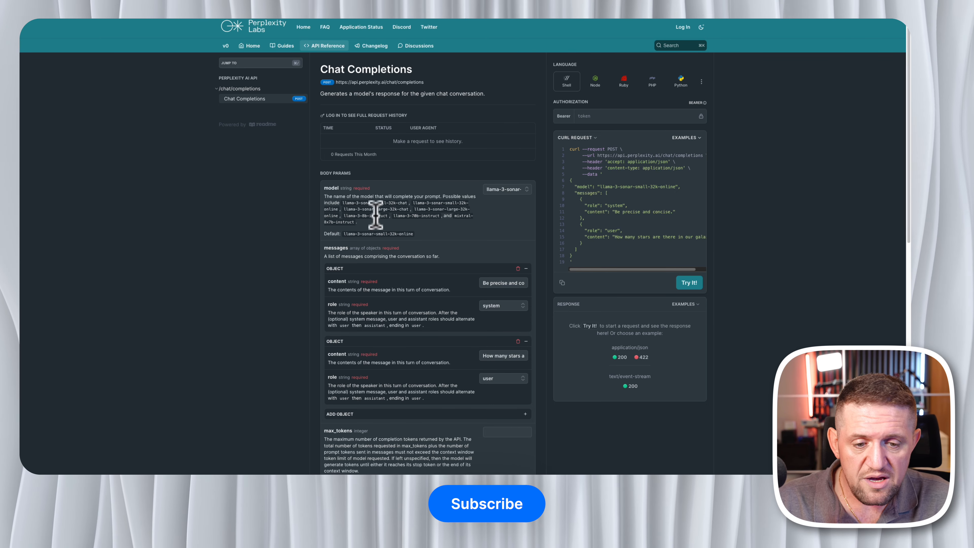
mouse_move(415, 225)
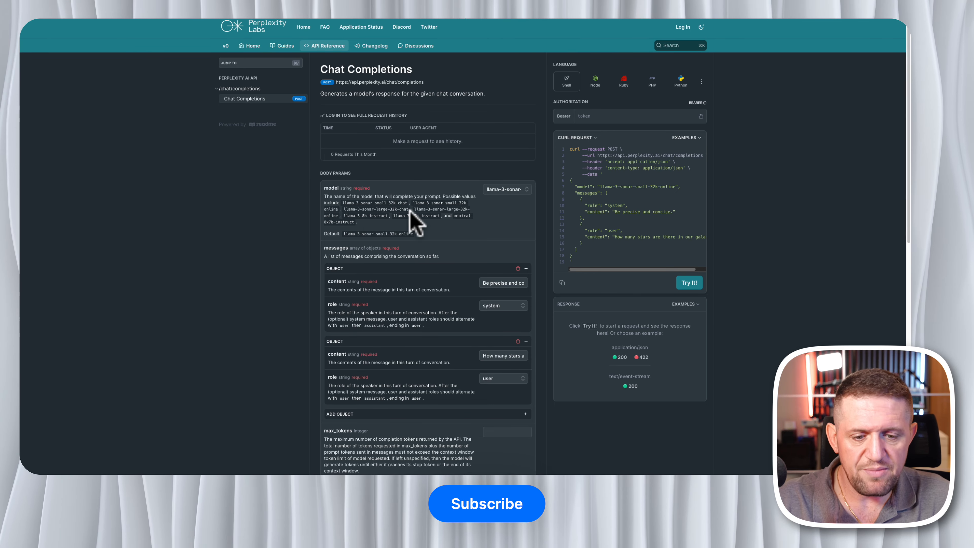
Scroll through the Chat Completions body parameters and response codes, then back to the top
scroll(down, 3)
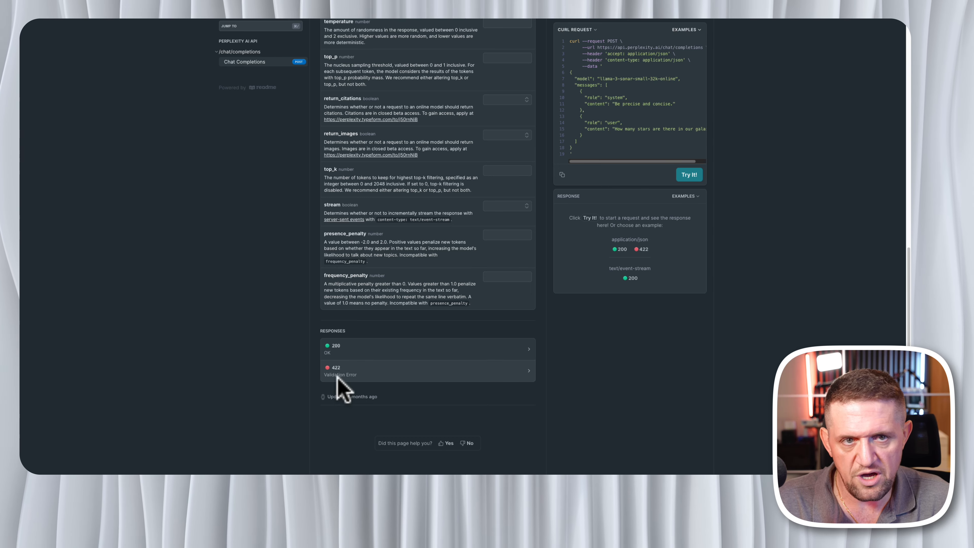
scroll(up, 3)
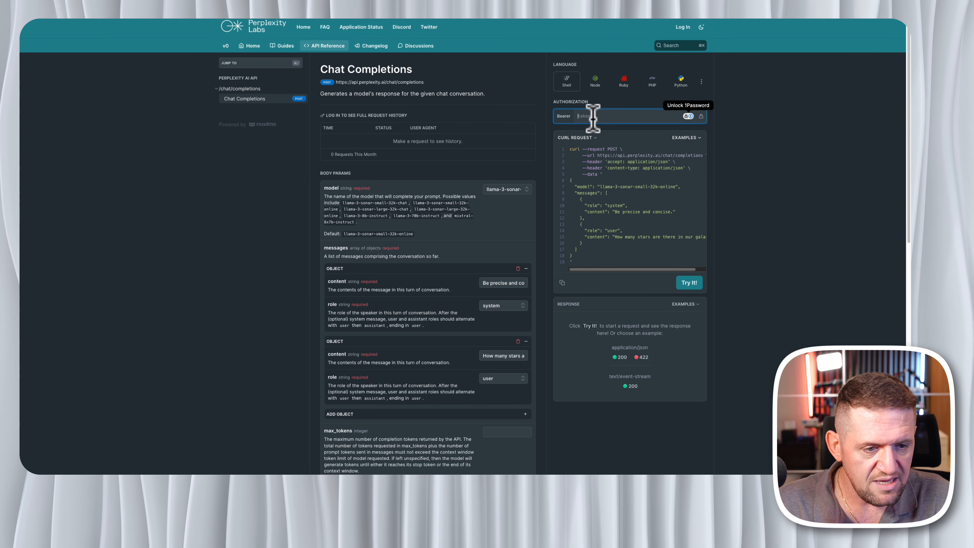
mouse_move(691, 304)
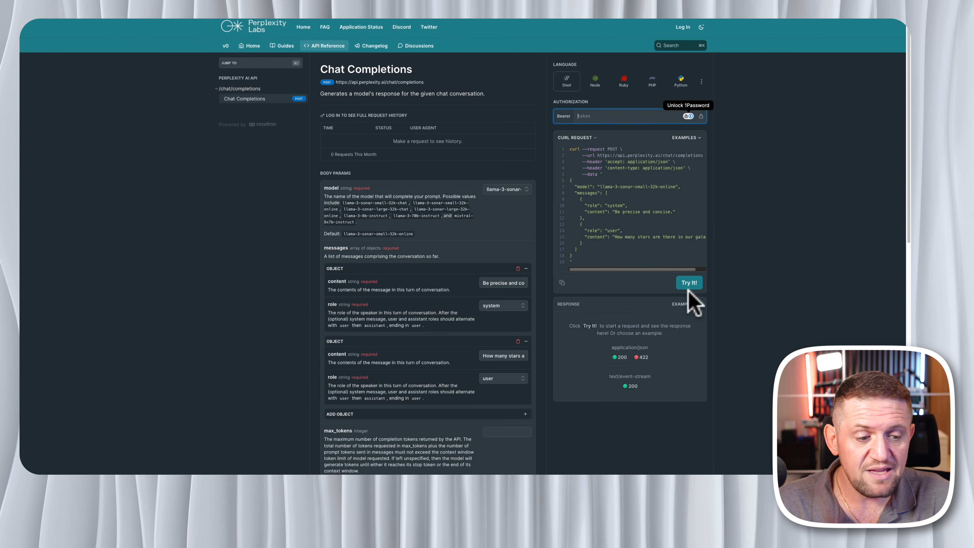
mouse_move(685, 302)
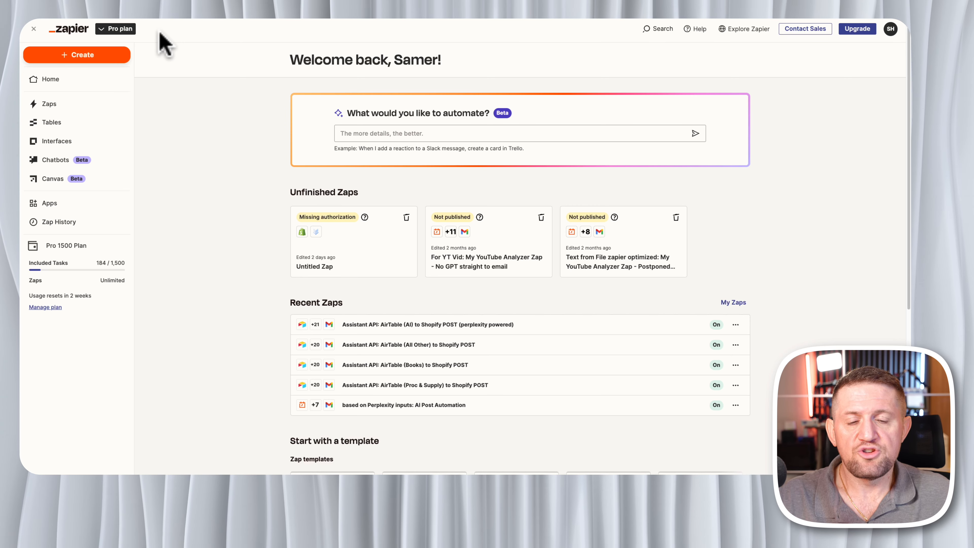
mouse_move(118, 67)
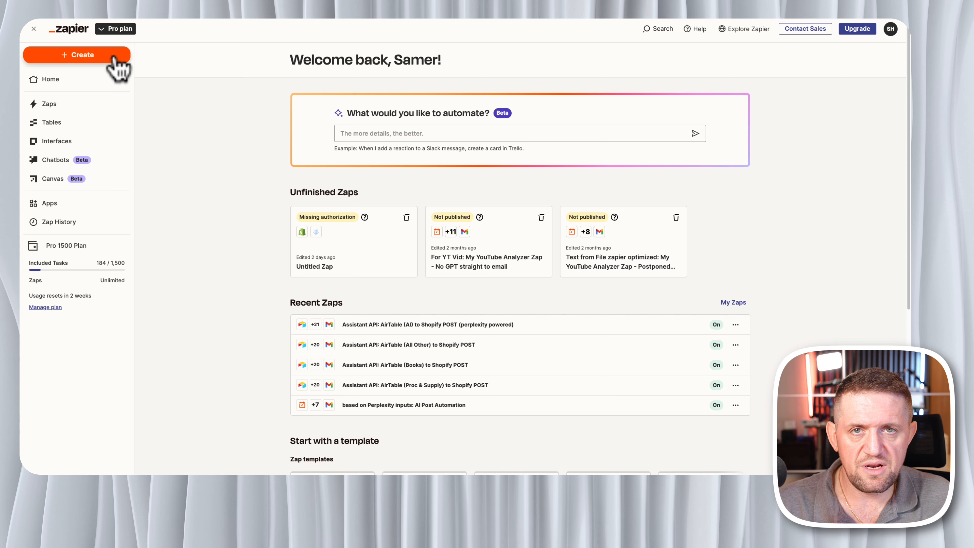
Create a new untitled Zap with empty trigger and action steps
click(77, 55)
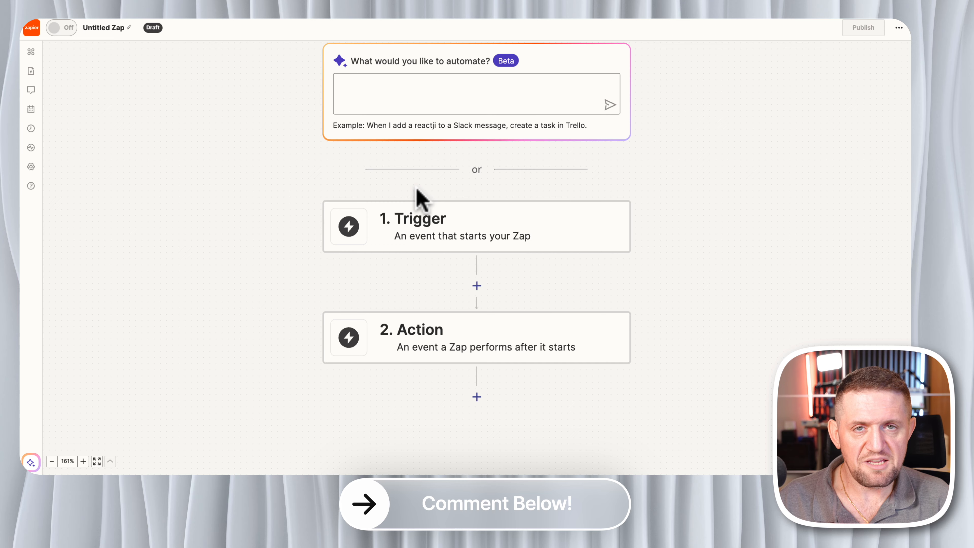
mouse_move(434, 236)
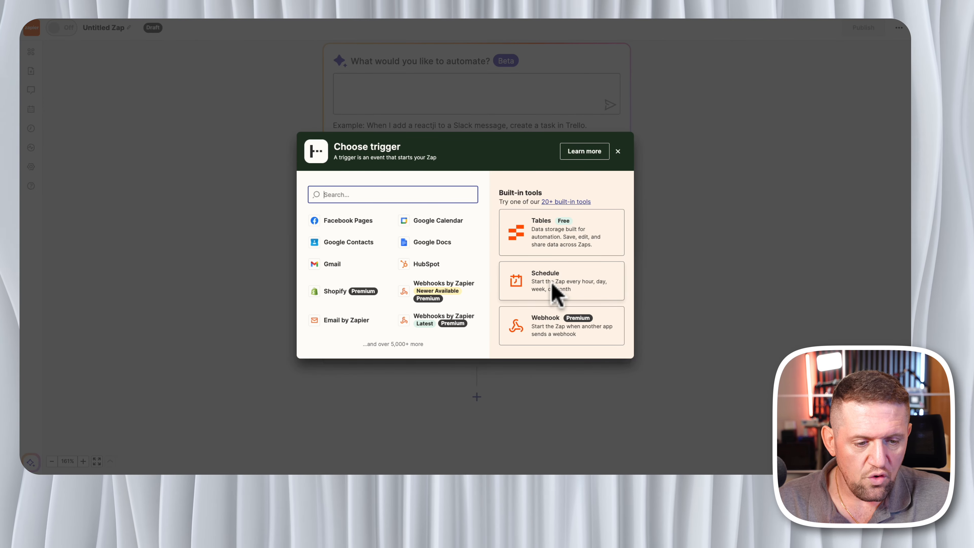
Use Schedule by Zapier firing every day at 7:00 AM as the trigger and test it
click(560, 280)
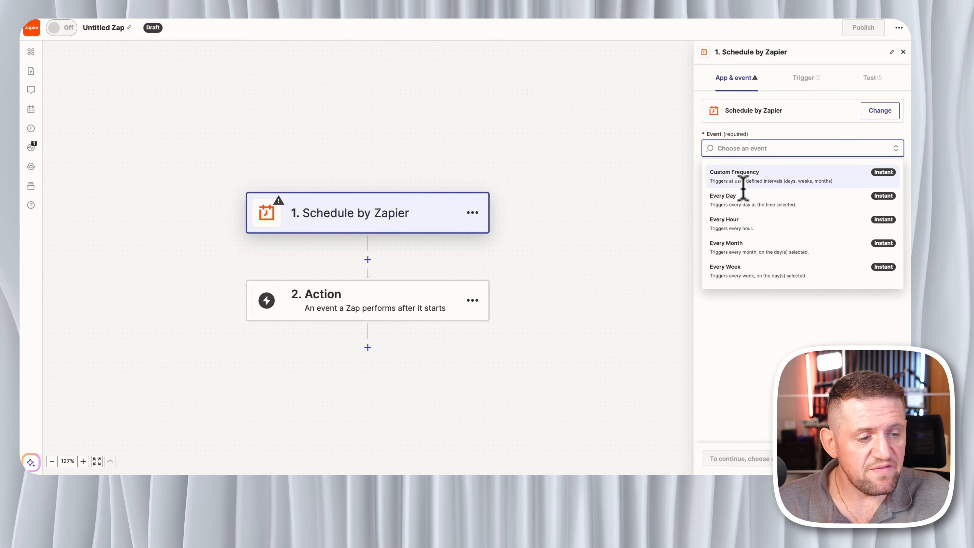
click(722, 195)
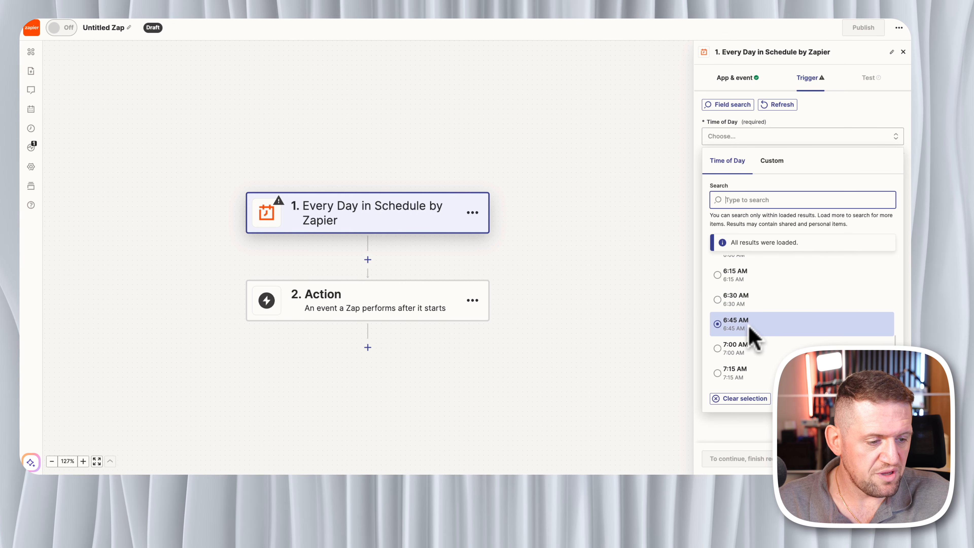
click(736, 345)
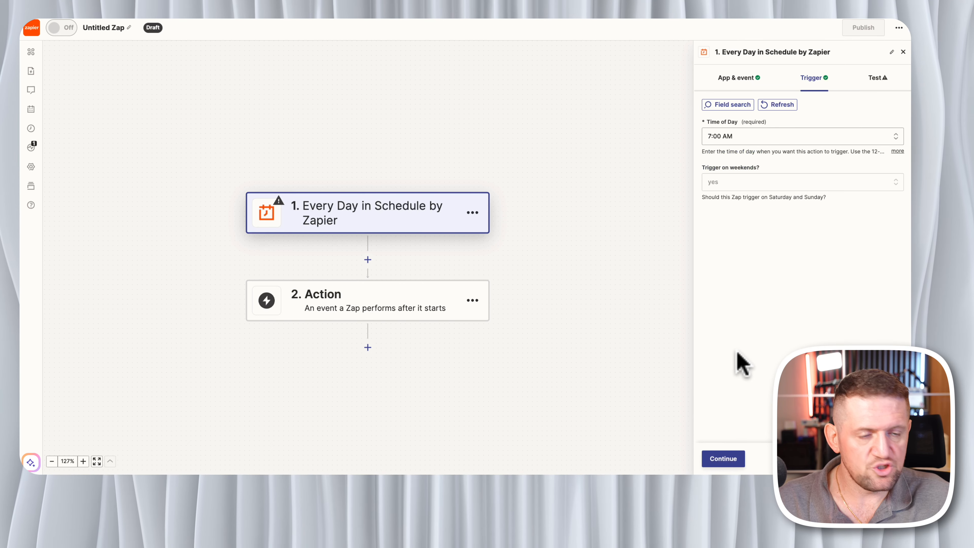
mouse_move(745, 421)
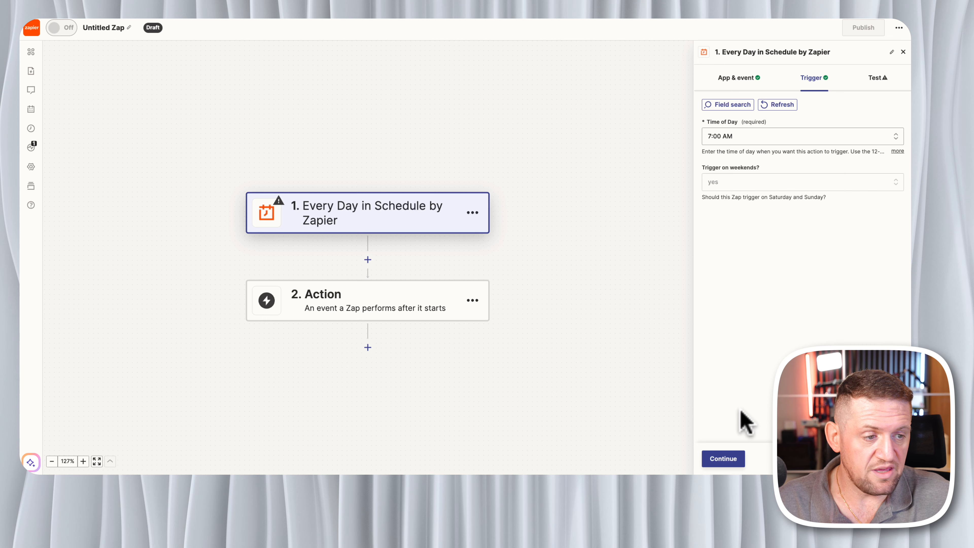
mouse_move(738, 453)
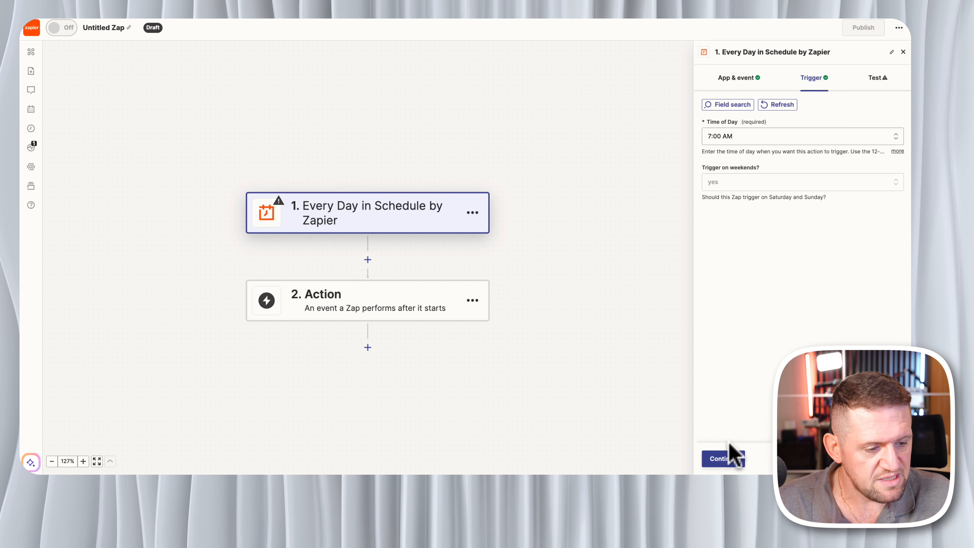
click(723, 459)
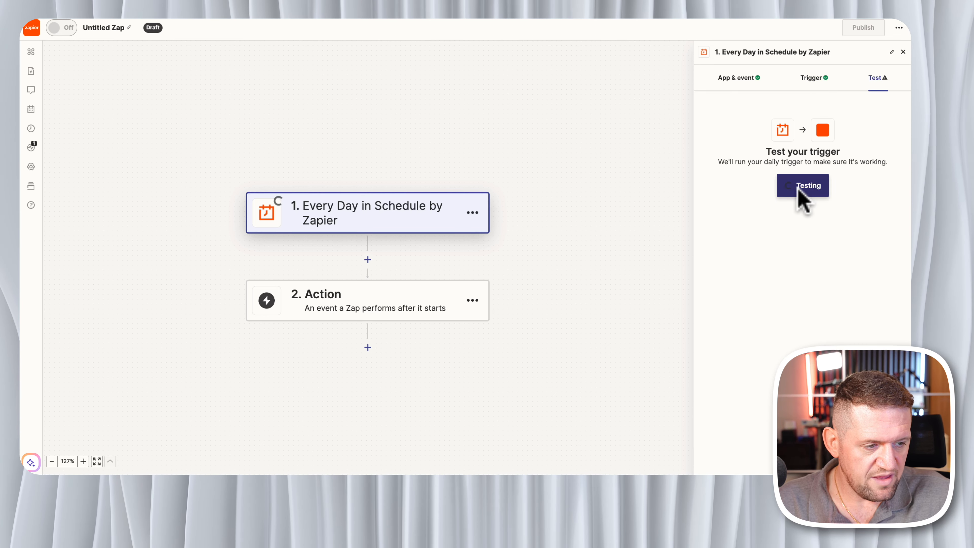
click(802, 185)
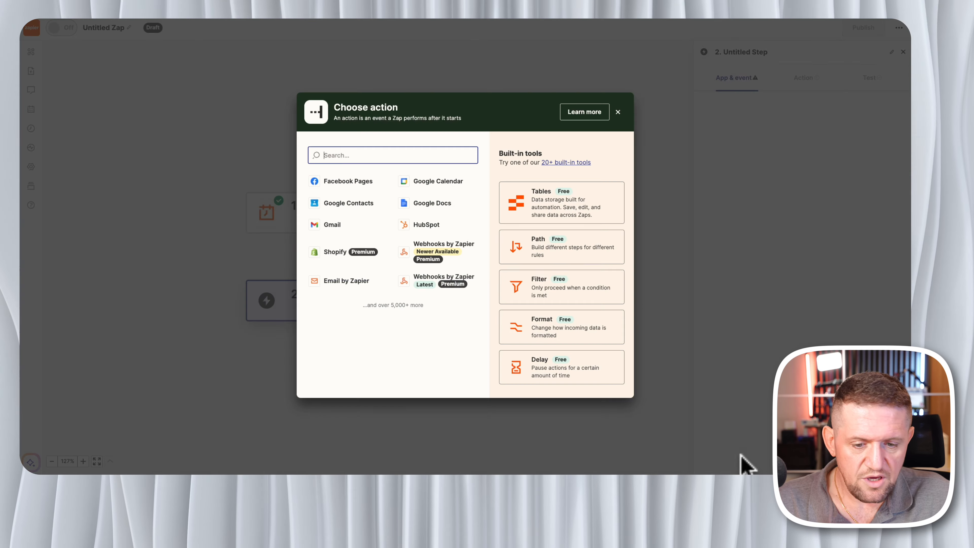
mouse_move(698, 358)
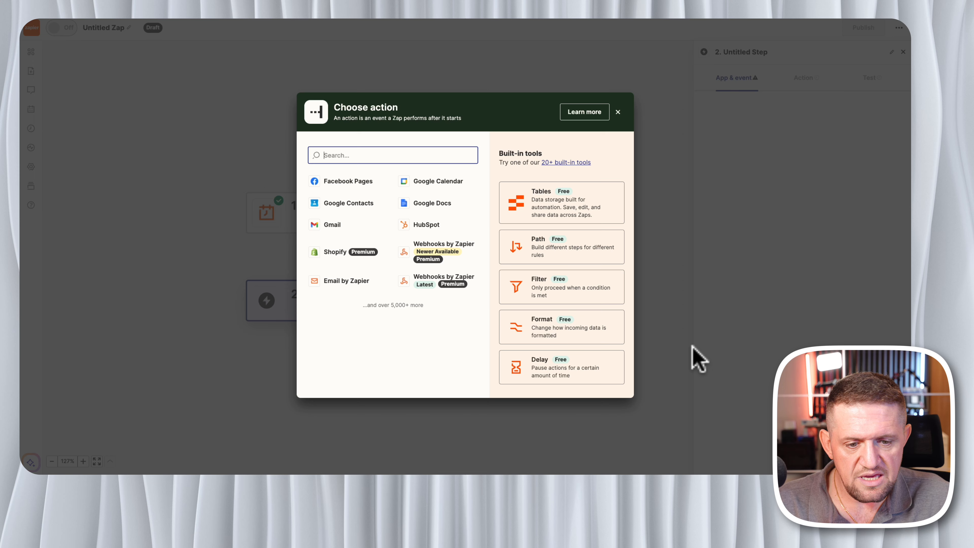
mouse_move(437, 280)
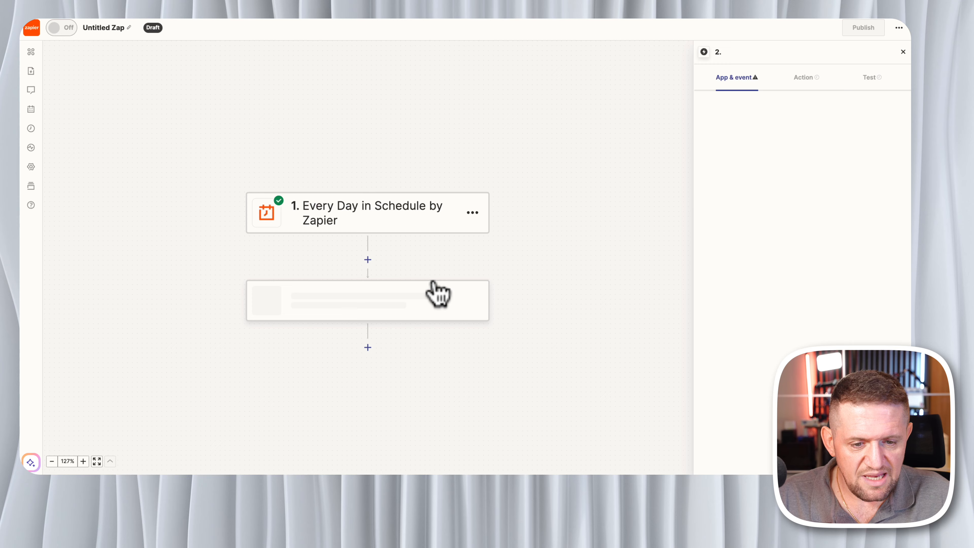
Choose Custom Request as the Webhooks by Zapier event for the action step
click(367, 299)
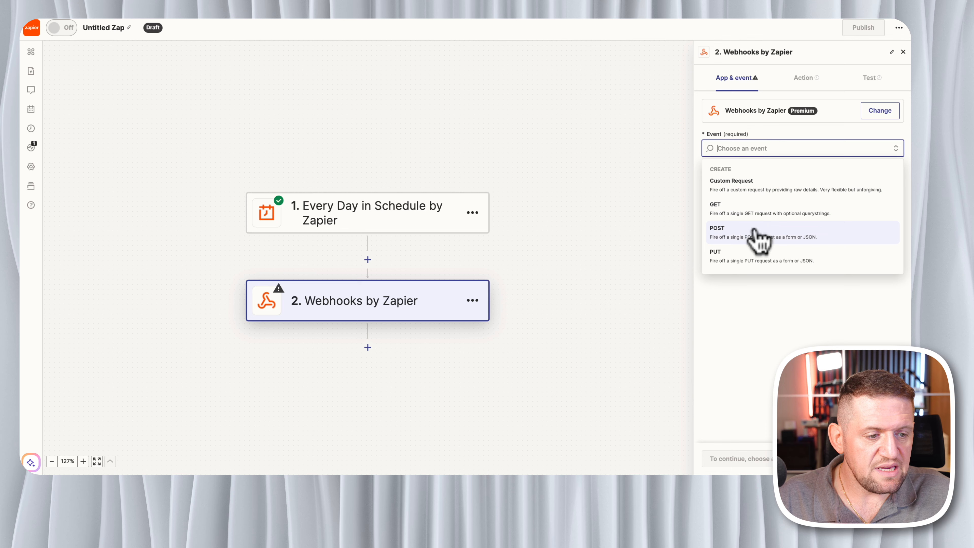
mouse_move(757, 260)
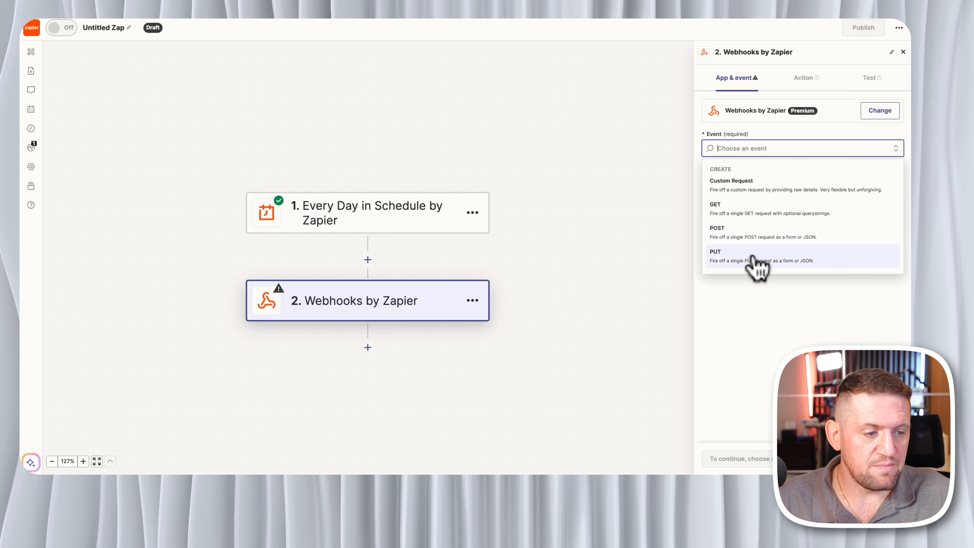
mouse_move(744, 199)
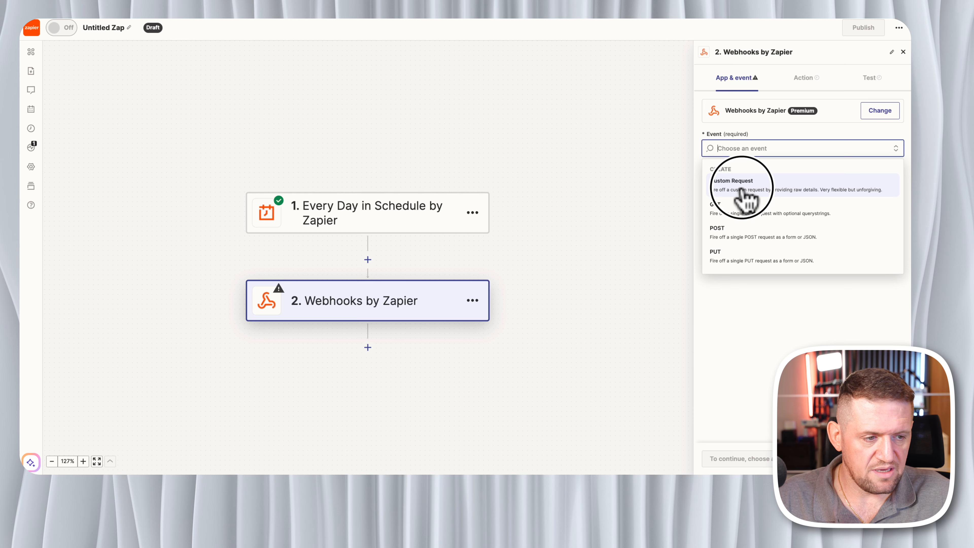
click(735, 185)
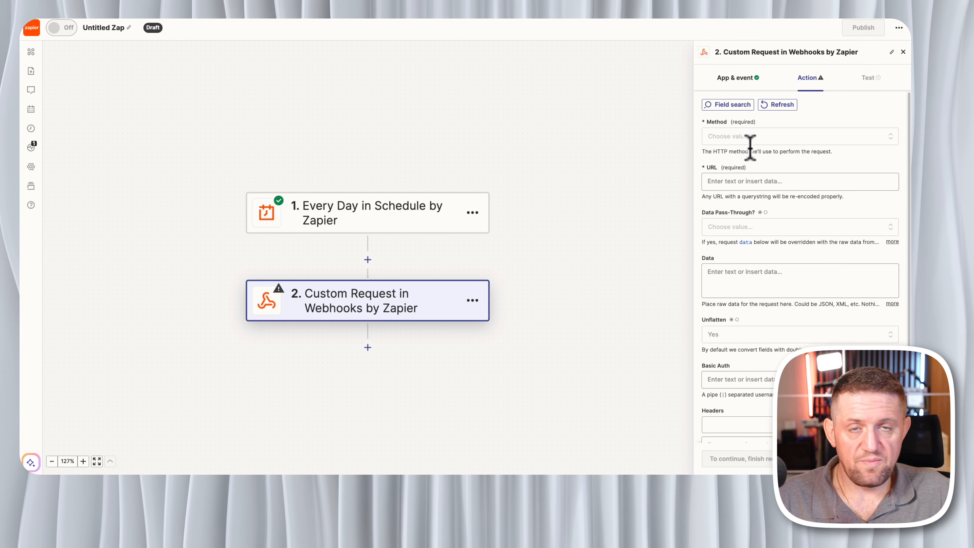
mouse_move(752, 156)
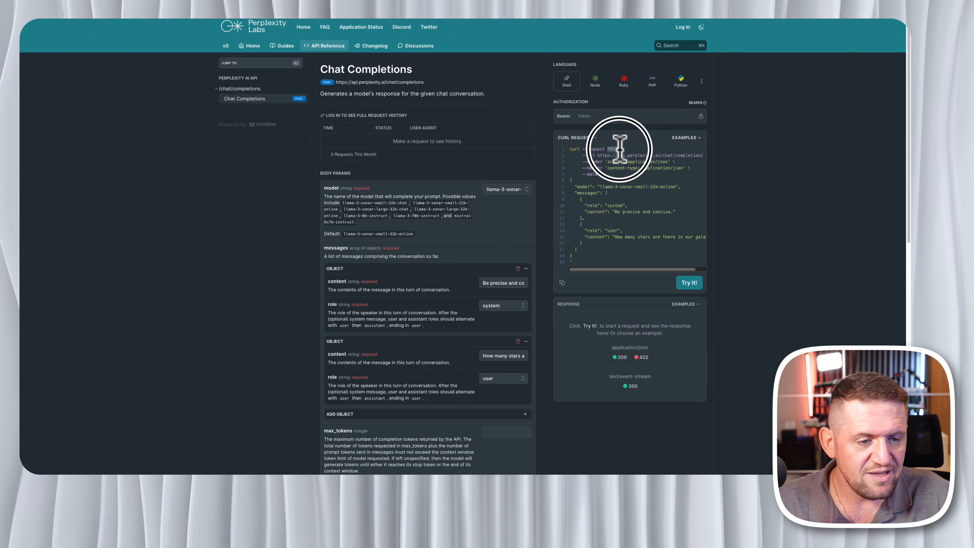
mouse_move(432, 86)
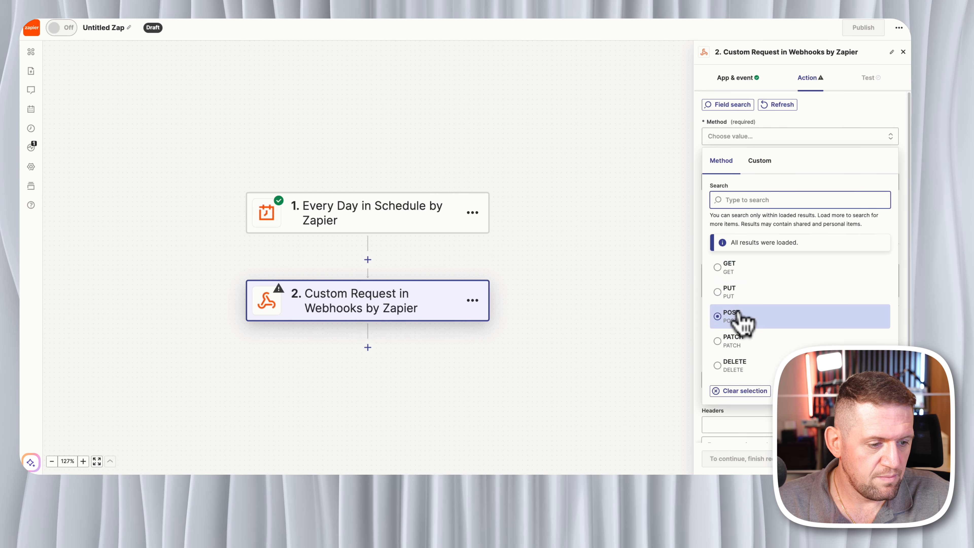
click(729, 315)
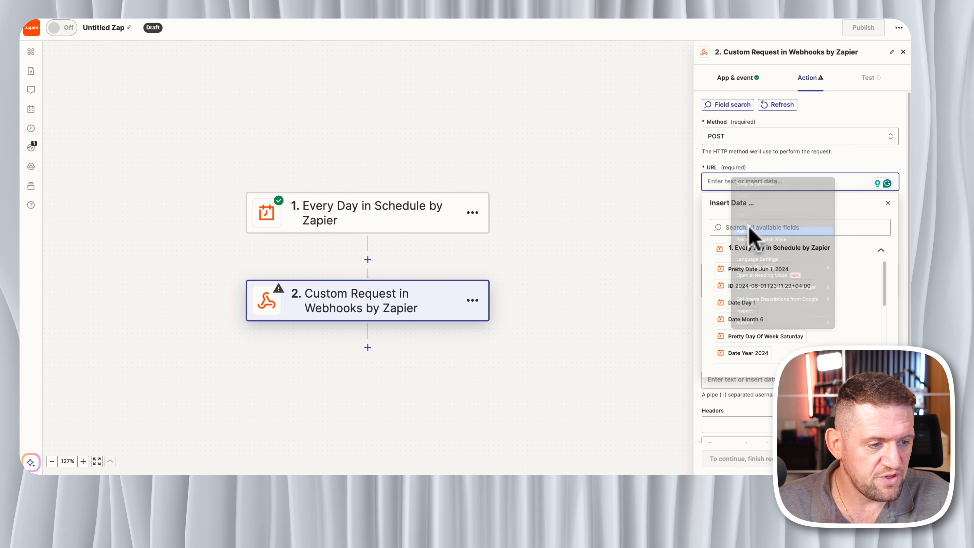
text(https://api.perplexity.ai/chat/completions)
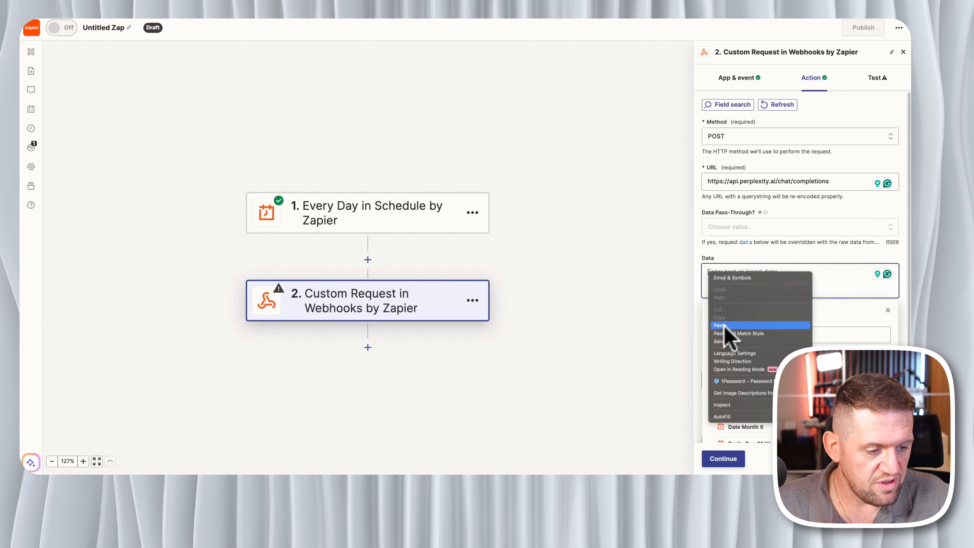
click(719, 326)
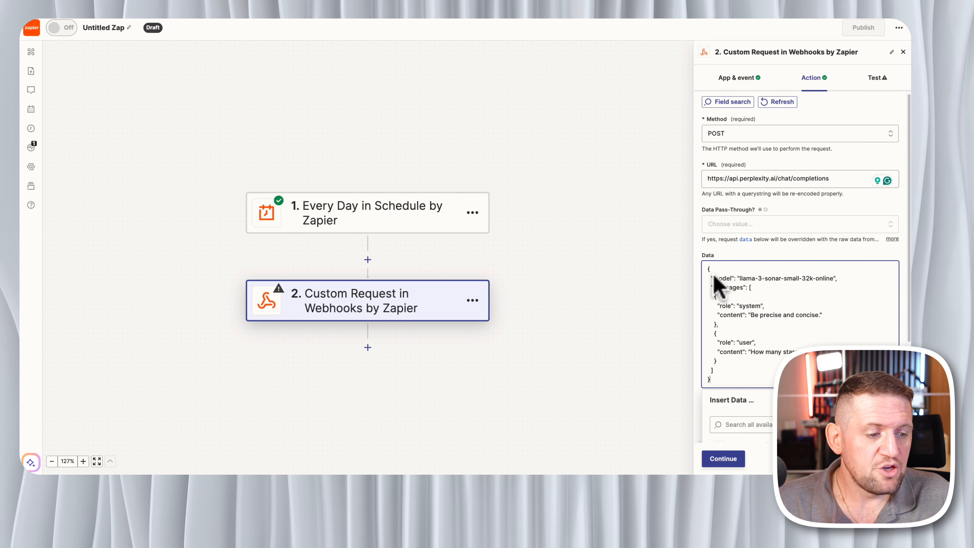
mouse_move(826, 293)
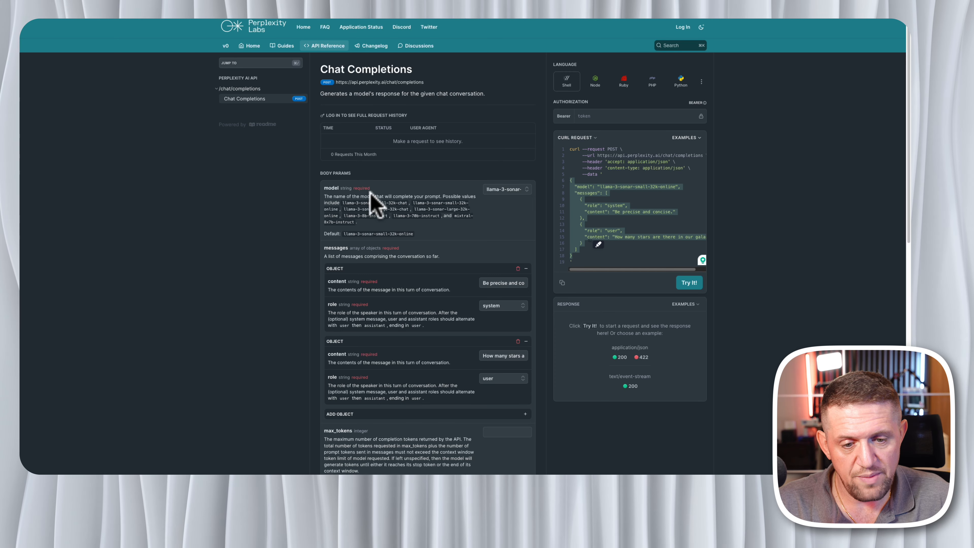
mouse_move(370, 237)
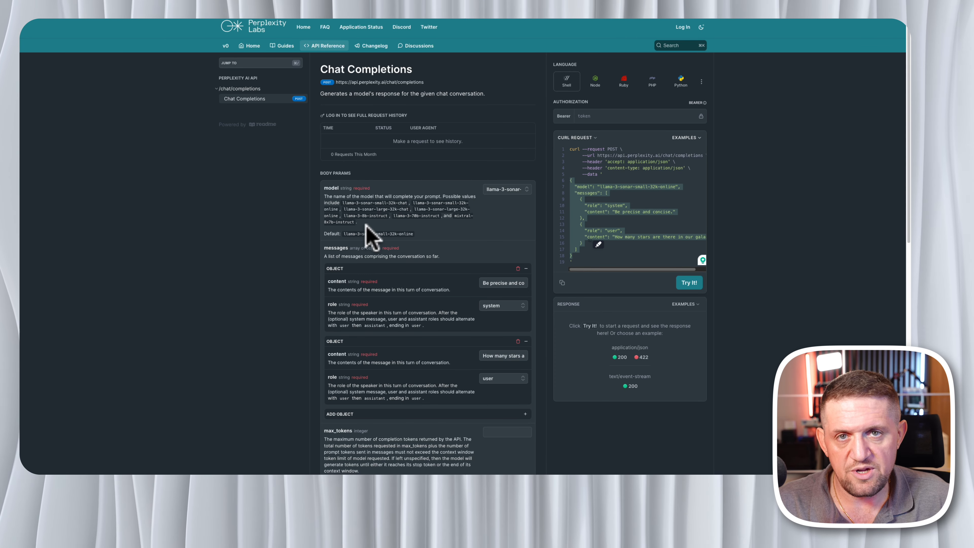
mouse_move(357, 93)
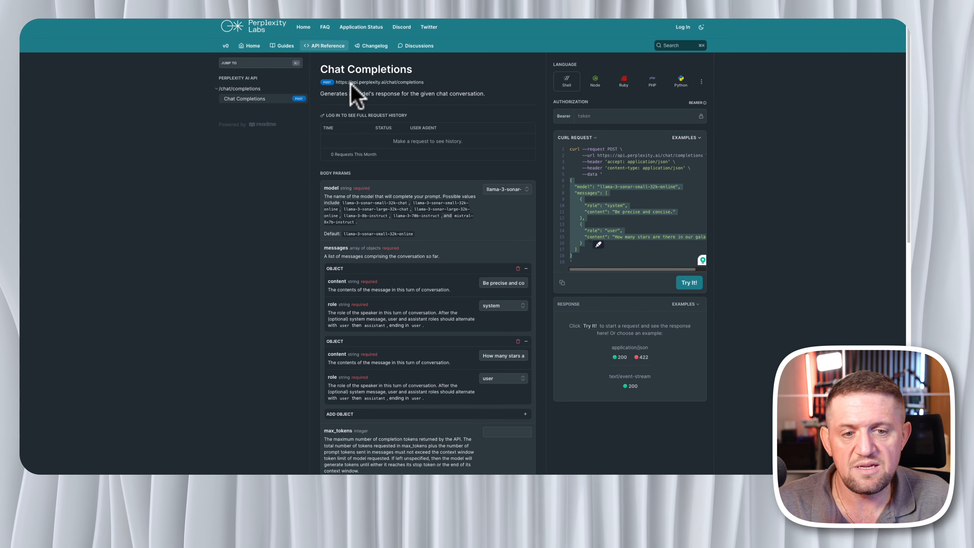
mouse_move(409, 238)
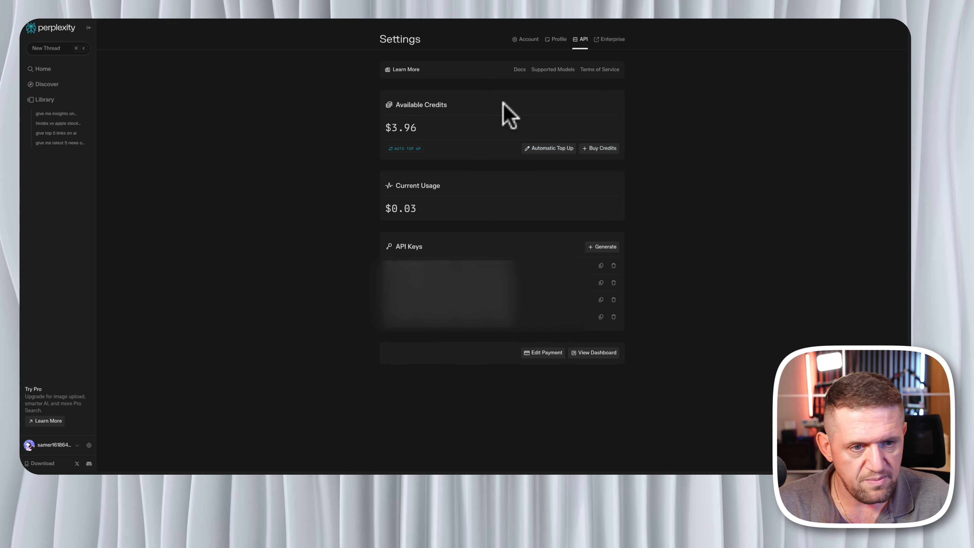
mouse_move(552, 69)
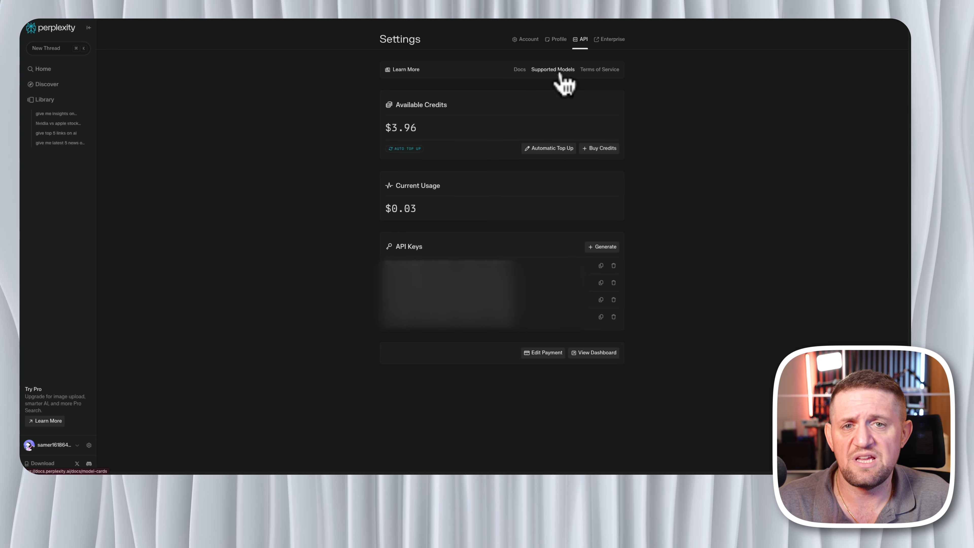
mouse_move(396, 113)
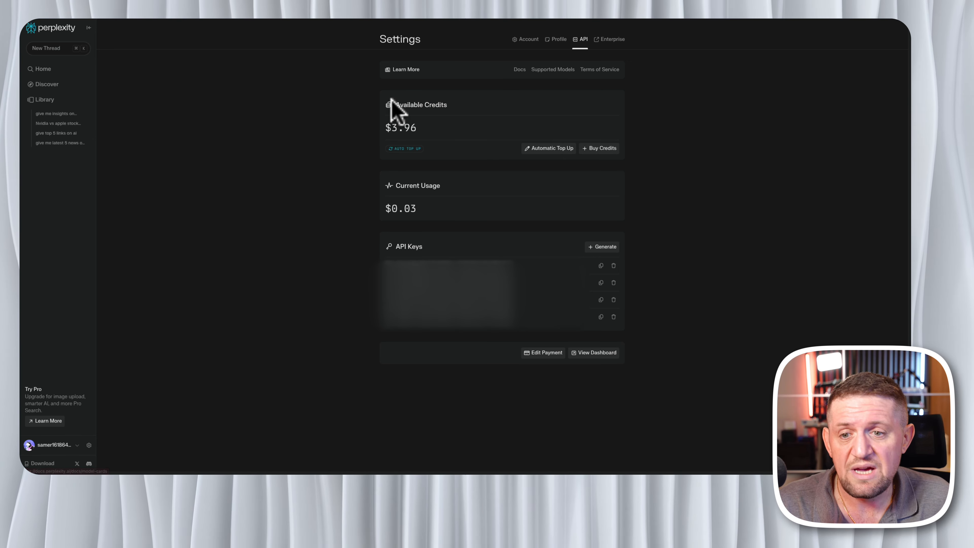
mouse_move(177, 84)
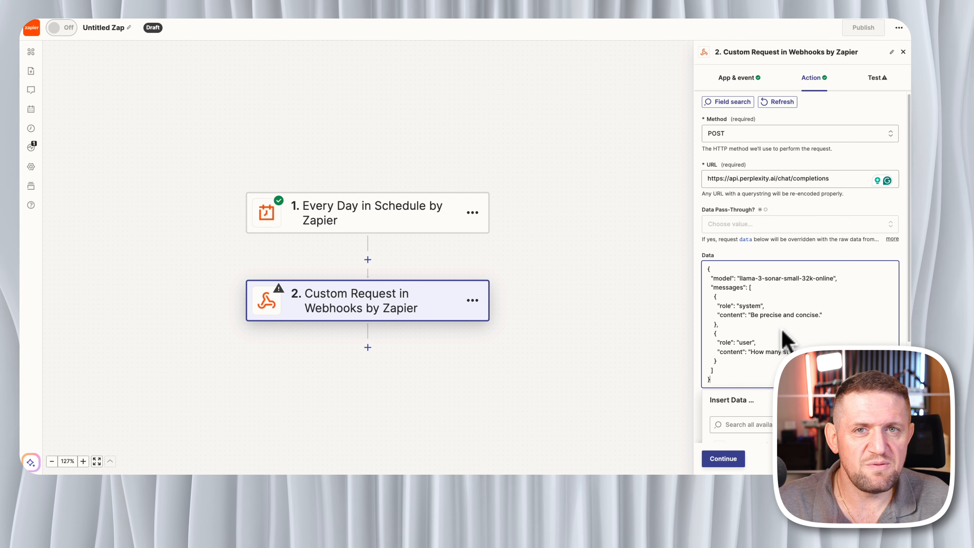
mouse_move(742, 323)
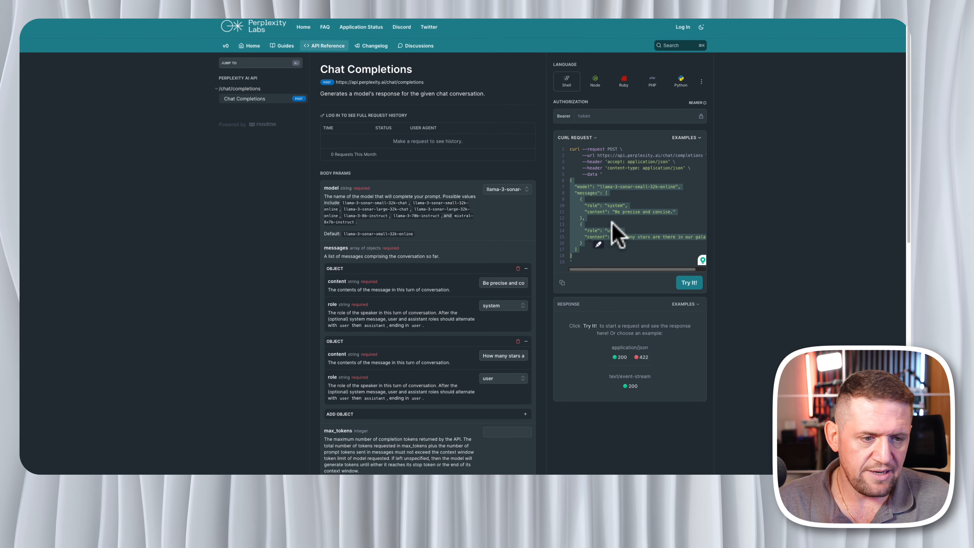
mouse_move(612, 166)
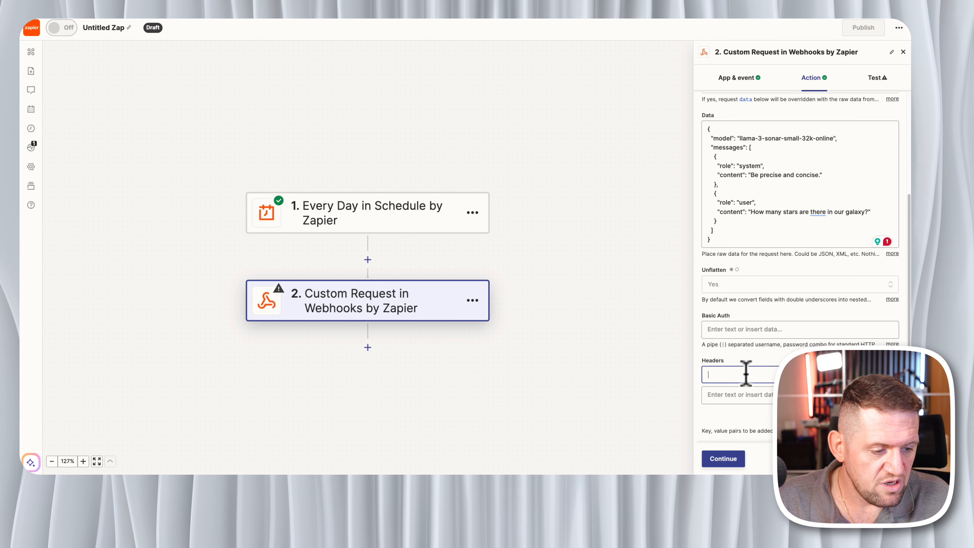
Add an accept header set to application/json and start the AUTHORIZATION header value
text(accept)
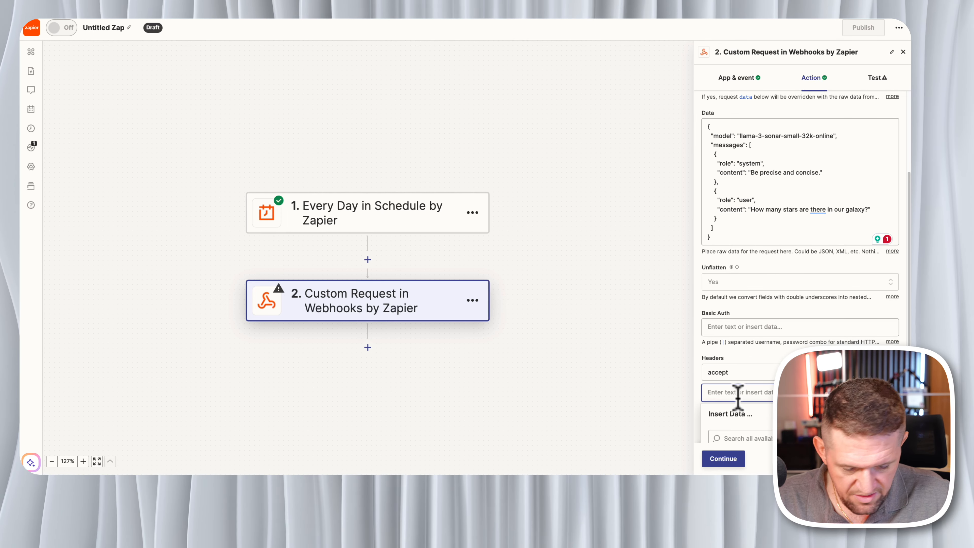
text(application/json)
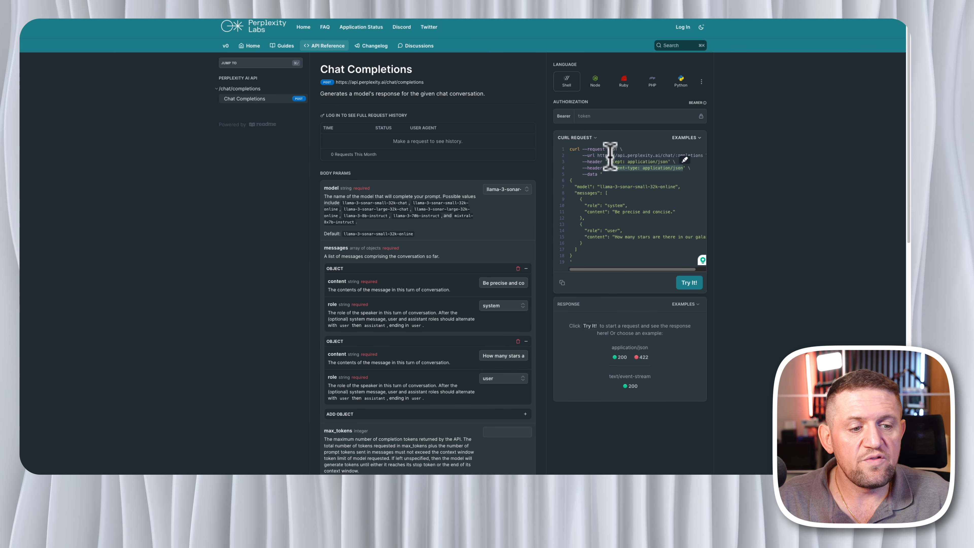
mouse_move(611, 254)
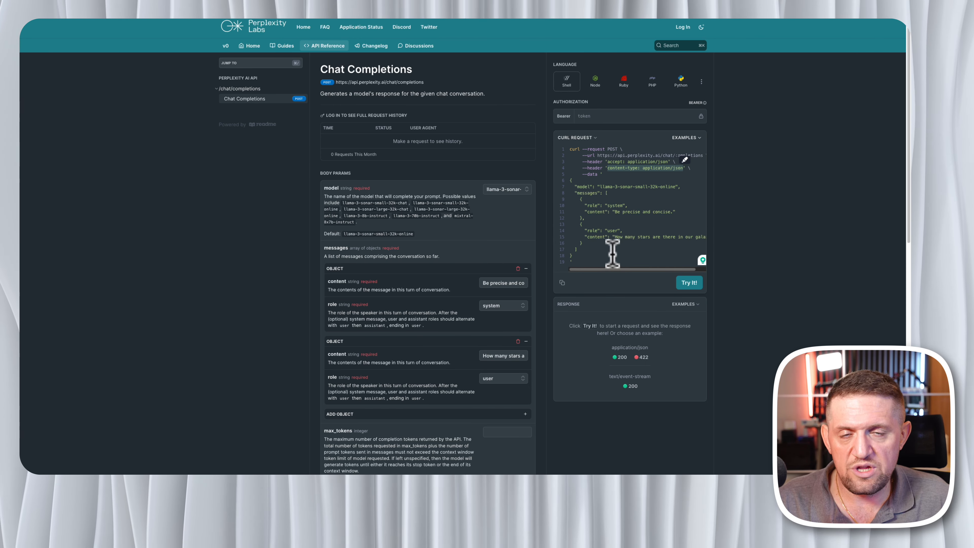
mouse_move(664, 109)
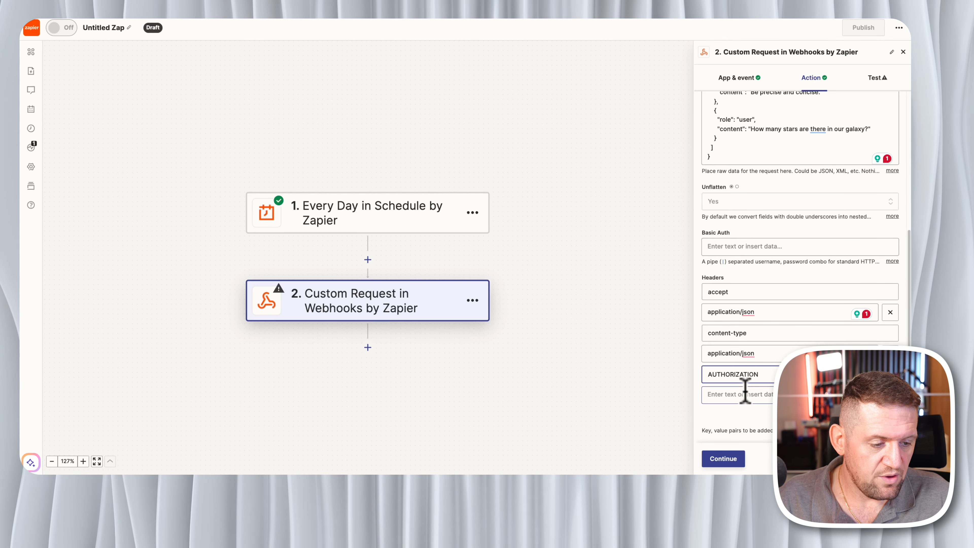
click(738, 392)
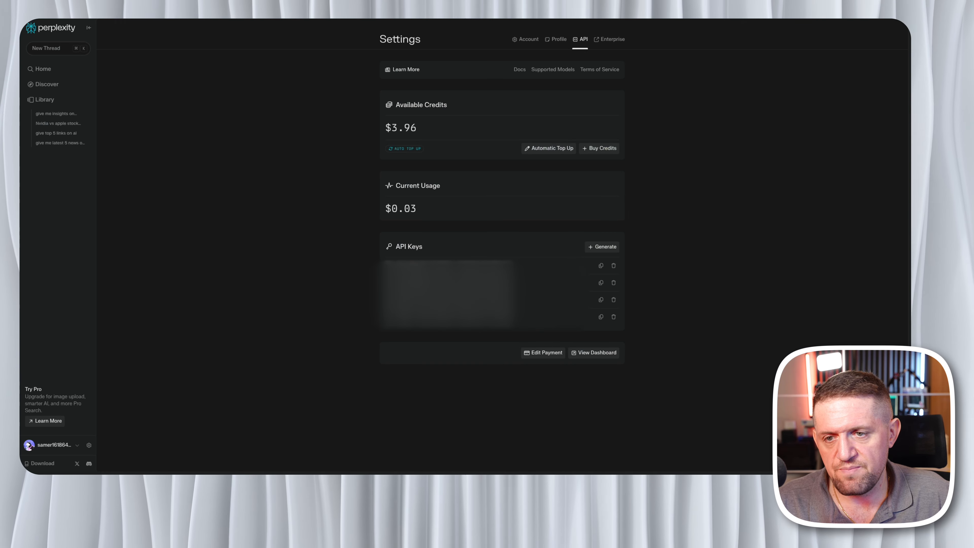
mouse_move(702, 348)
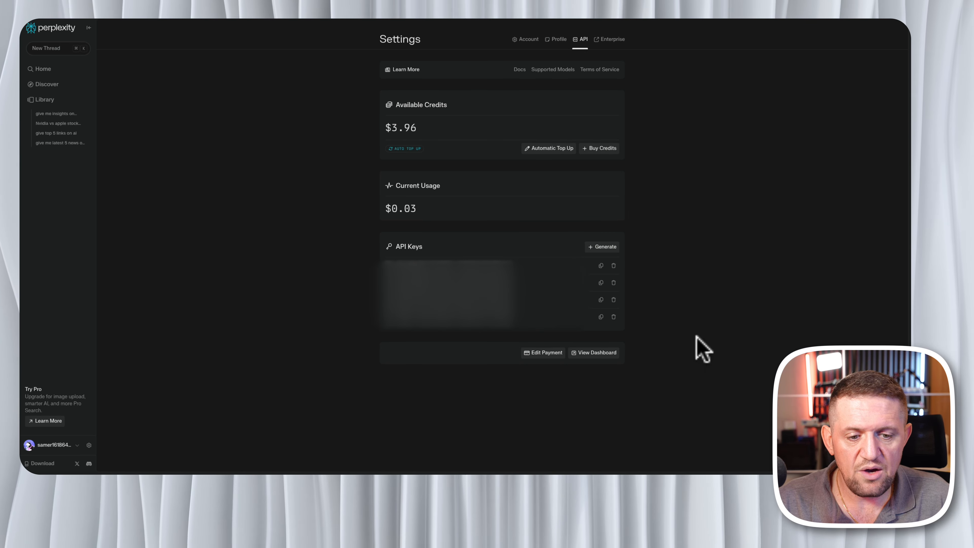
mouse_move(667, 268)
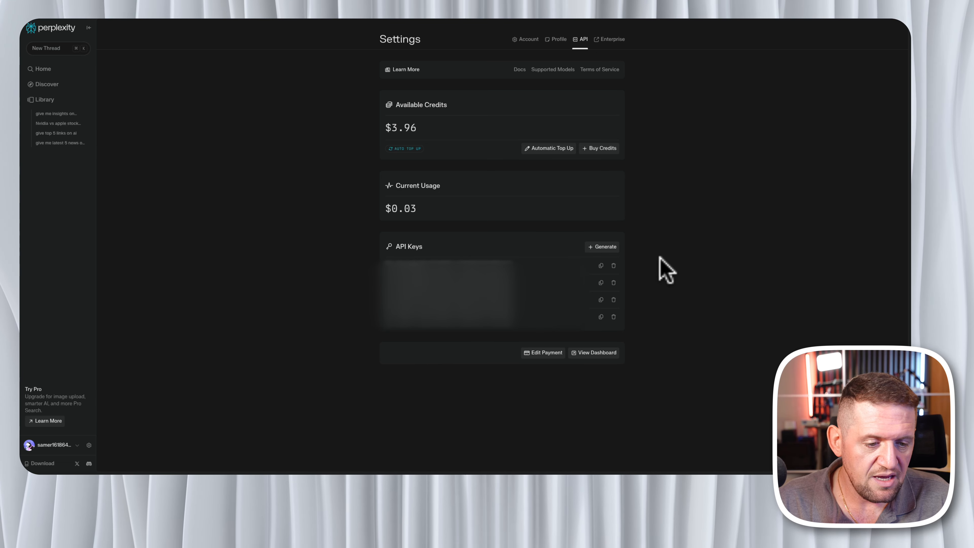
mouse_move(618, 308)
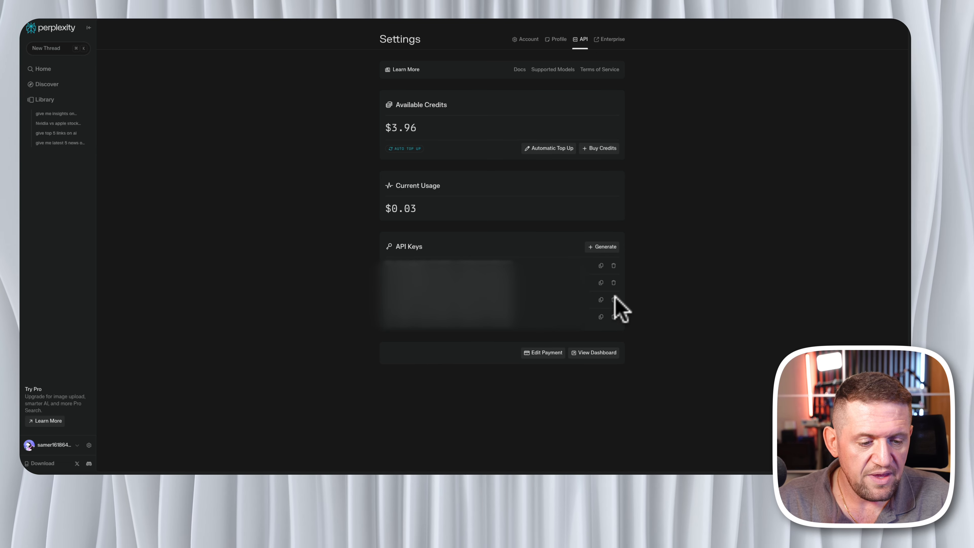
mouse_move(604, 264)
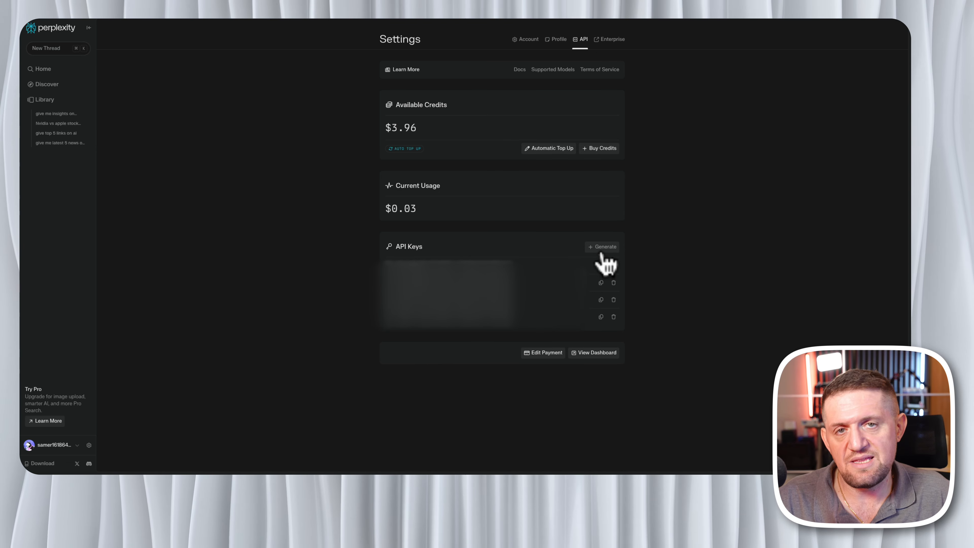
mouse_move(613, 332)
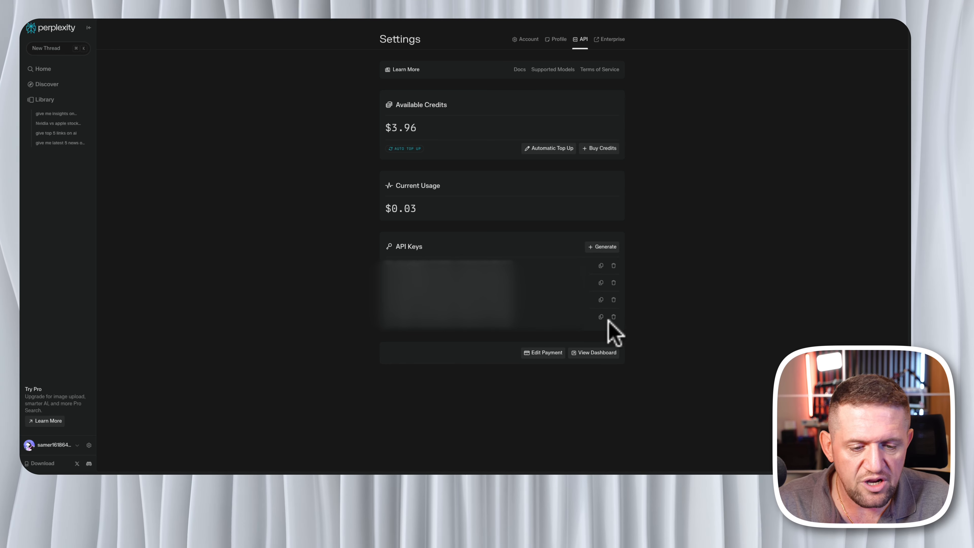
mouse_move(593, 326)
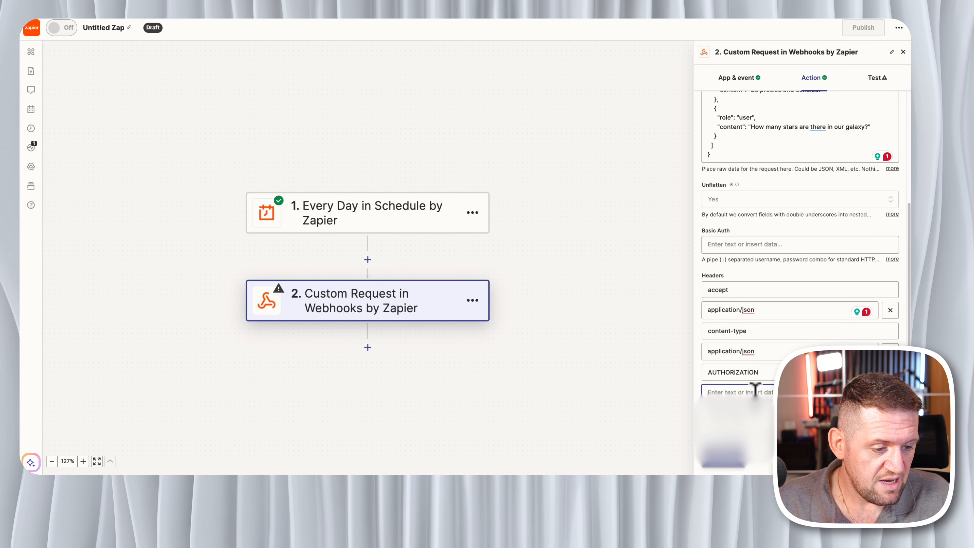
Enter Bearer followed by the Perplexity API key as the AUTHORIZATION header value
text(Bearer pplx-)
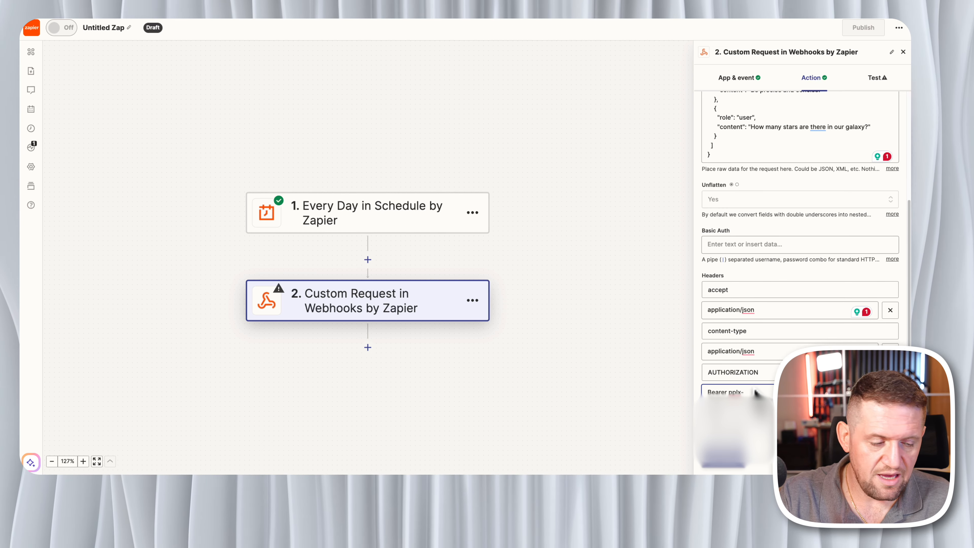
mouse_move(668, 420)
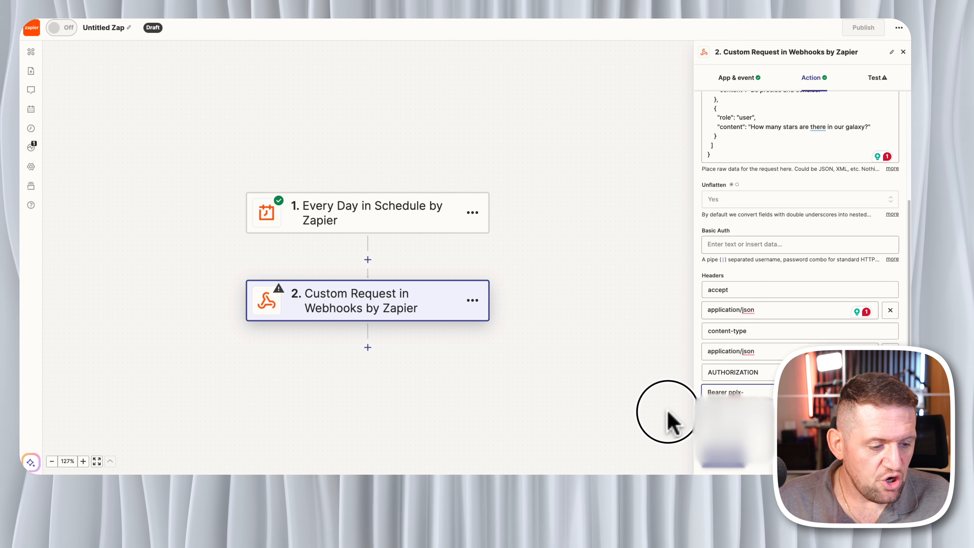
mouse_move(692, 327)
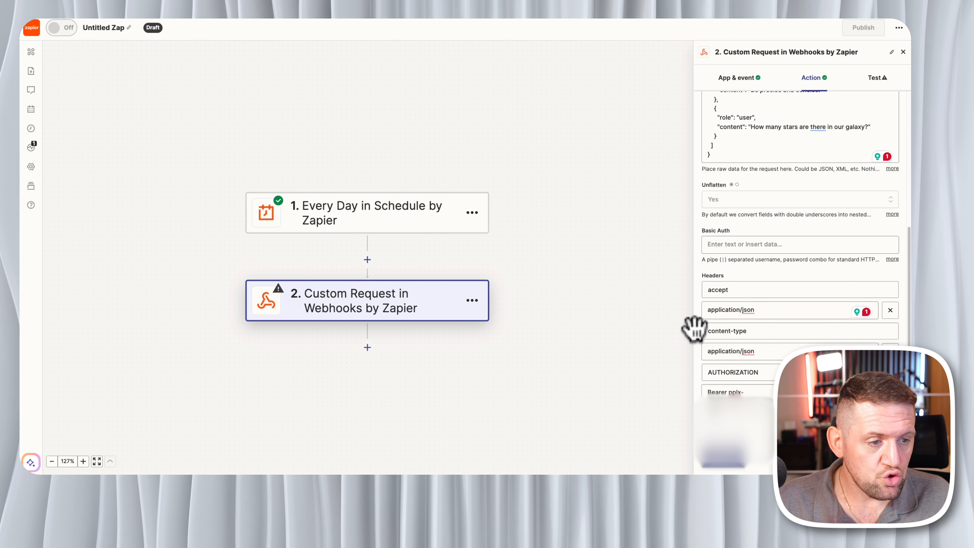
scroll(up, 3)
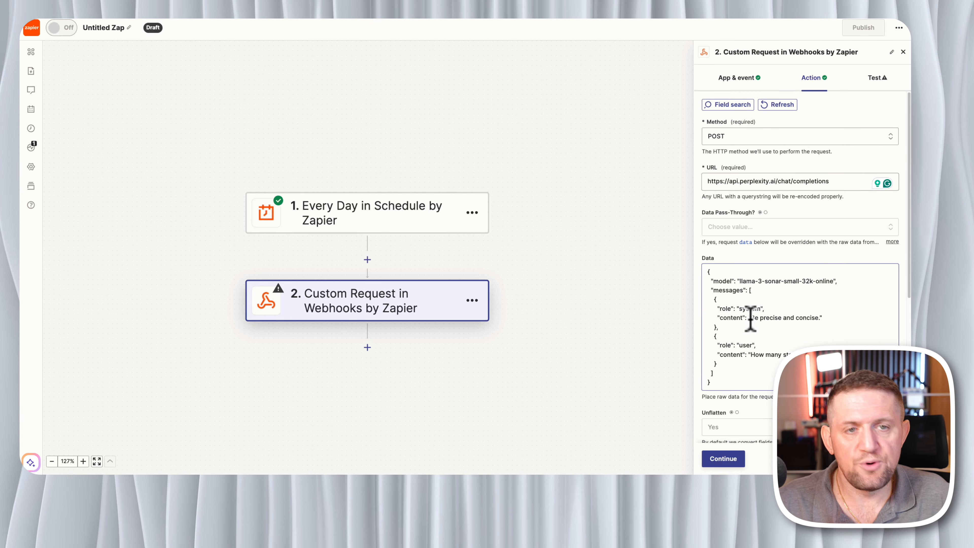
mouse_move(820, 317)
text(, get me the most recent non sponsored content)
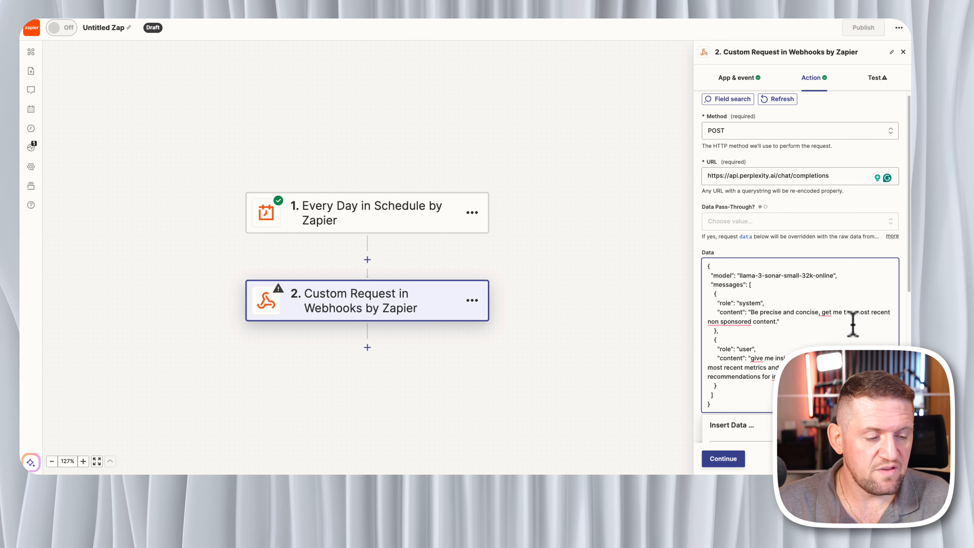
Run the webhook test and review Perplexity's returned Choices Message Content on Apple and Nvidia
click(722, 458)
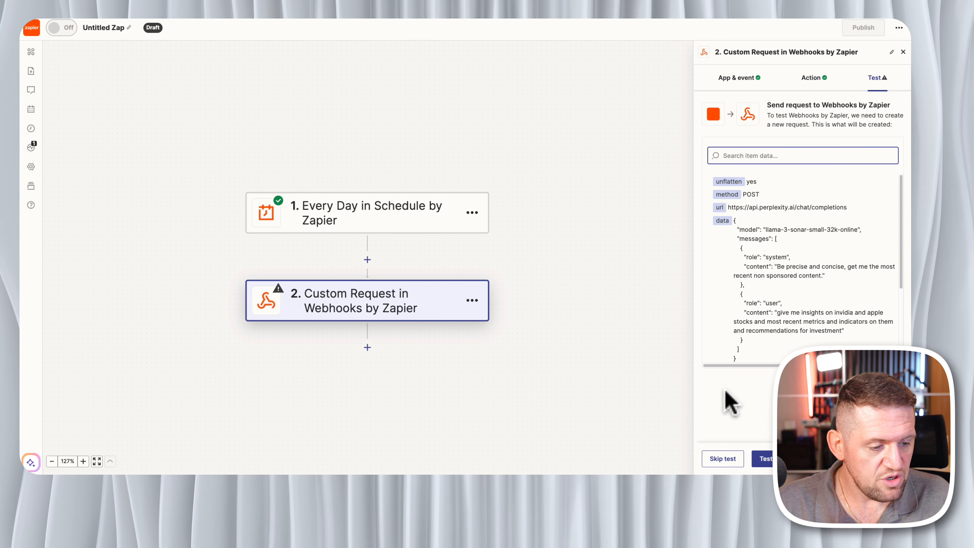
click(765, 458)
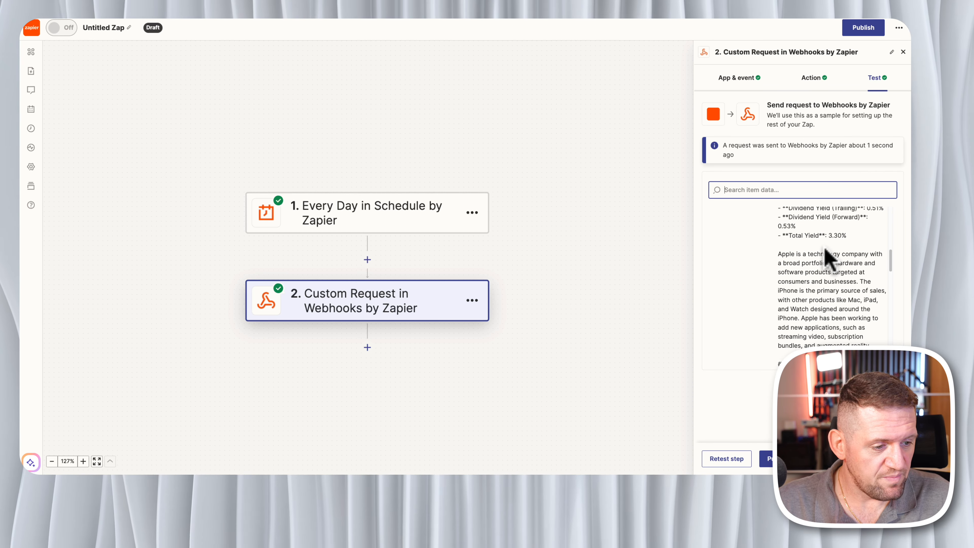
scroll(up, 3)
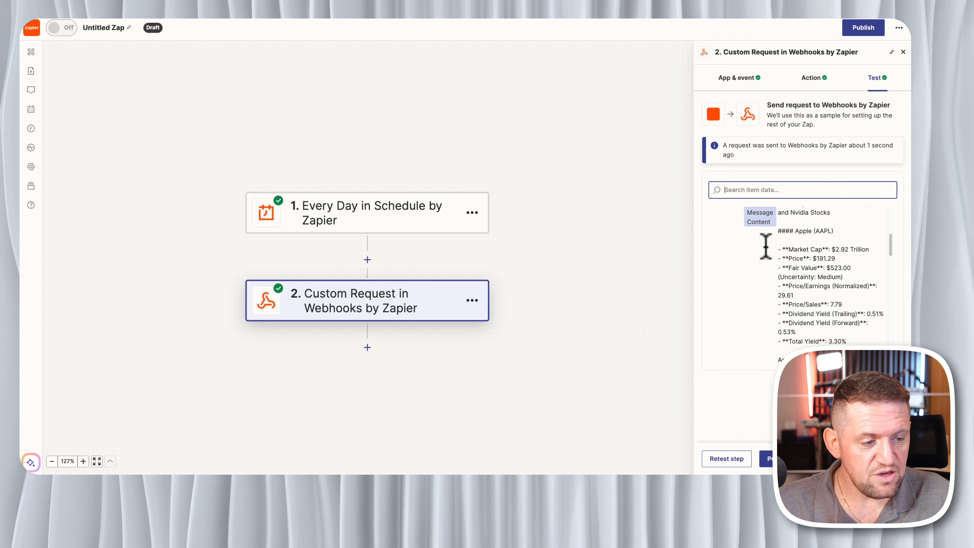
scroll(up, 3)
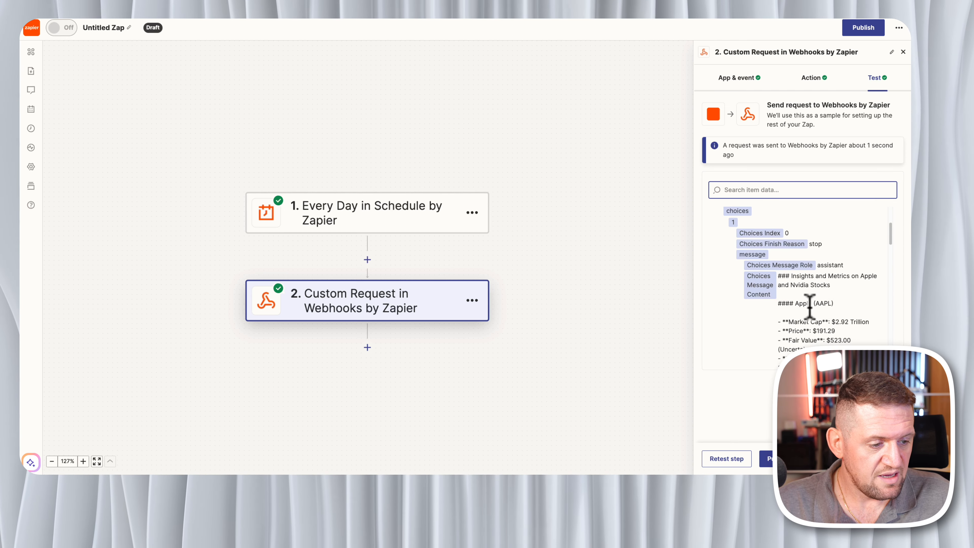
scroll(down, 3)
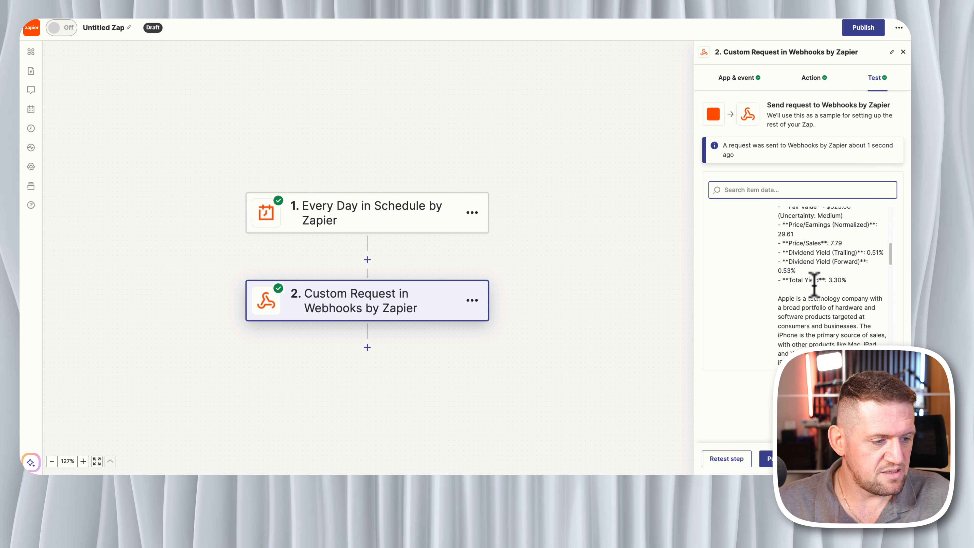
scroll(down, 3)
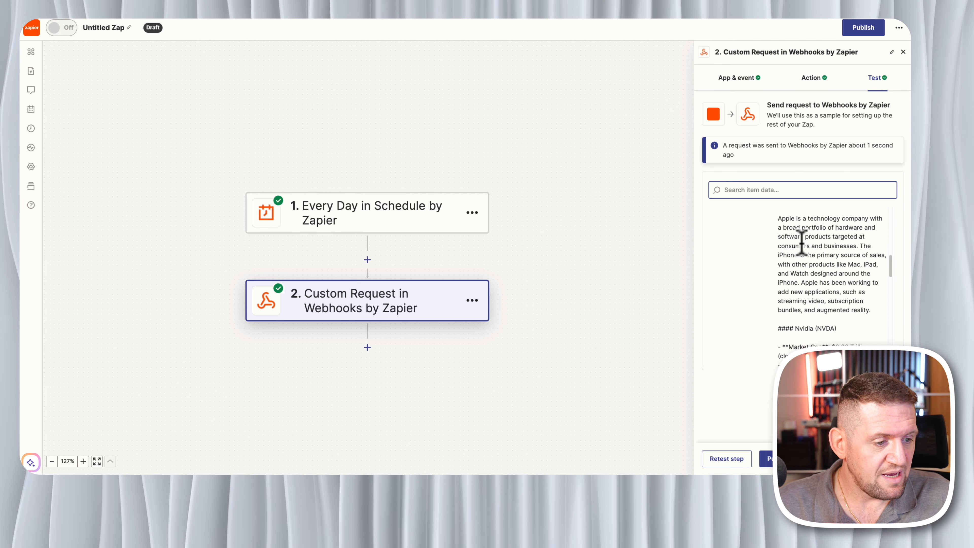
scroll(down, 3)
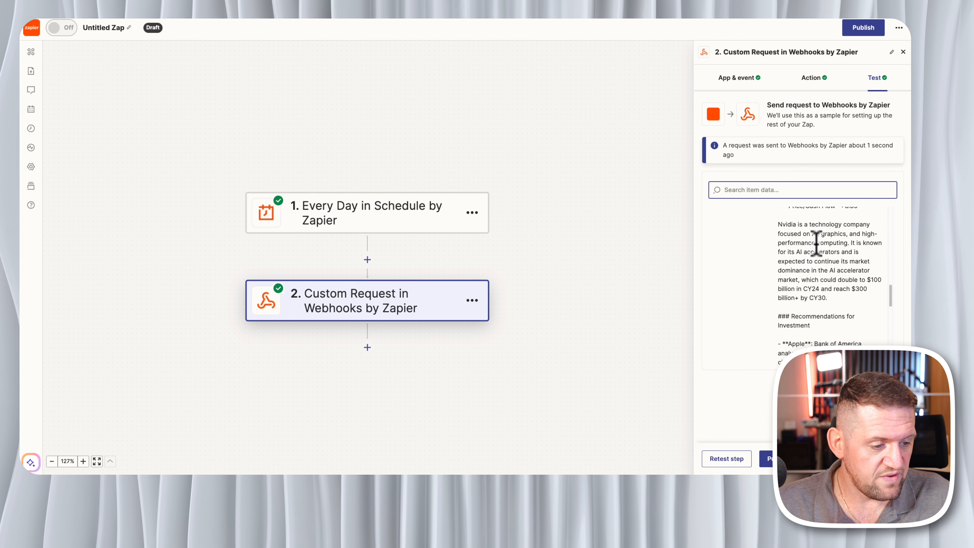
scroll(down, 3)
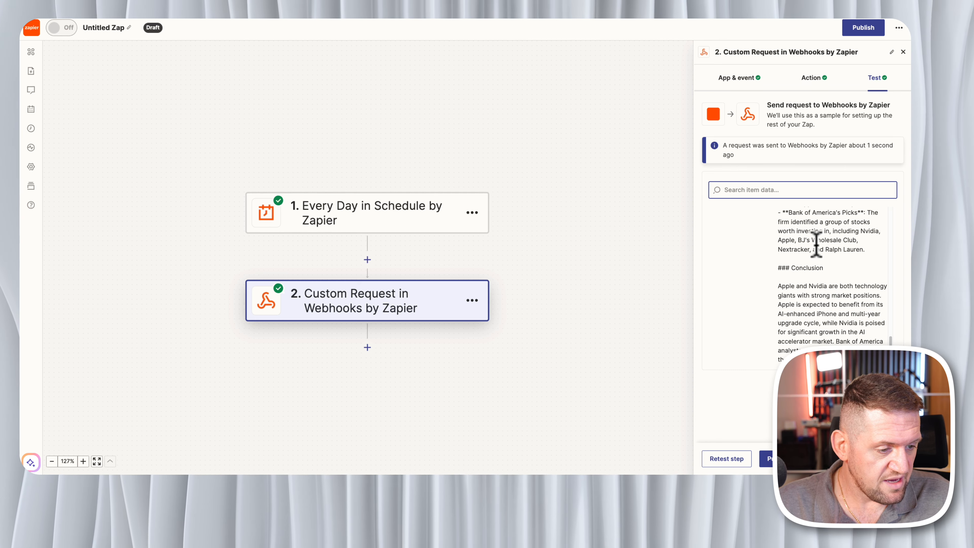
scroll(down, 3)
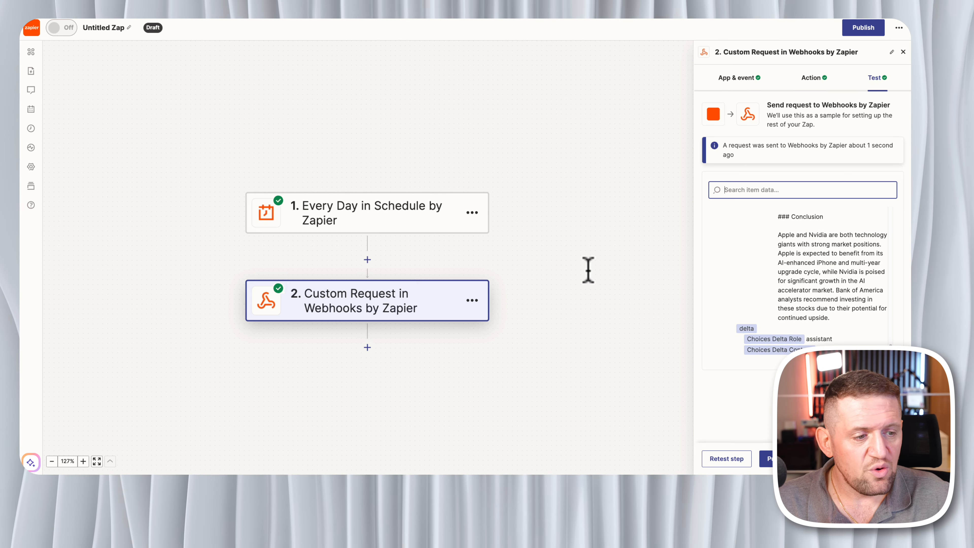
mouse_move(588, 277)
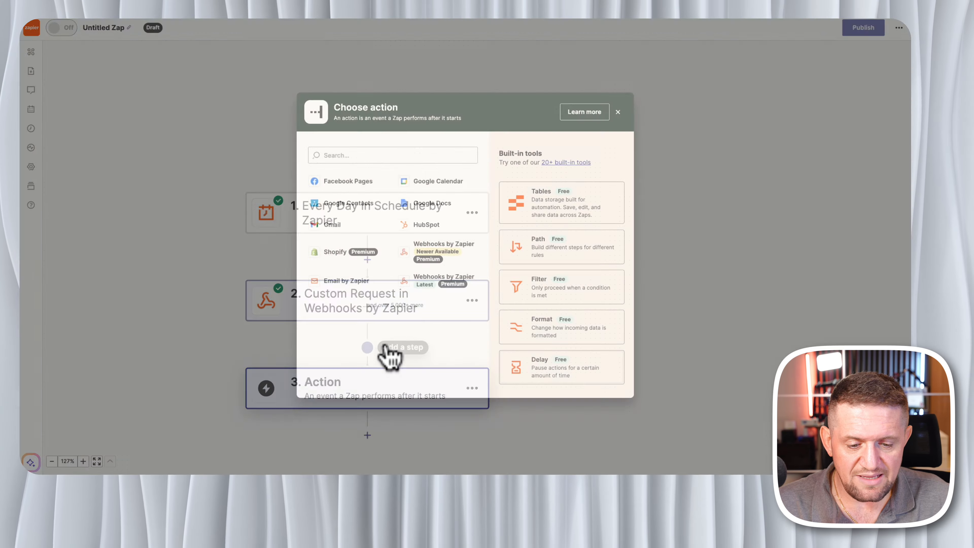
Add a ChatGPT step with the Conversation event after the webhook step
text(chs)
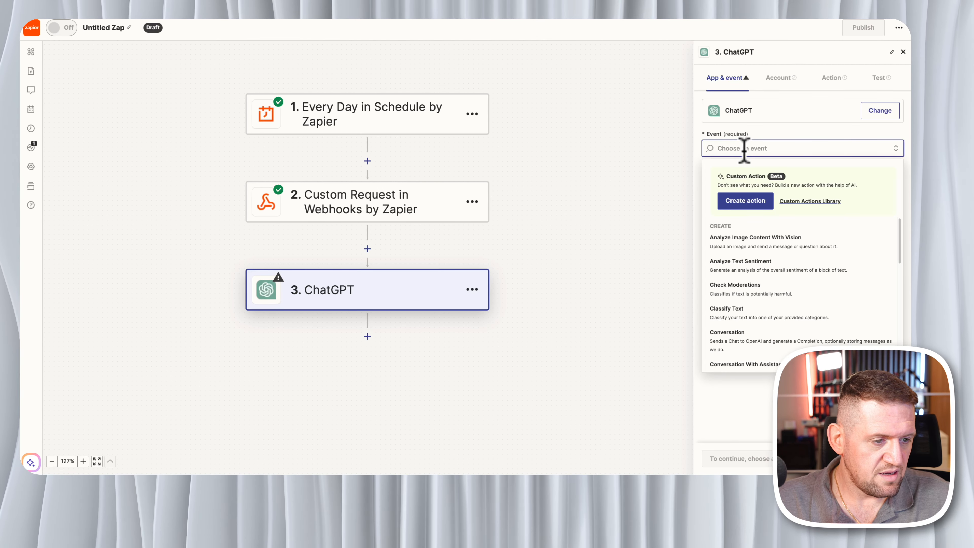
click(727, 332)
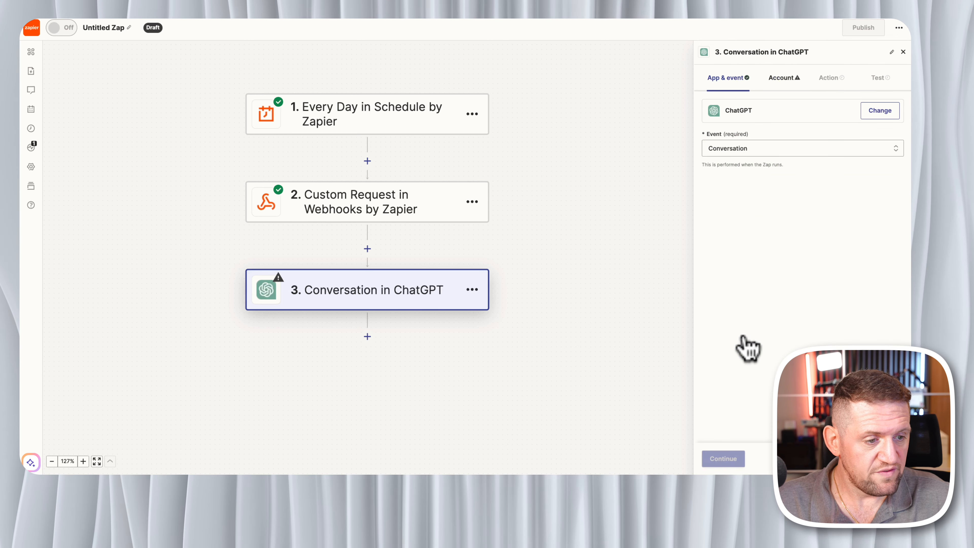
click(828, 77)
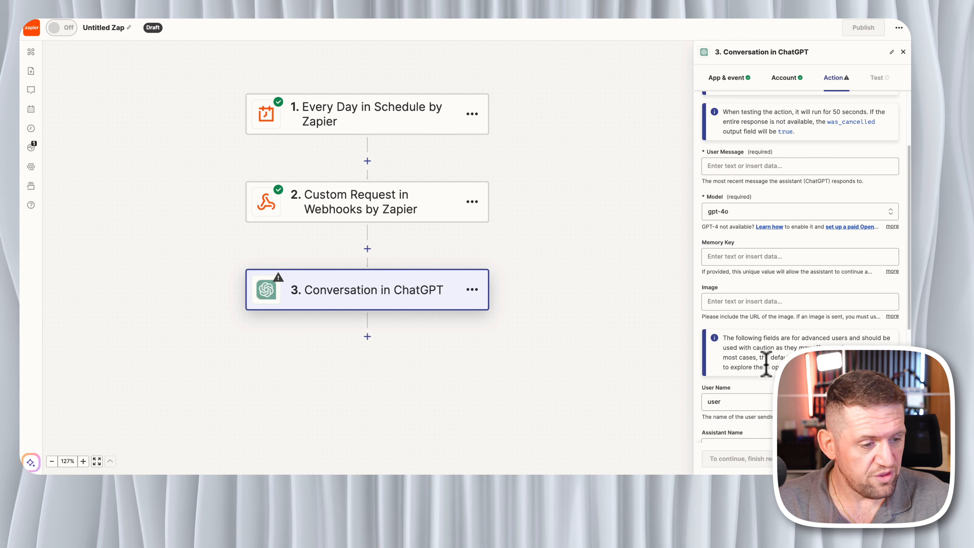
mouse_move(663, 260)
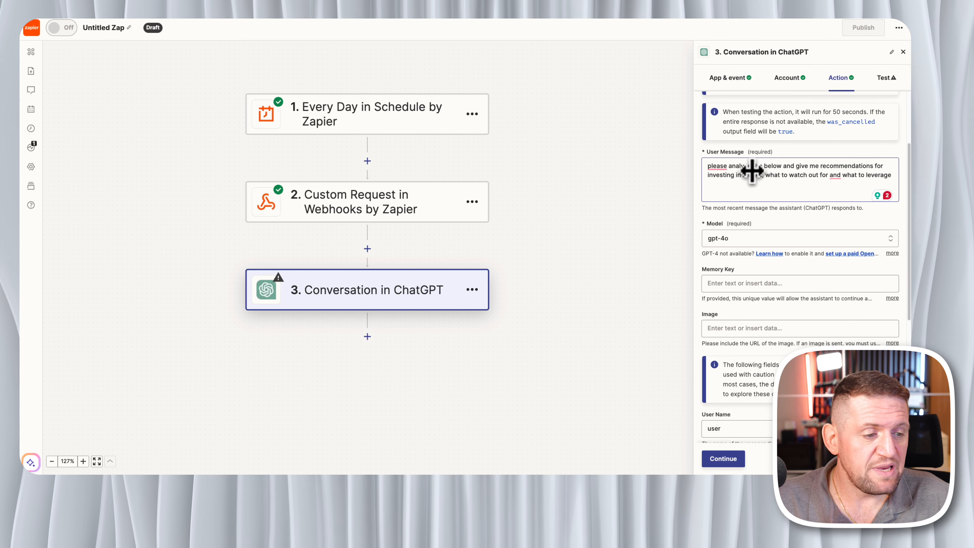
mouse_move(808, 171)
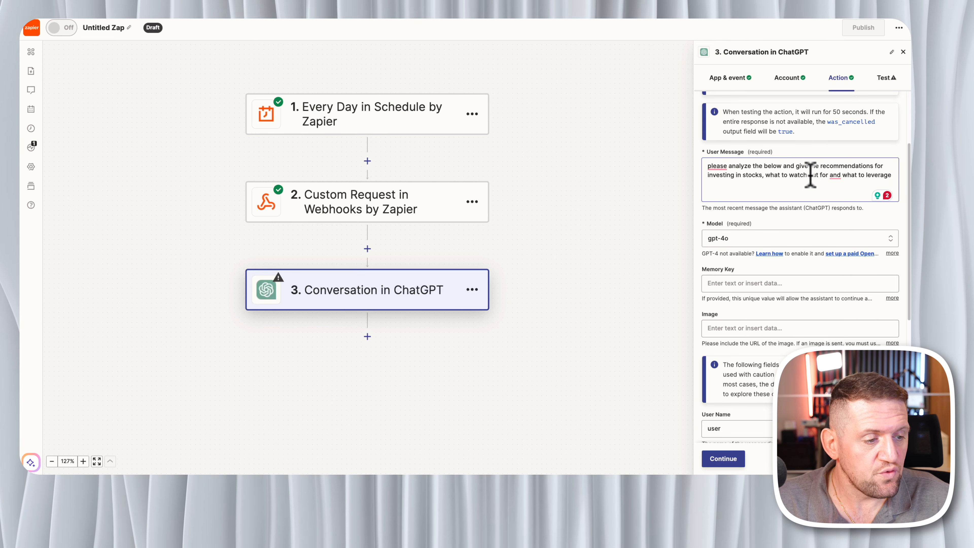
mouse_move(829, 180)
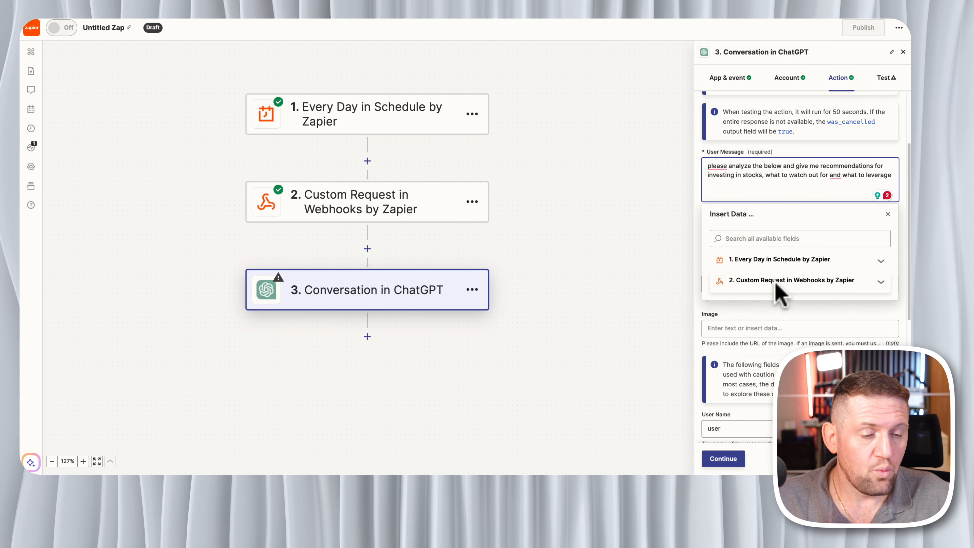
Insert the webhook's message content into the prompt, choose gpt-4o as the model, and continue to testing
click(792, 280)
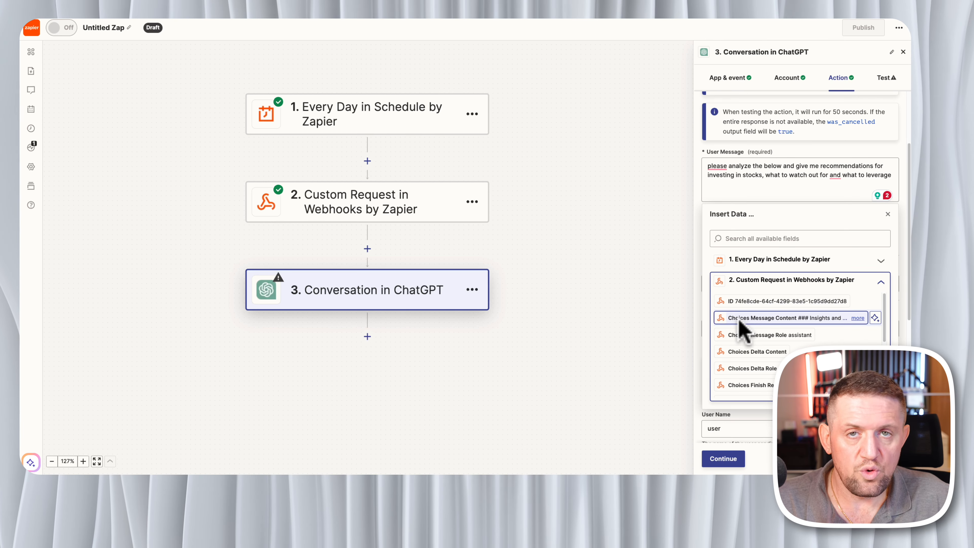
mouse_move(785, 329)
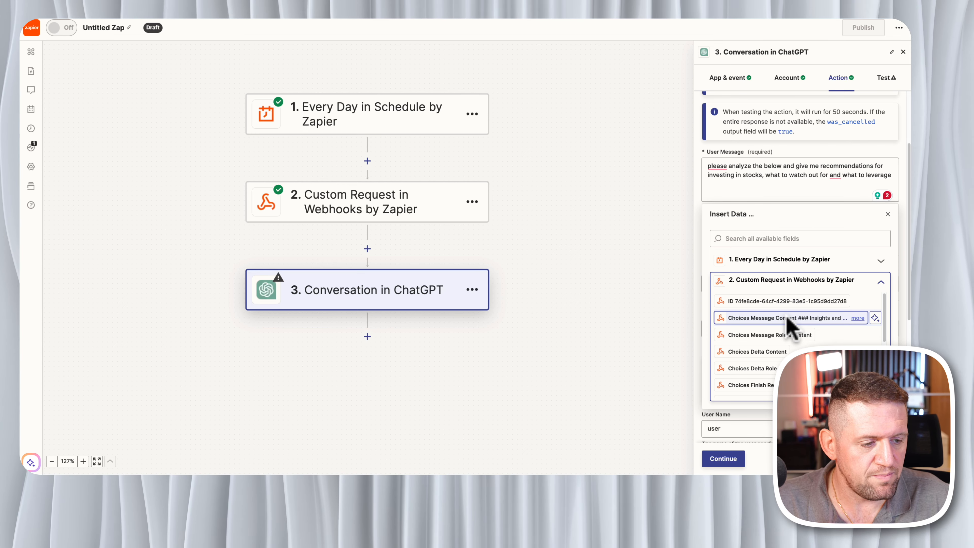
click(785, 317)
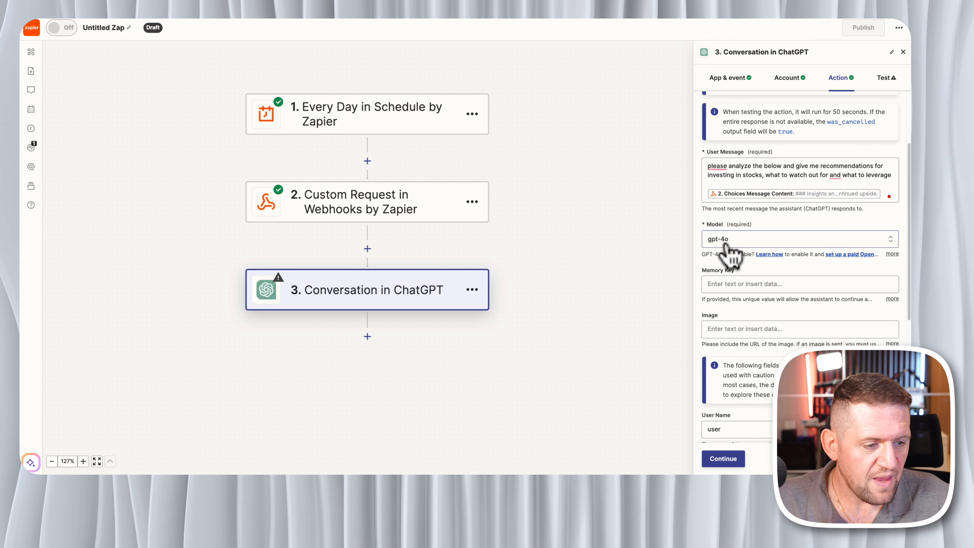
scroll(down, 3)
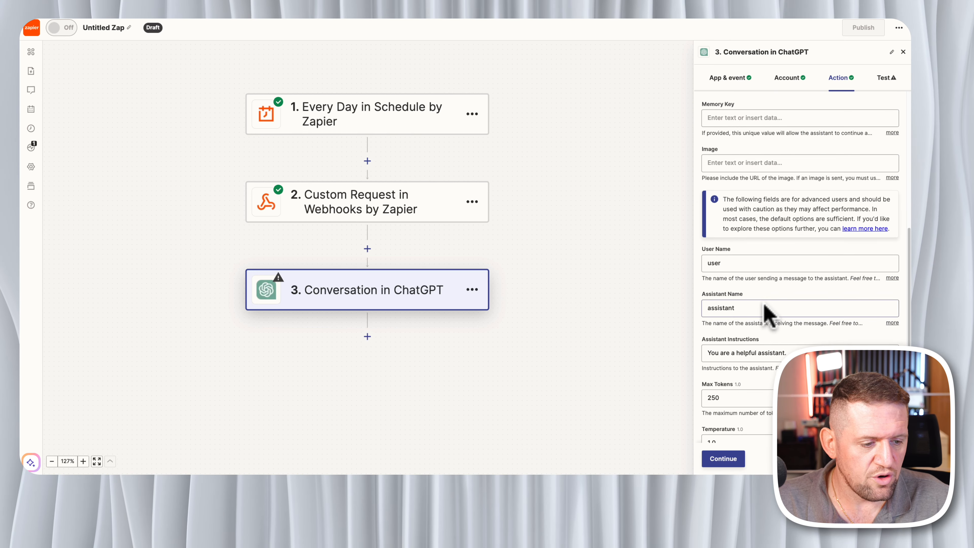
scroll(down, 3)
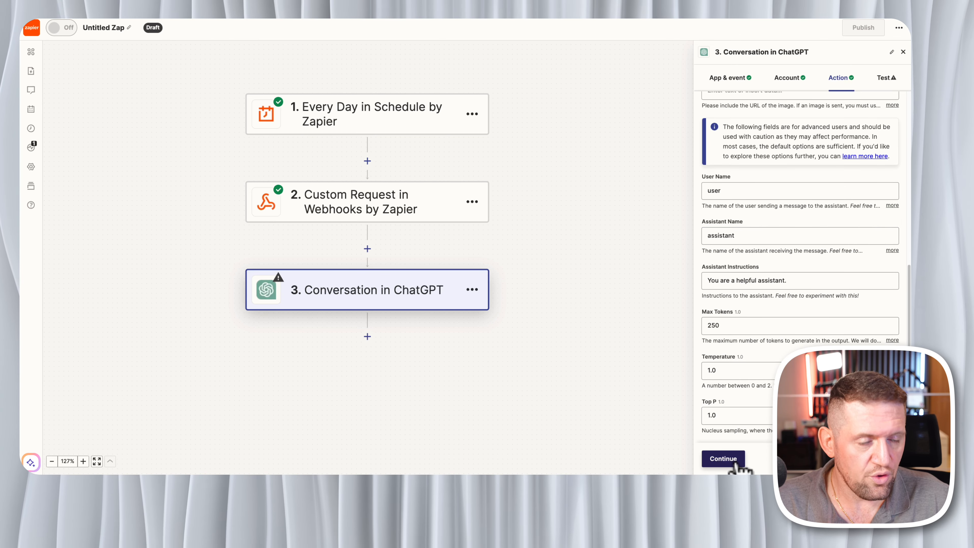
click(722, 458)
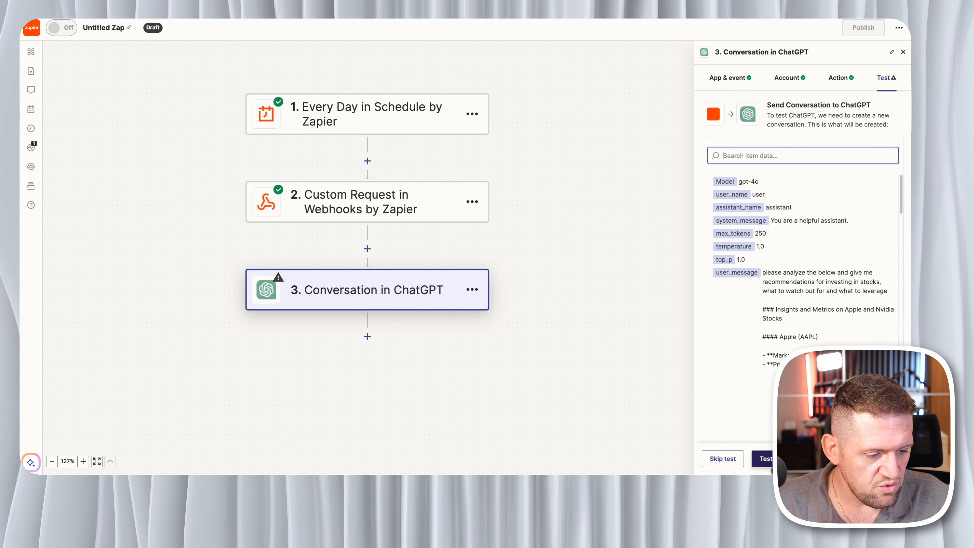
Run the ChatGPT test and review its Apple and Nvidia investment recommendations and conversation history
click(767, 458)
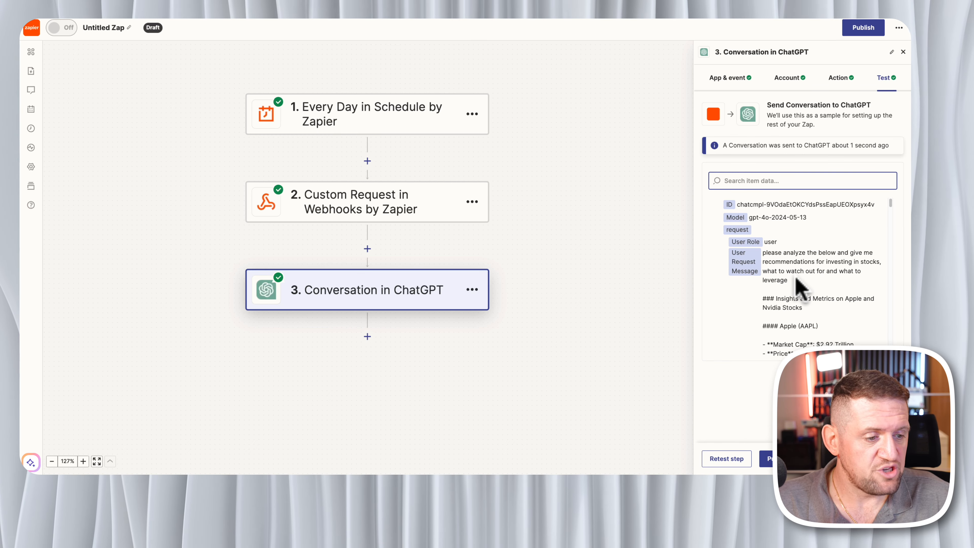
scroll(down, 3)
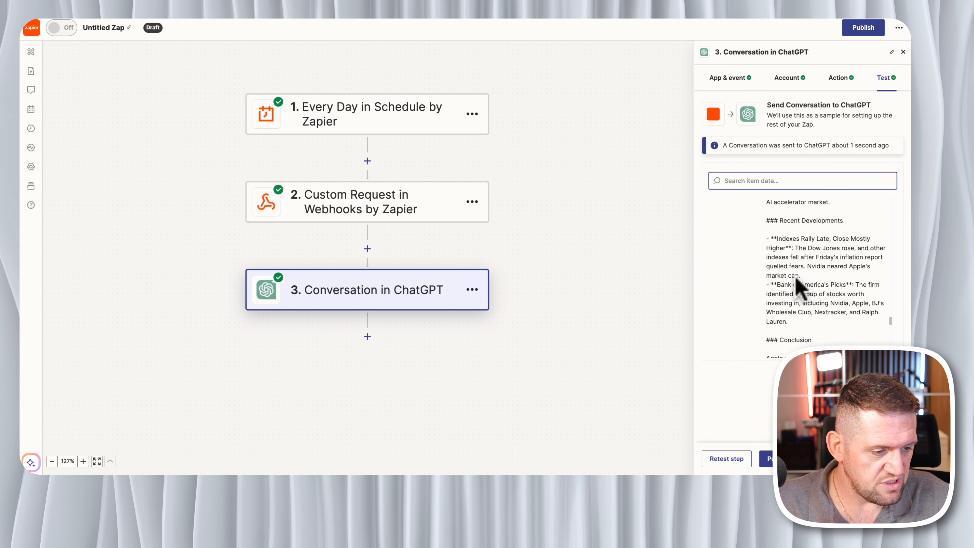
scroll(up, 3)
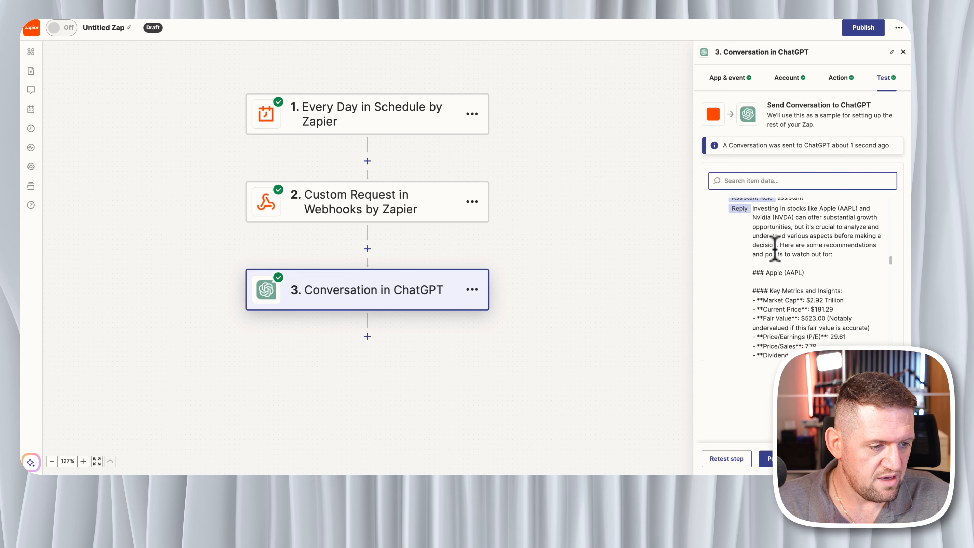
scroll(up, 3)
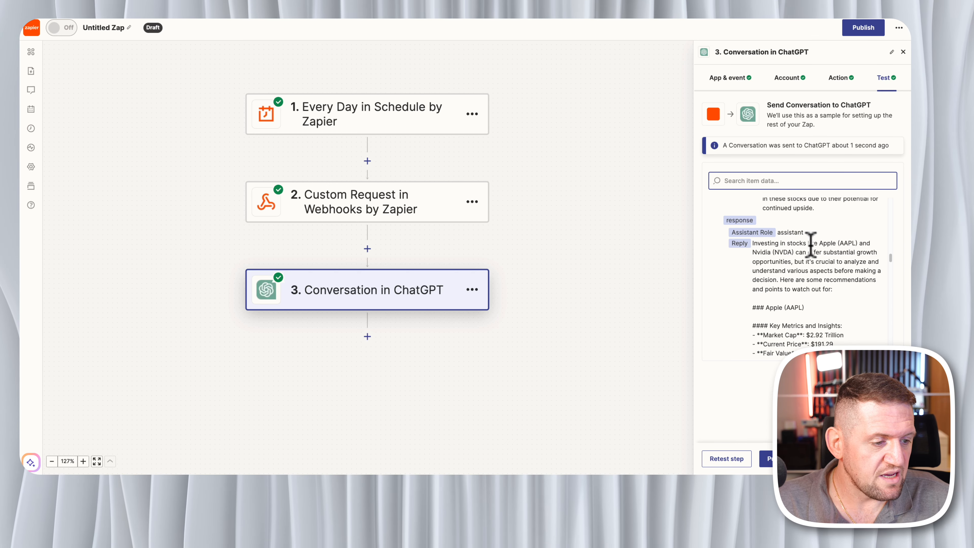
mouse_move(807, 260)
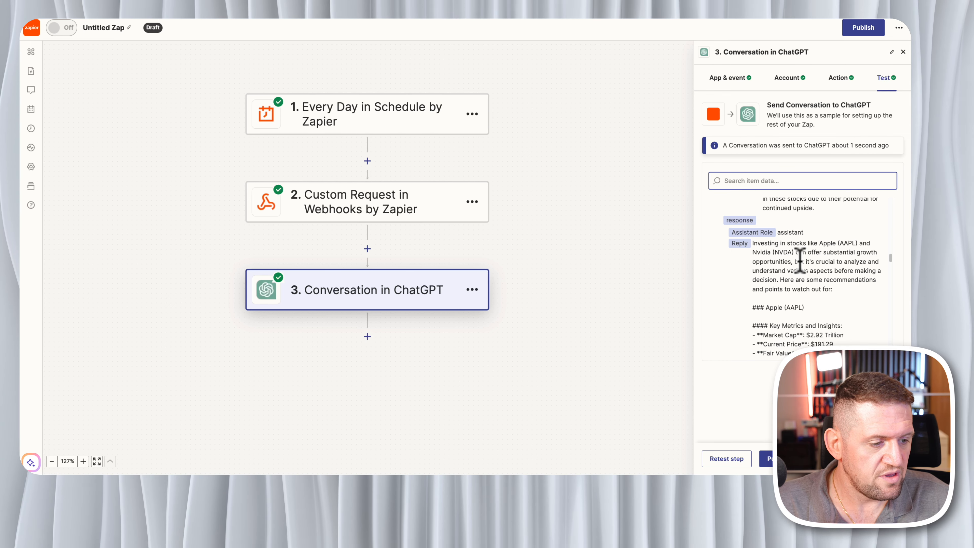
mouse_move(795, 274)
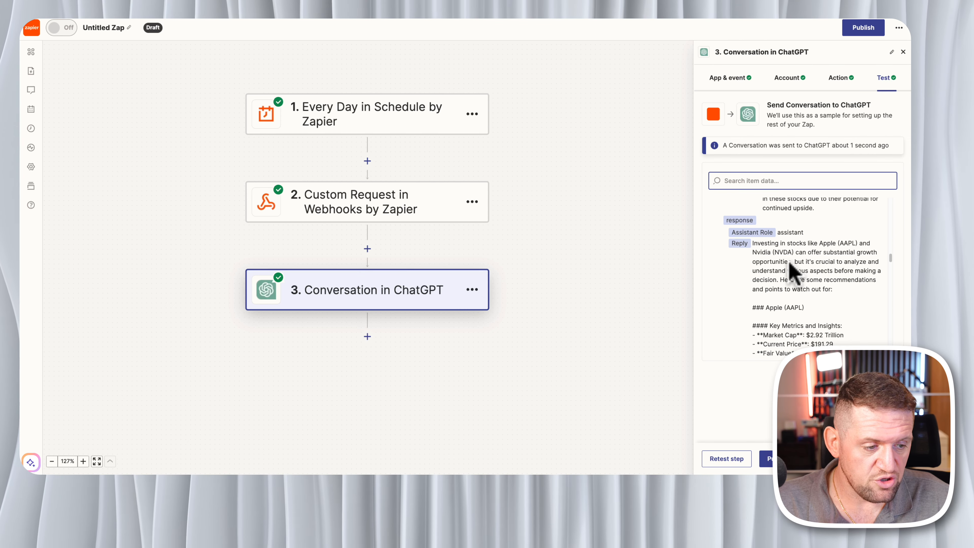
mouse_move(849, 270)
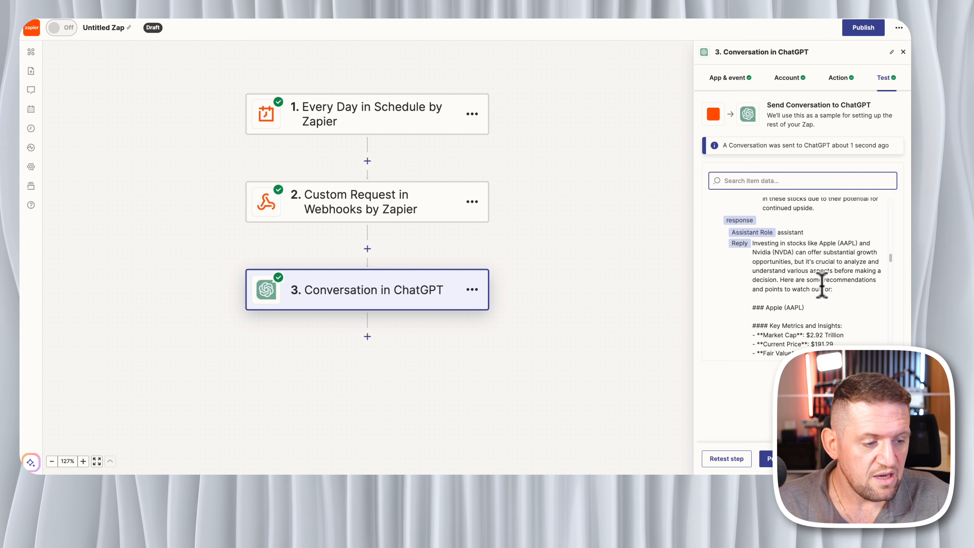
mouse_move(773, 311)
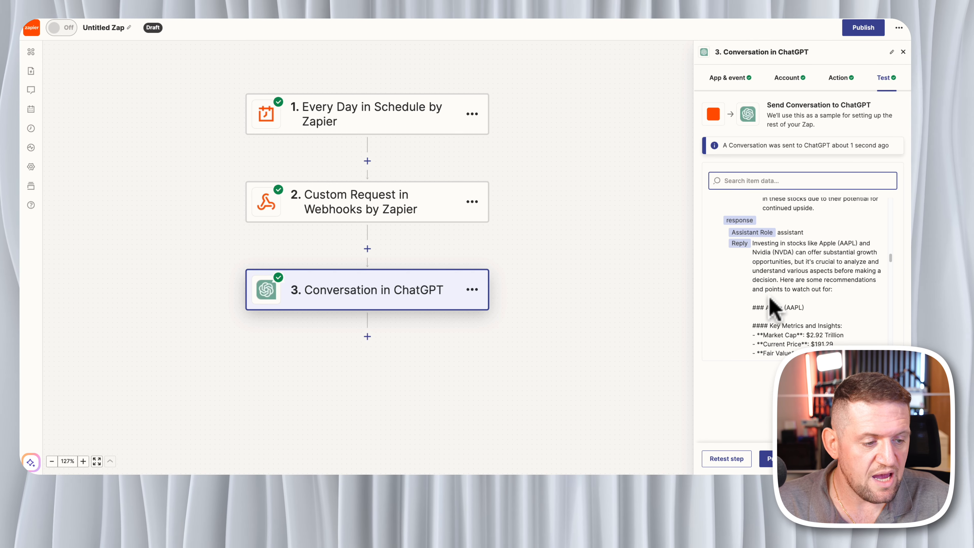
scroll(down, 3)
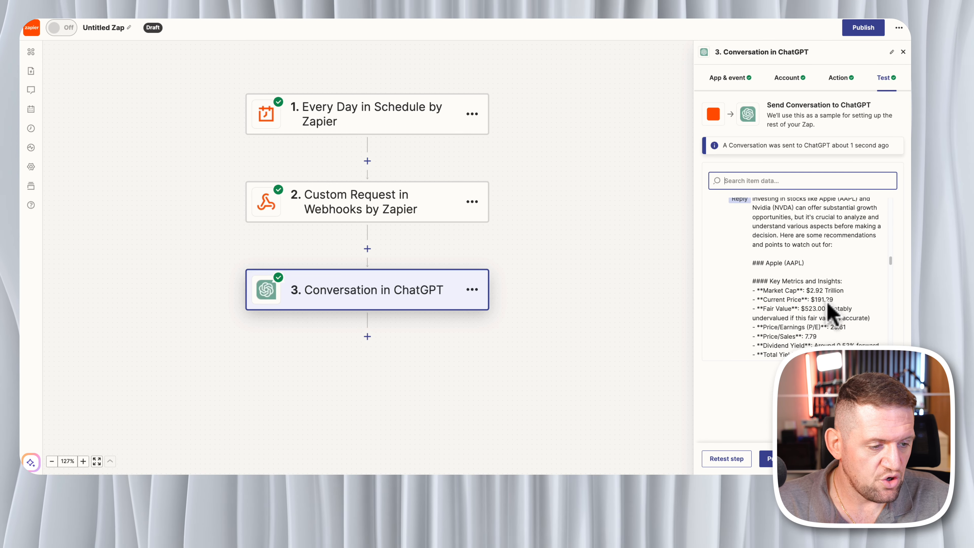
scroll(down, 3)
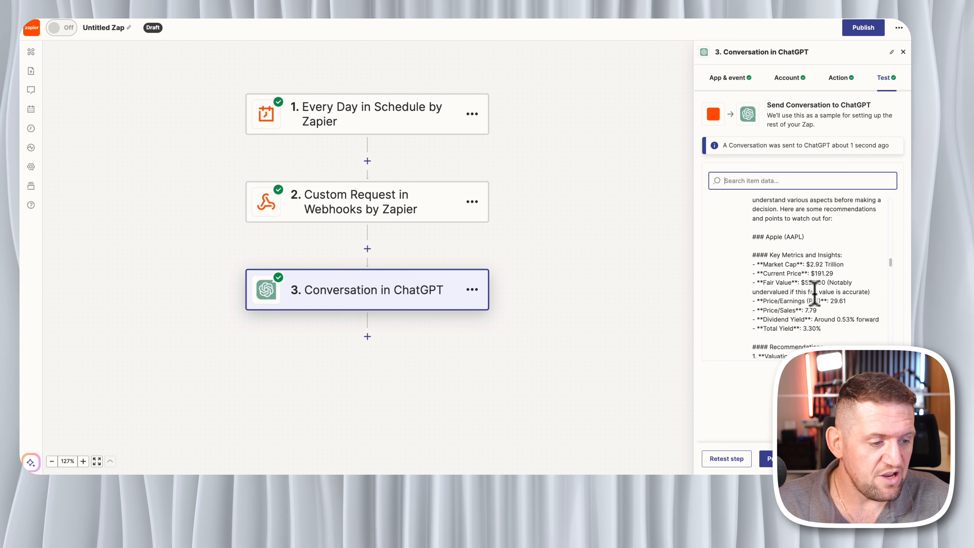
scroll(down, 3)
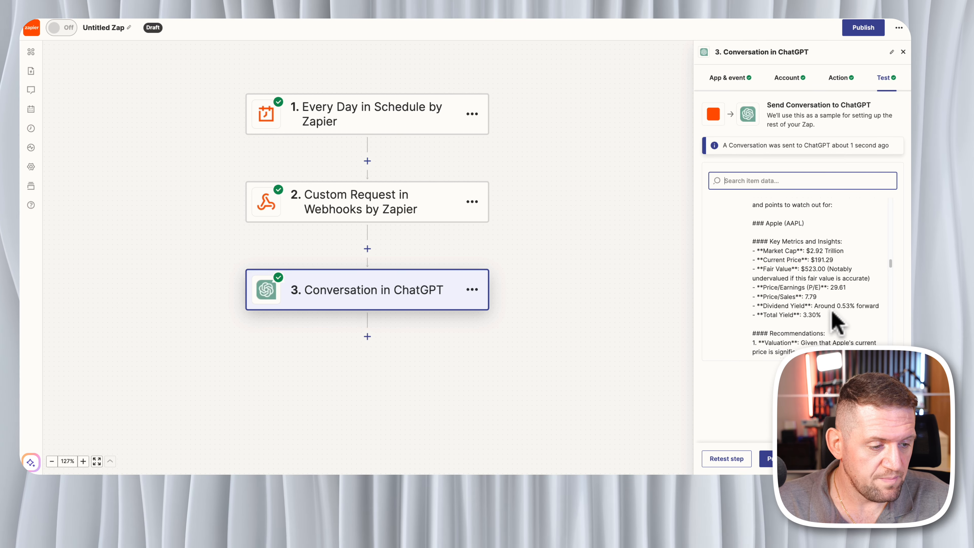
scroll(down, 3)
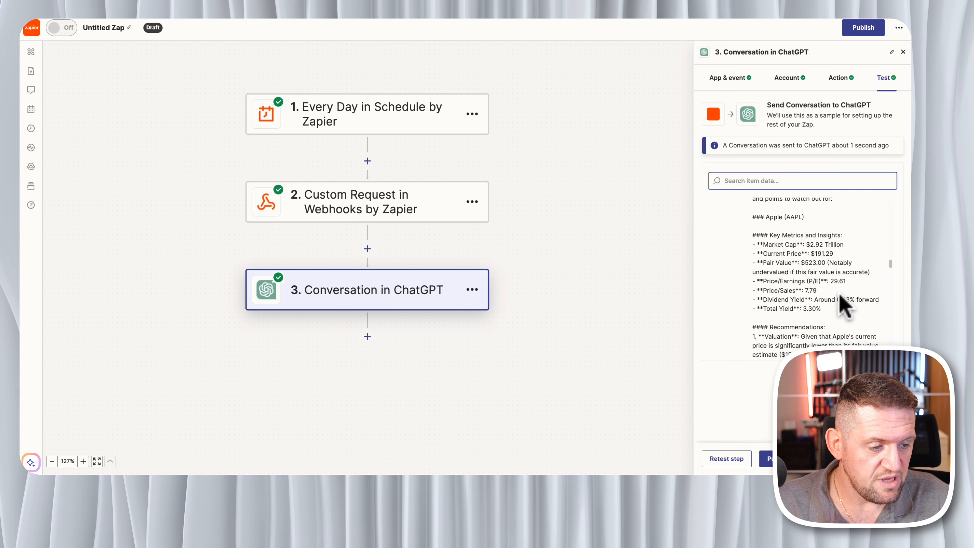
mouse_move(817, 295)
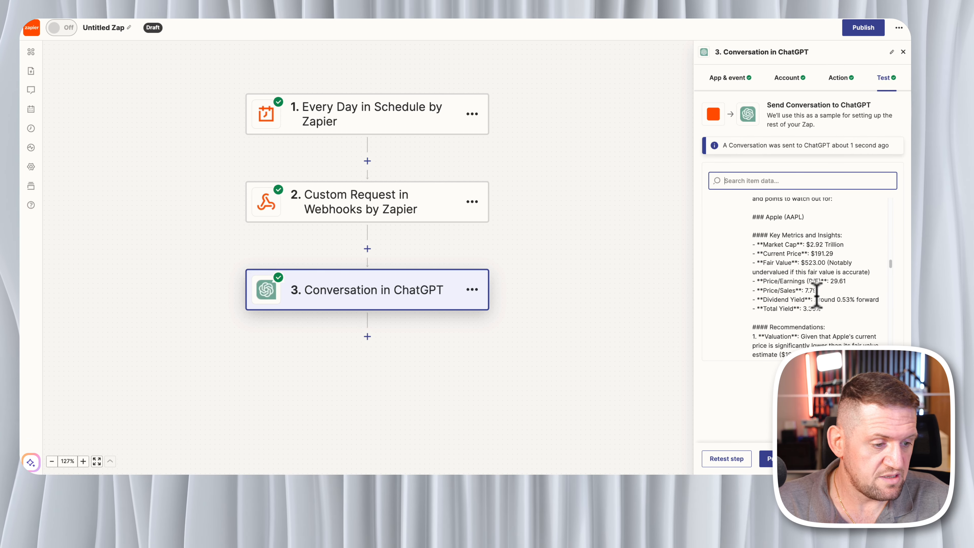
mouse_move(813, 300)
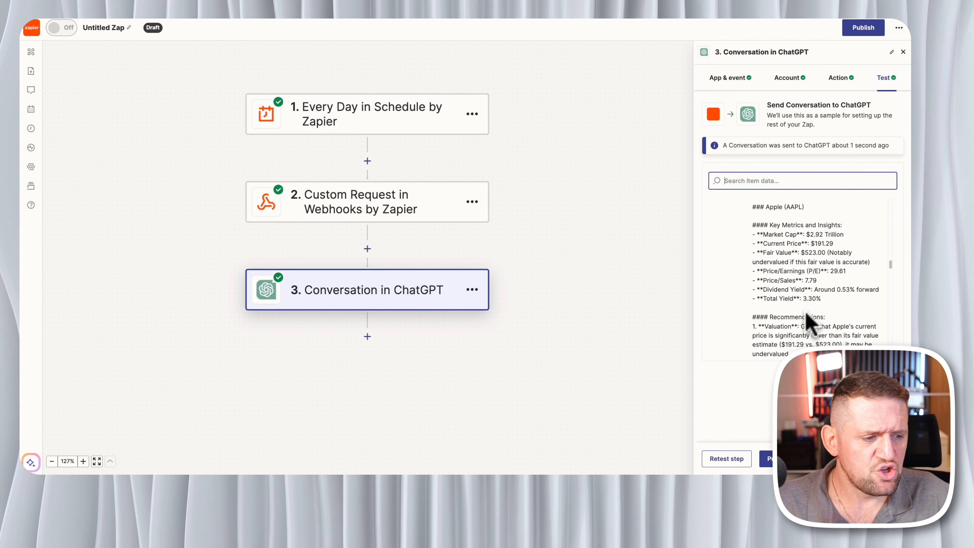
scroll(down, 3)
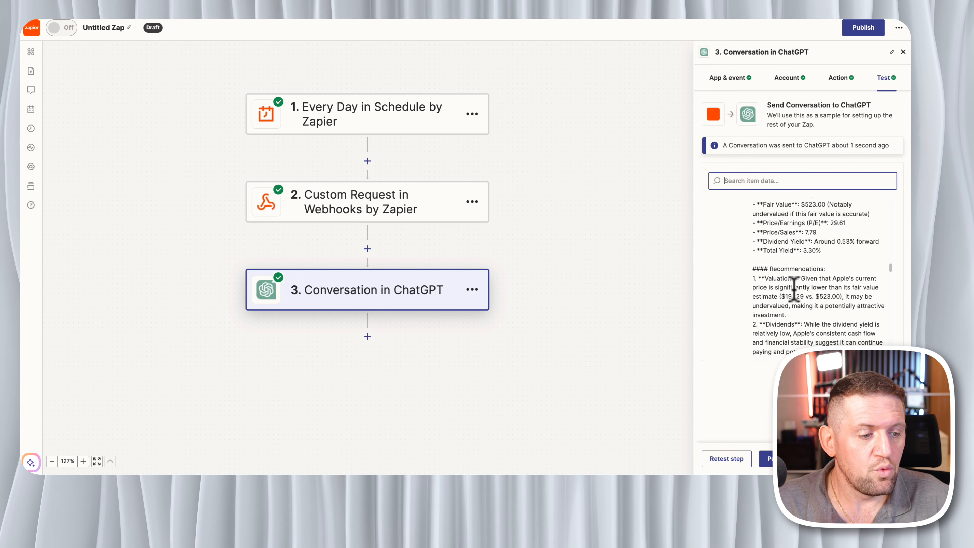
scroll(down, 3)
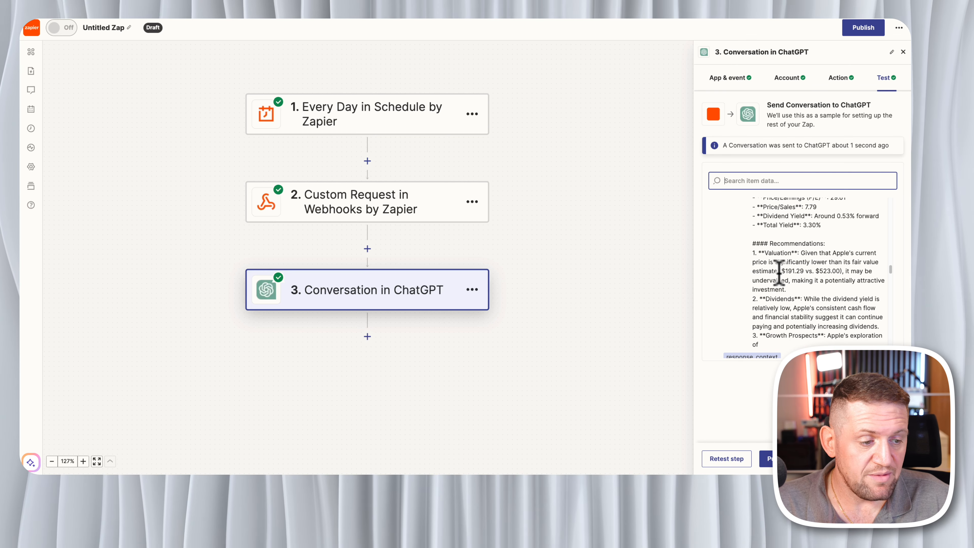
mouse_move(764, 261)
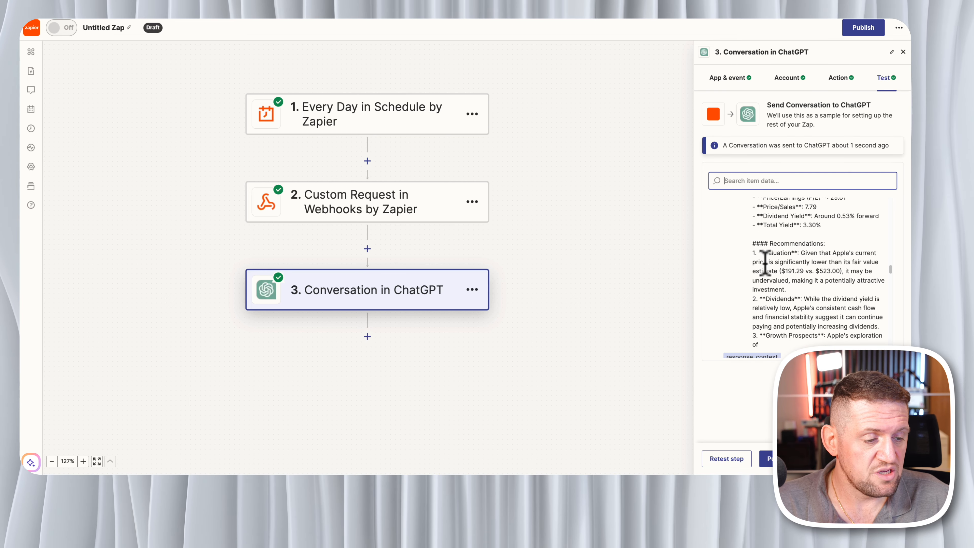
scroll(down, 3)
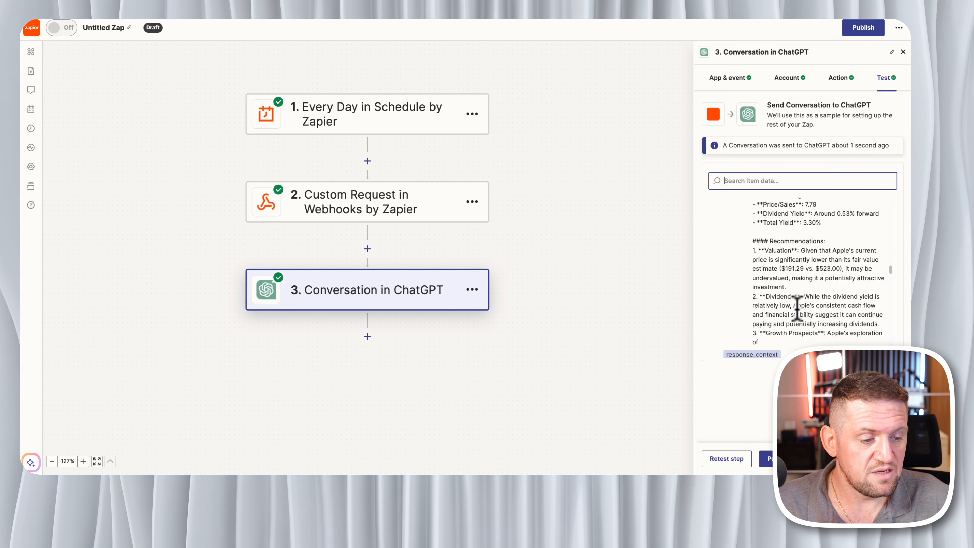
scroll(down, 3)
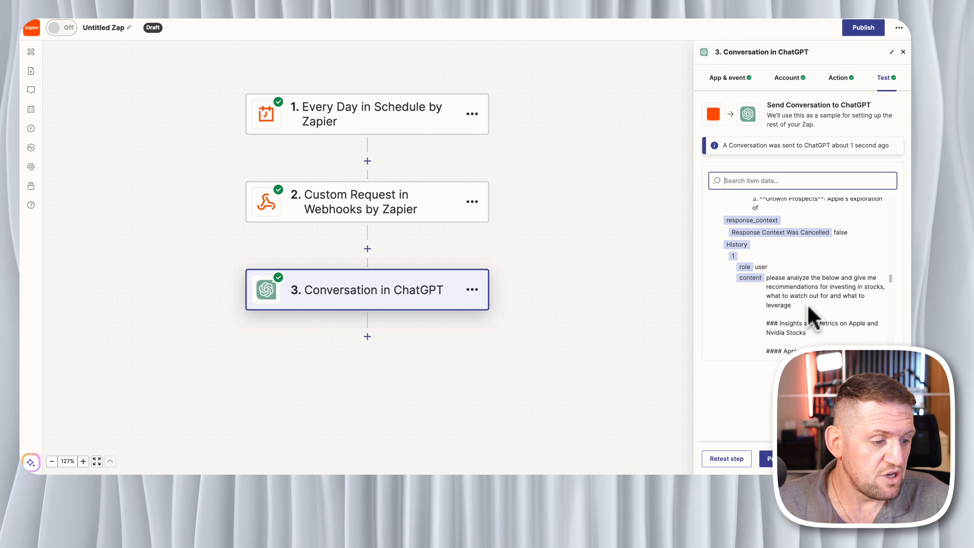
scroll(down, 3)
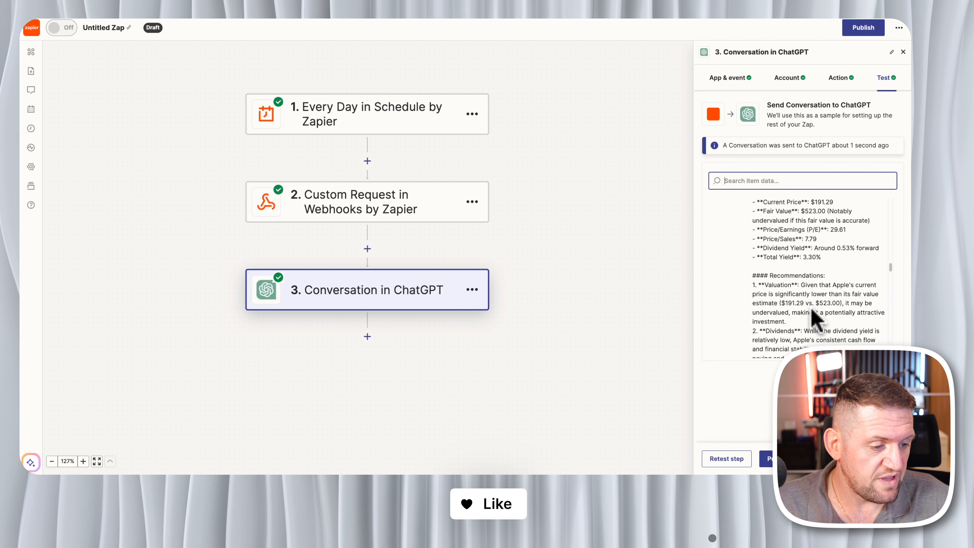
scroll(down, 3)
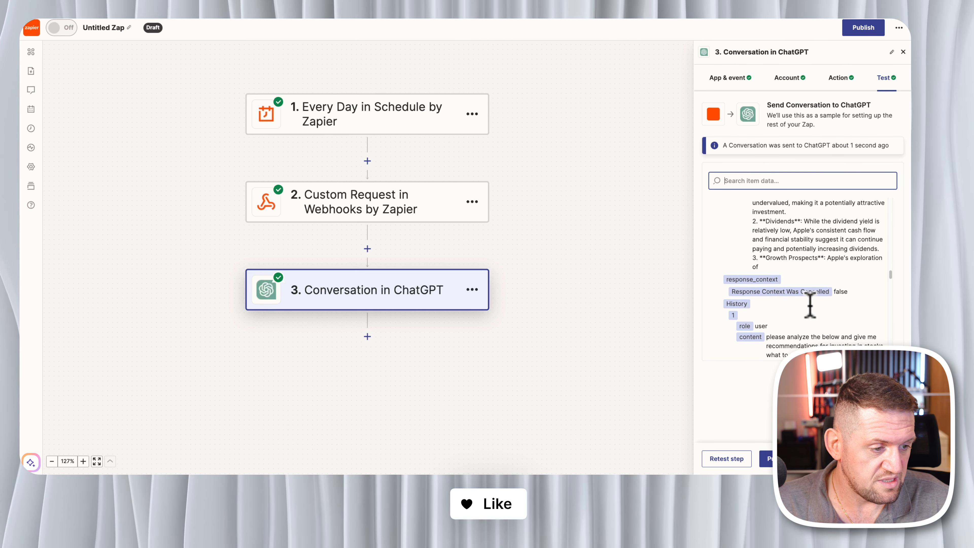